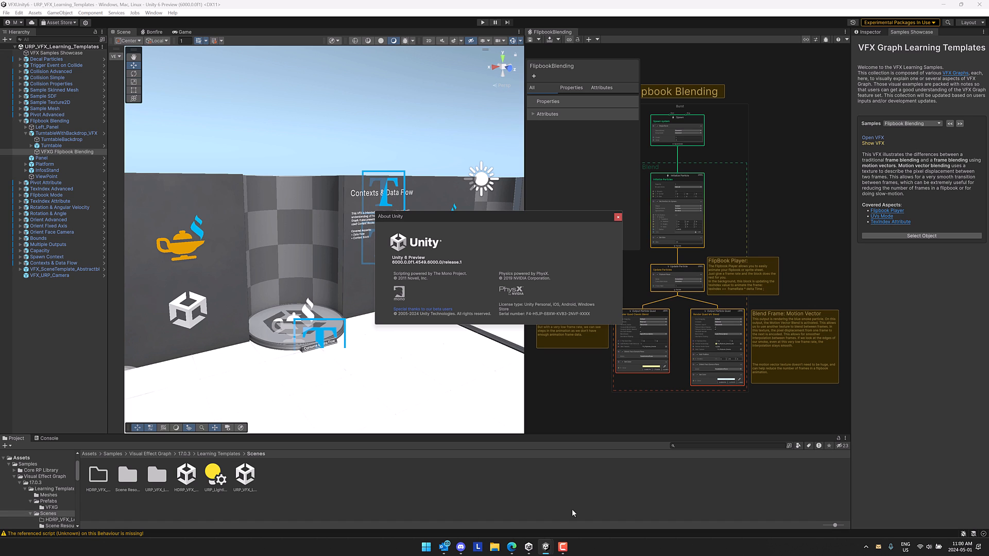
{"action": "mouse_move", "coordinate": [579, 520]}
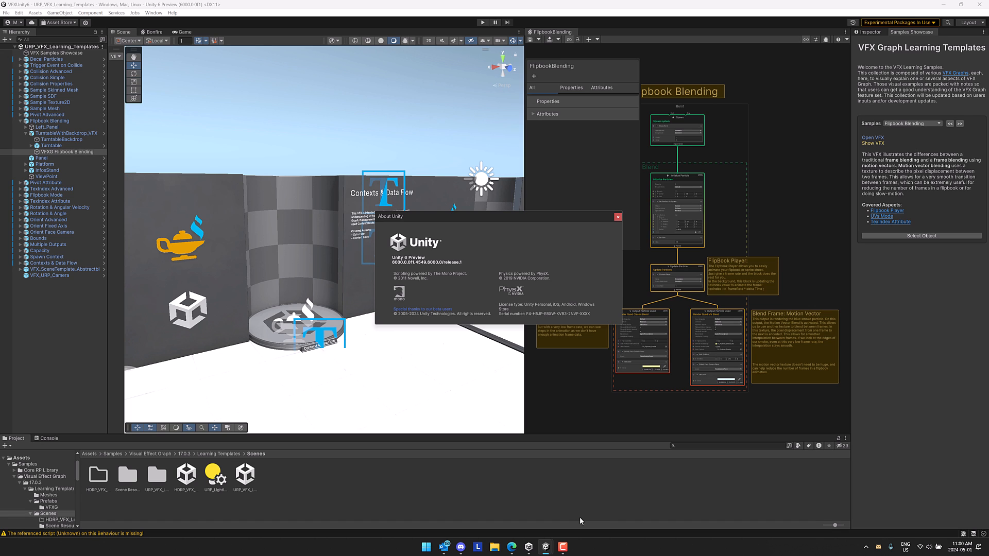
{"action": "mouse_move", "coordinate": [601, 251]}
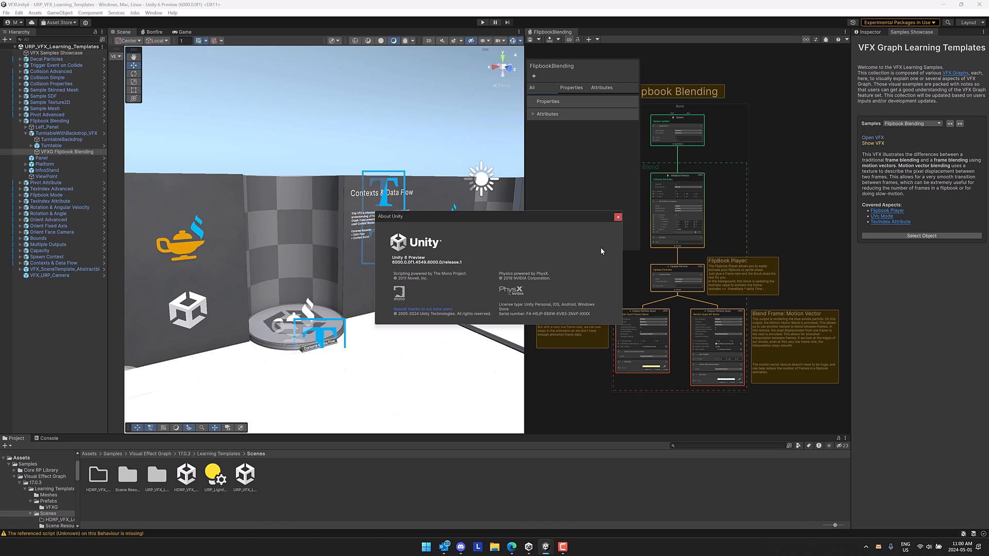
{"action": "mouse_move", "coordinate": [609, 203]}
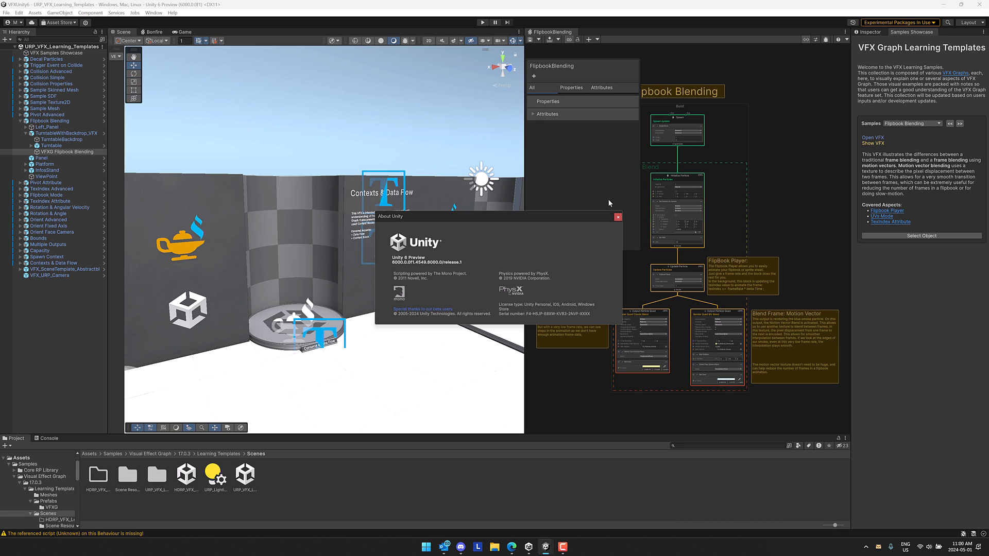
{"action": "mouse_move", "coordinate": [605, 224]}
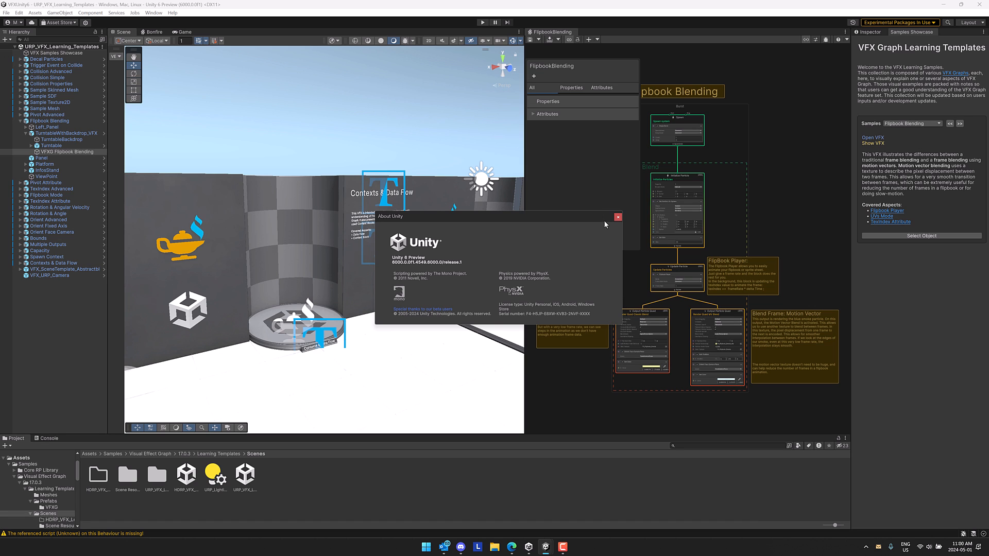
Close the About window, enter Play mode, and show the Flipbook Blending graph's debug information
{"action": "left_click", "coordinate": [617, 217]}
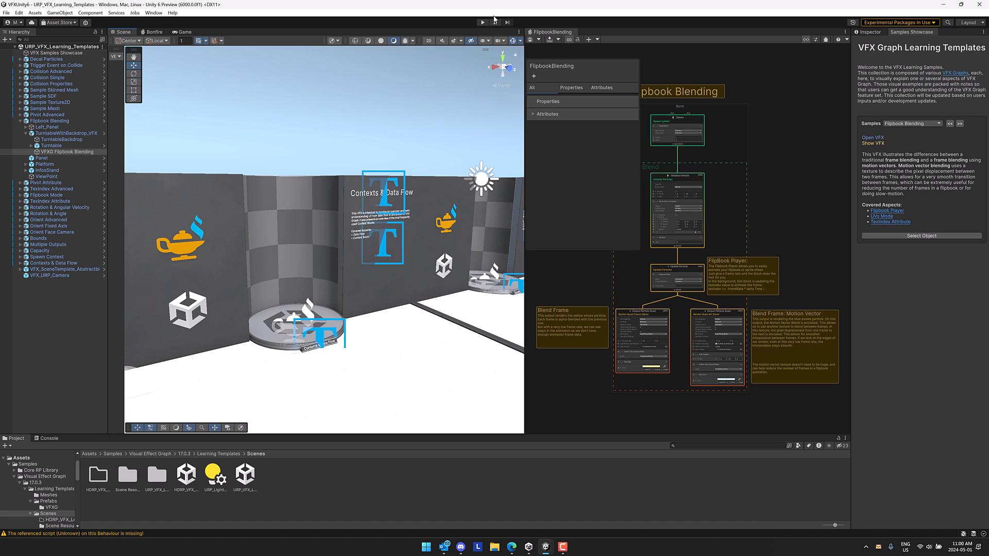
{"action": "left_click", "coordinate": [482, 22]}
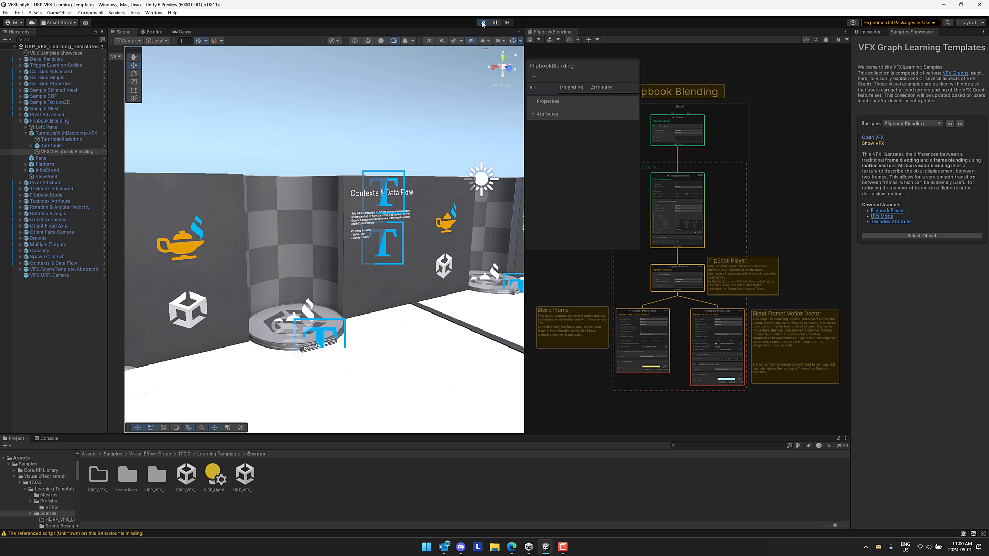
{"action": "left_click", "coordinate": [482, 23]}
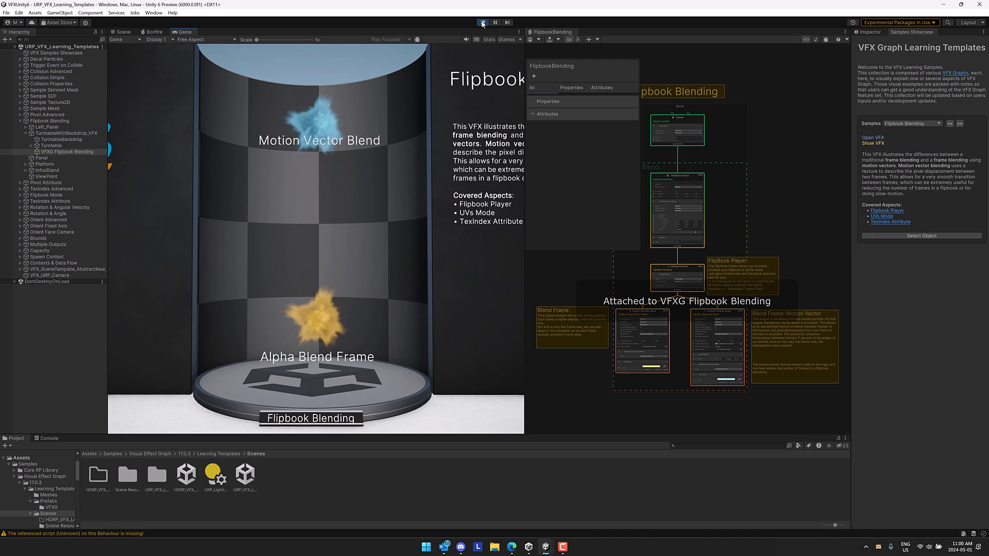
{"action": "left_click", "coordinate": [482, 22]}
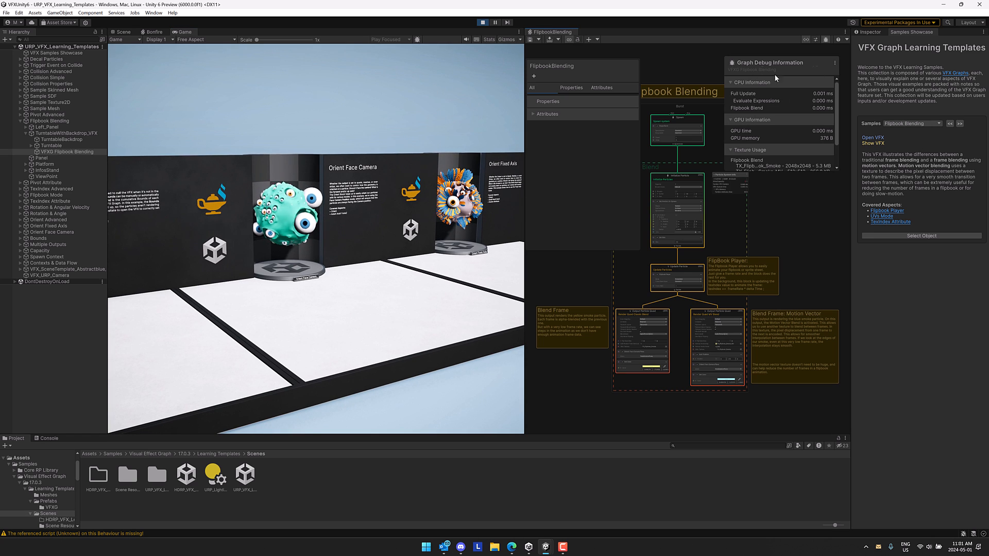
Open the Rendering Debugger to view frame statistics, then exit Play mode
{"action": "left_click", "coordinate": [834, 62]}
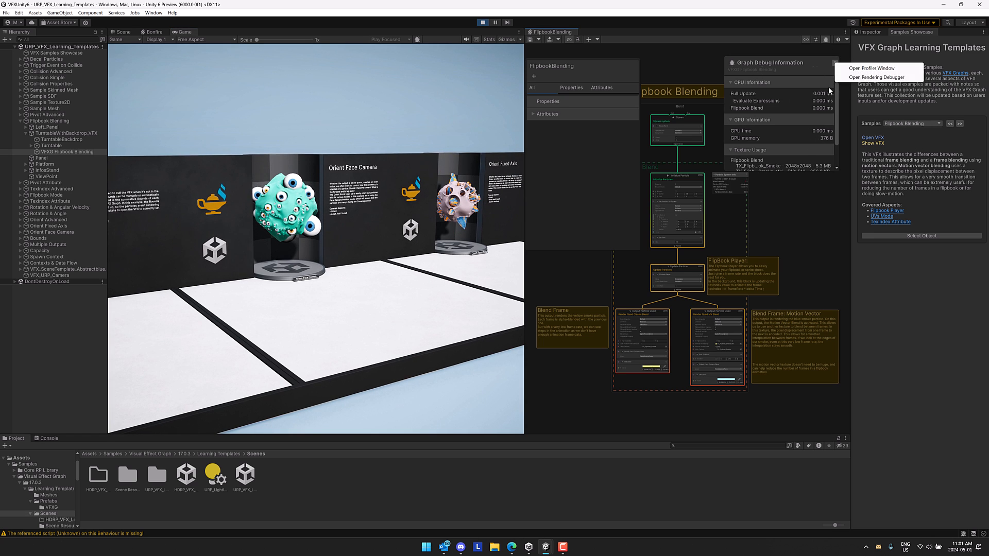
{"action": "left_click", "coordinate": [871, 68]}
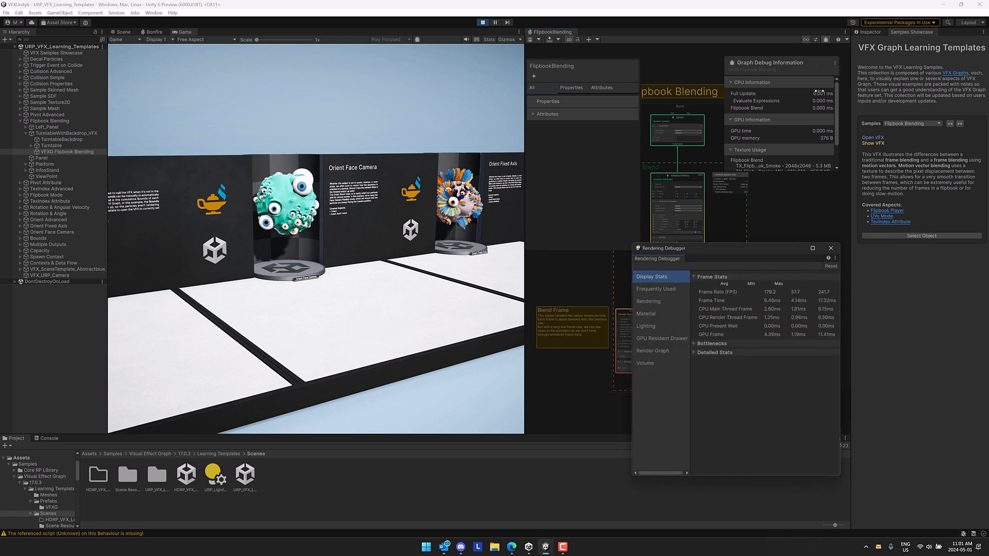
{"action": "left_click", "coordinate": [652, 351]}
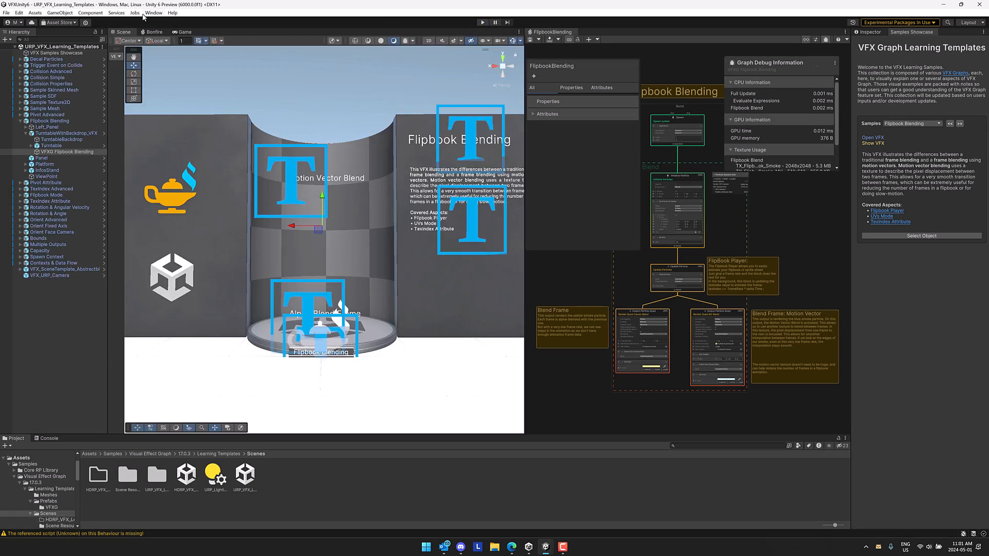
Open the Package Manager on the Visual Effect Graph 17.0.3 package's samples list
{"action": "left_click", "coordinate": [153, 12]}
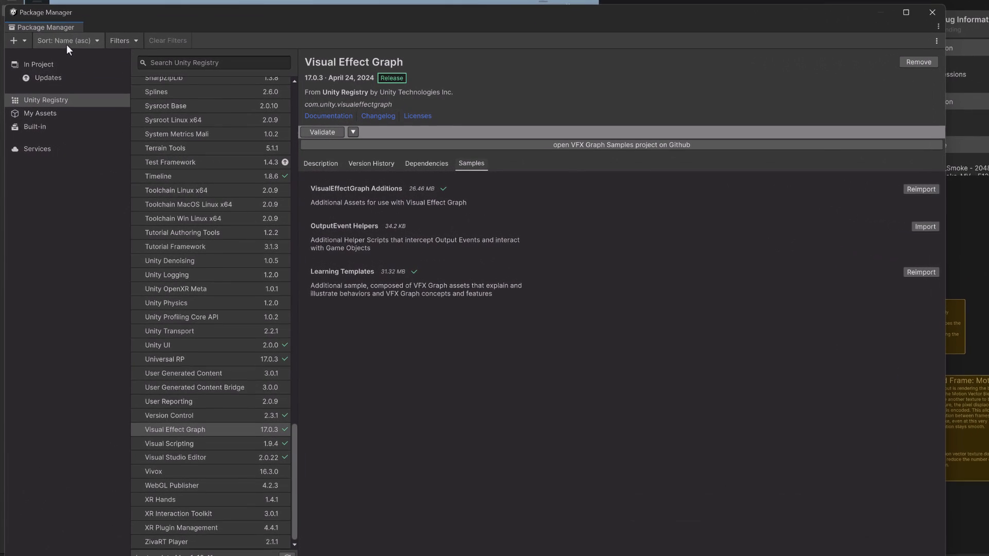
{"action": "left_click", "coordinate": [13, 40]}
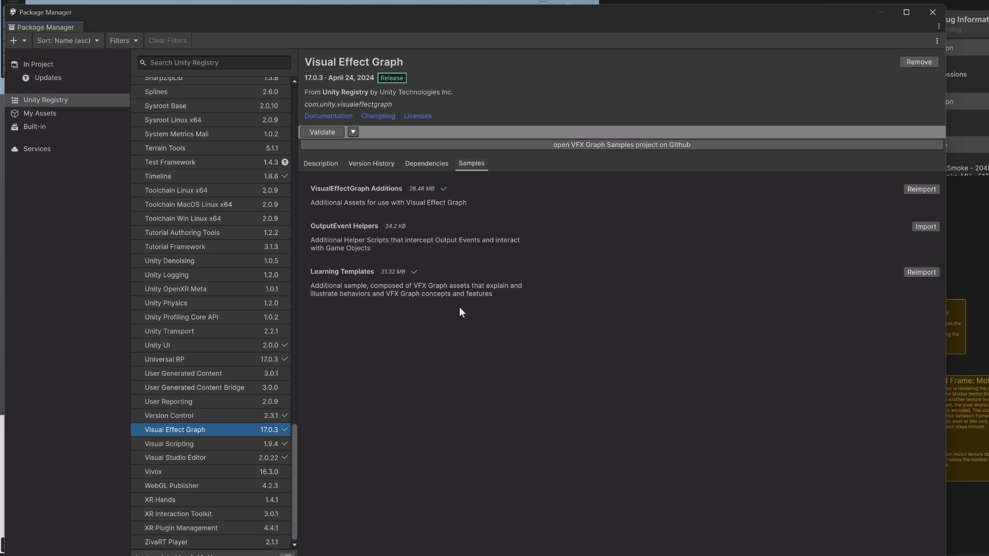
{"action": "mouse_move", "coordinate": [475, 171]}
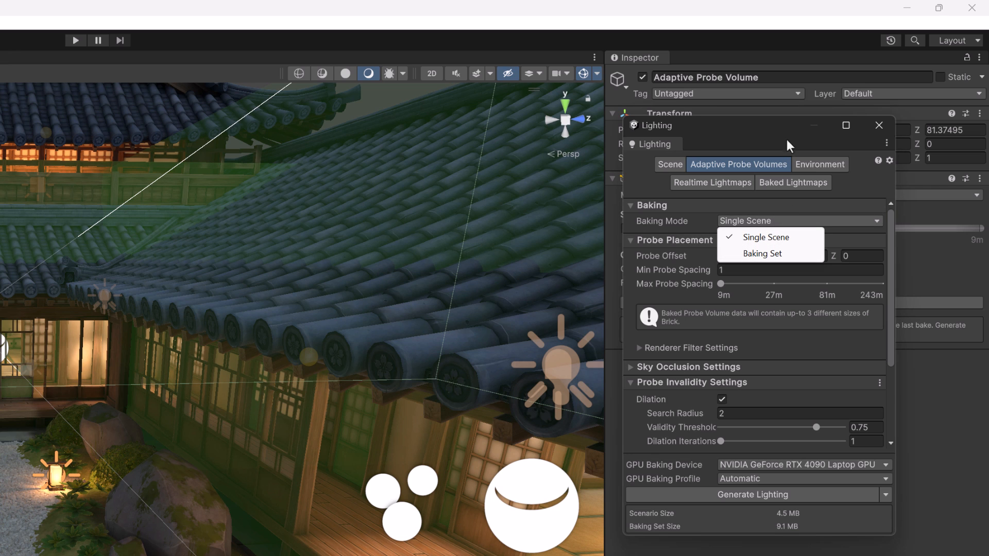
Set the Adaptive Probe Volumes baking mode to bake probes for a single scene
{"action": "left_click", "coordinate": [767, 237]}
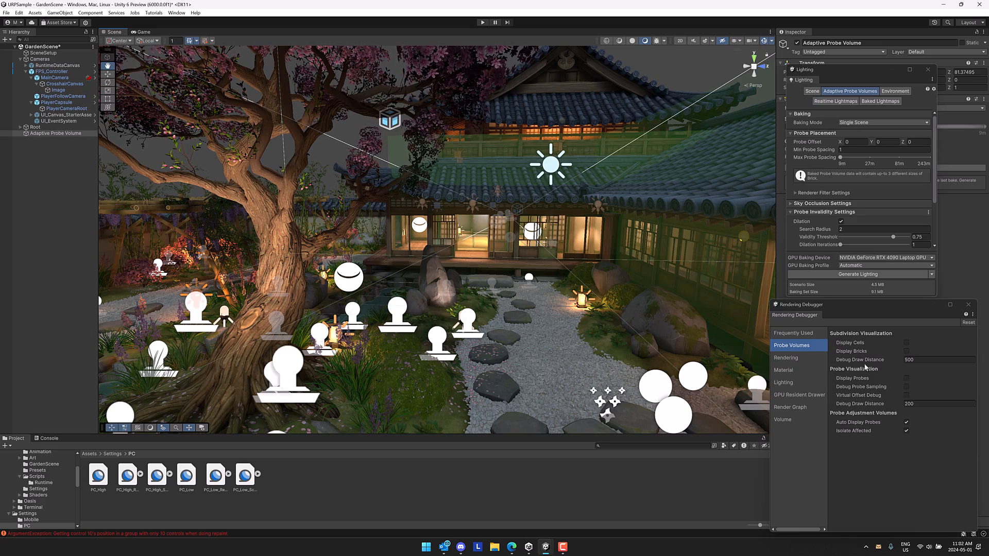
Turn on Display Probes and Display Cells in the Rendering Debugger's Probe Volumes panel
{"action": "left_click", "coordinate": [907, 379]}
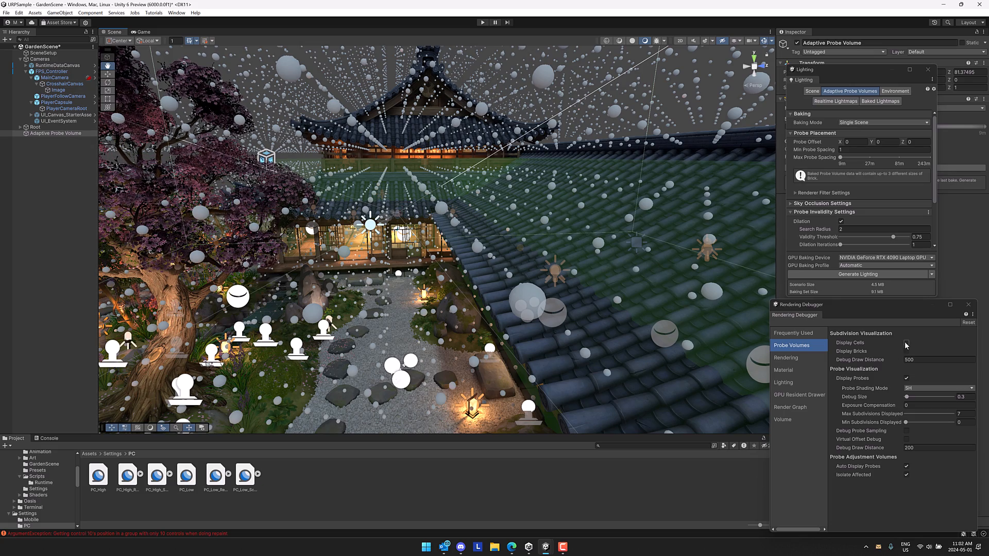
{"action": "left_click", "coordinate": [907, 352]}
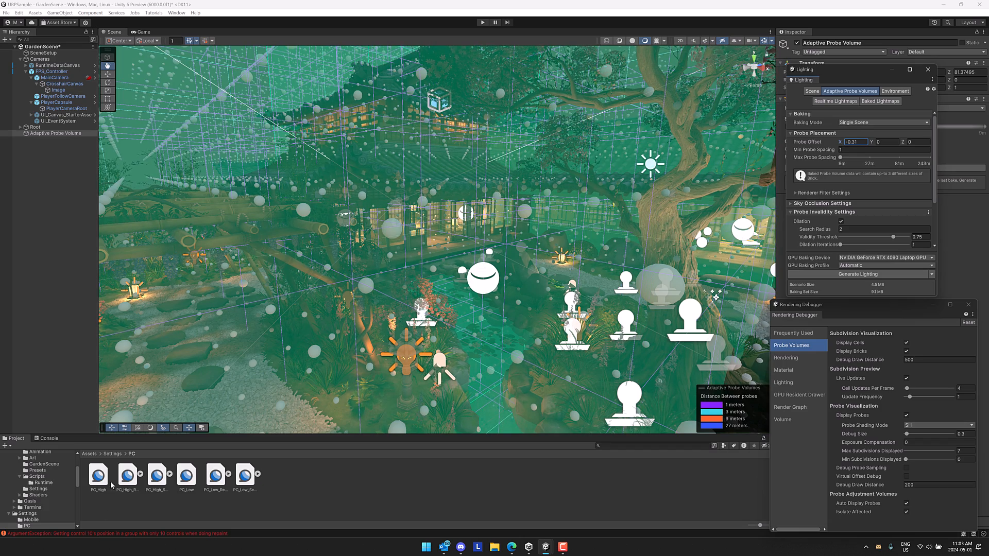
Select the PC_High asset and switch its GPU Resident Drawer to Instanced Drawing
{"action": "left_click", "coordinate": [98, 475]}
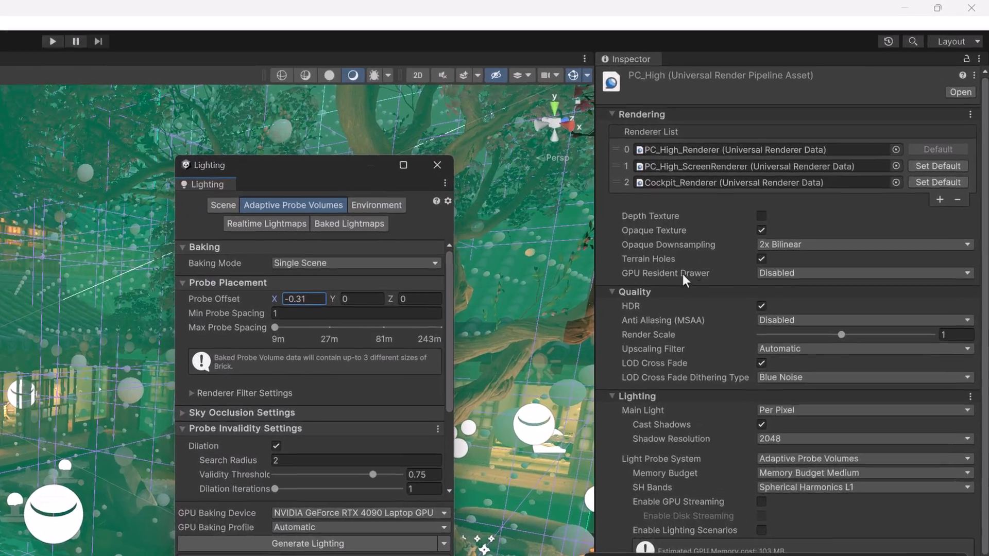
{"action": "left_click", "coordinate": [864, 272]}
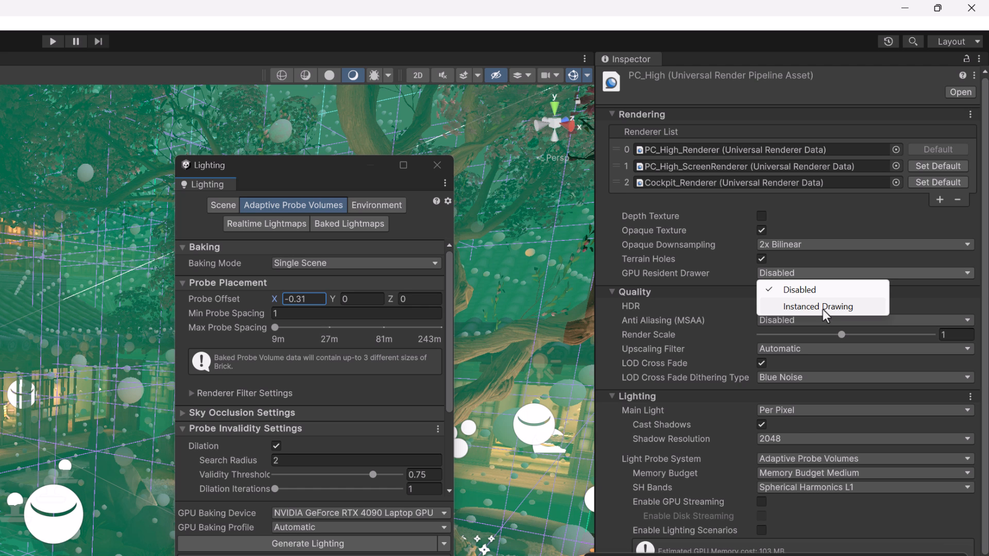
{"action": "left_click", "coordinate": [820, 306]}
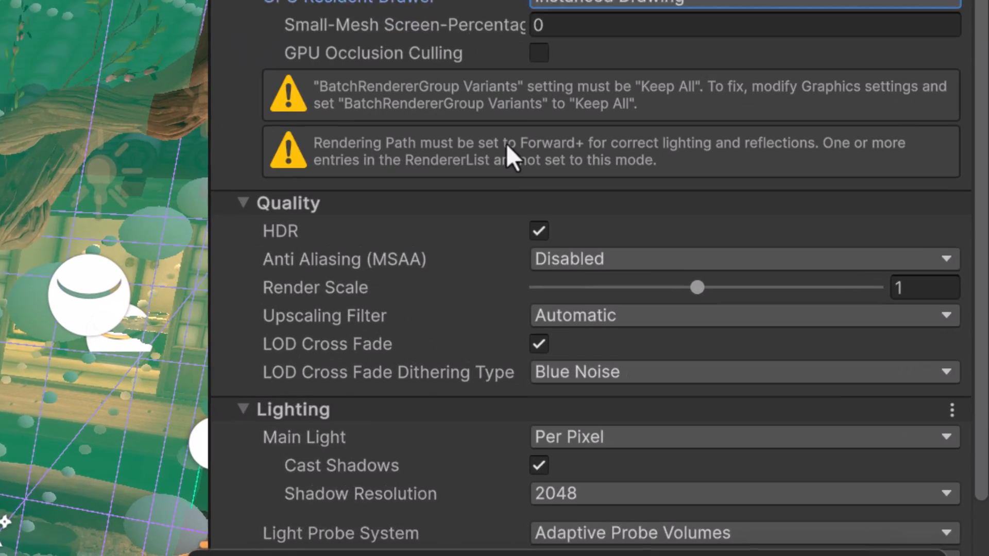
{"action": "scroll", "scroll_direction": "down", "scroll_amount": 3}
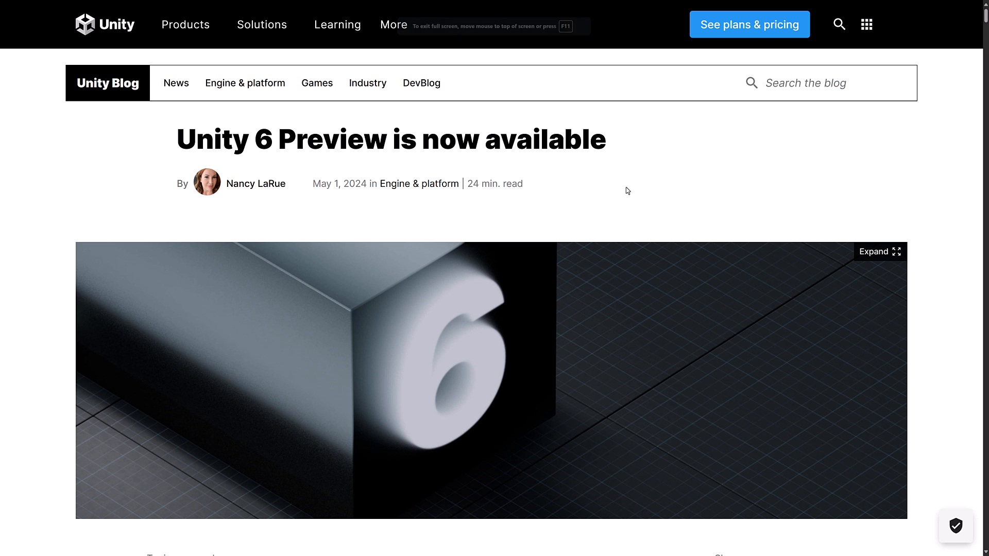
Scroll the blog post down to the Boost rendering performance section on GPU Resident Drawer
{"action": "scroll", "scroll_direction": "down", "scroll_amount": 3}
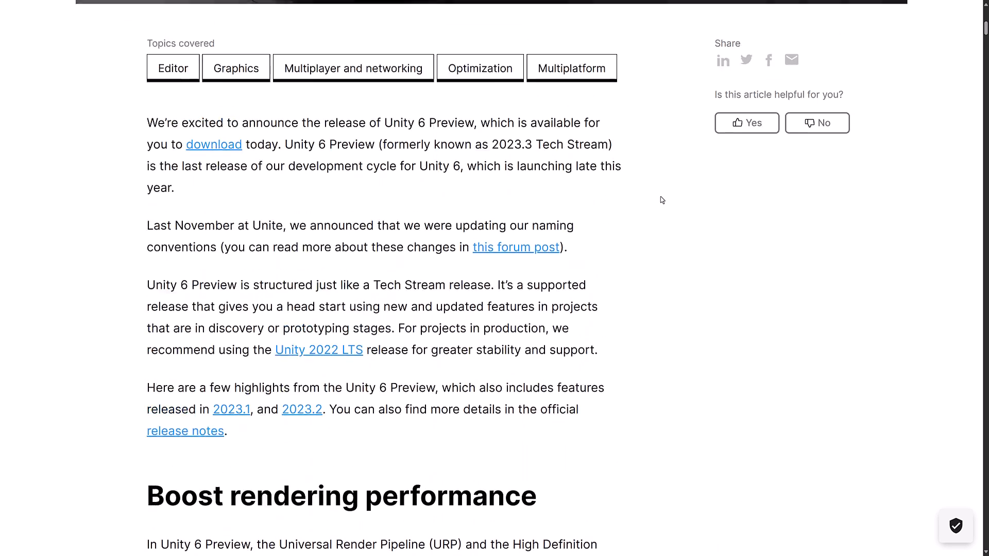
{"action": "scroll", "scroll_direction": "down", "scroll_amount": 3}
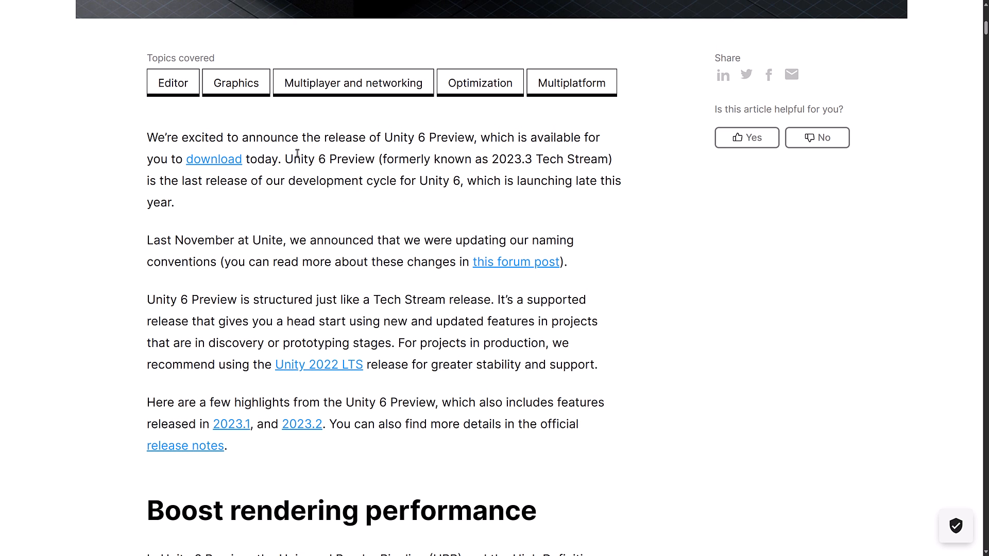
{"action": "mouse_move", "coordinate": [517, 165]}
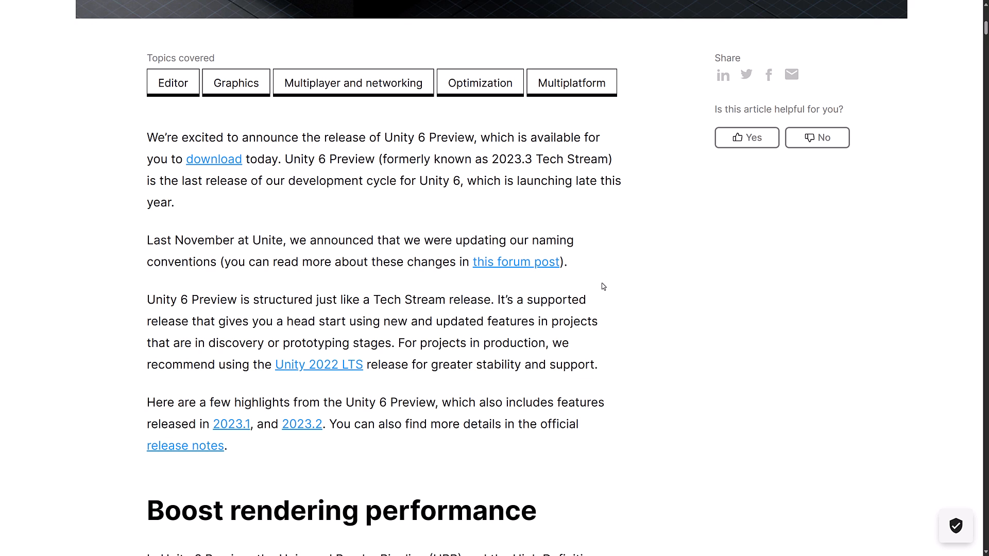
{"action": "scroll", "scroll_direction": "down", "scroll_amount": 3}
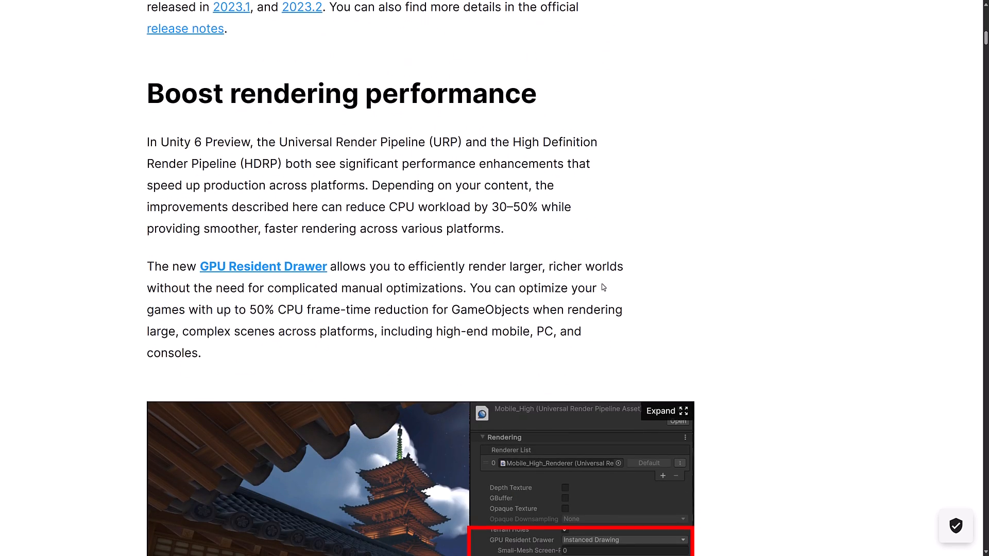
{"action": "scroll", "scroll_direction": "down", "scroll_amount": 3}
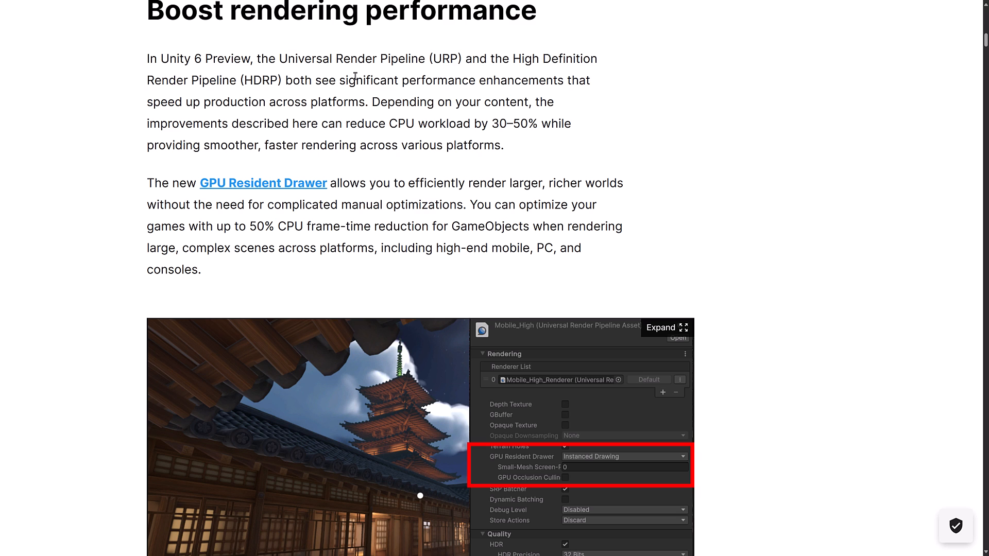
{"action": "mouse_move", "coordinate": [269, 170]}
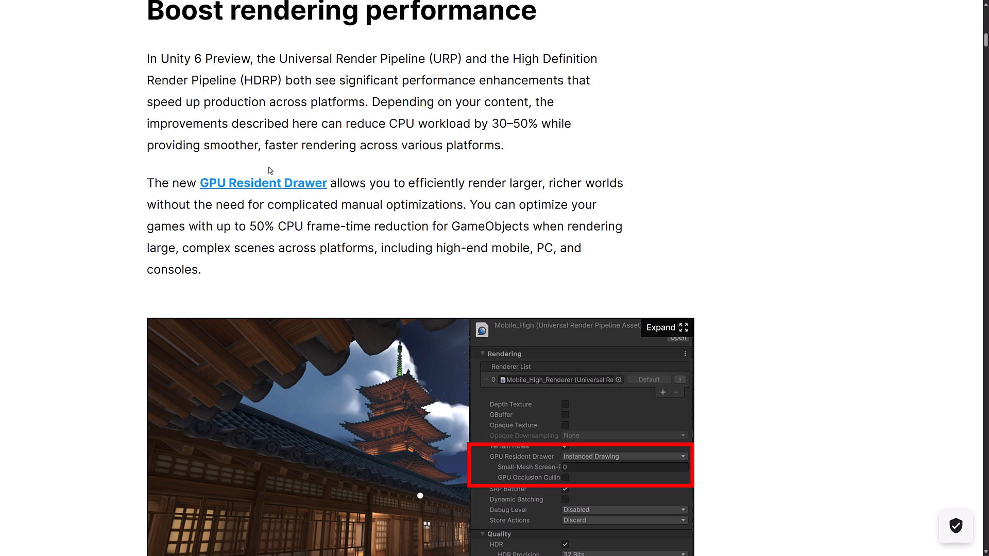
{"action": "mouse_move", "coordinate": [276, 179]}
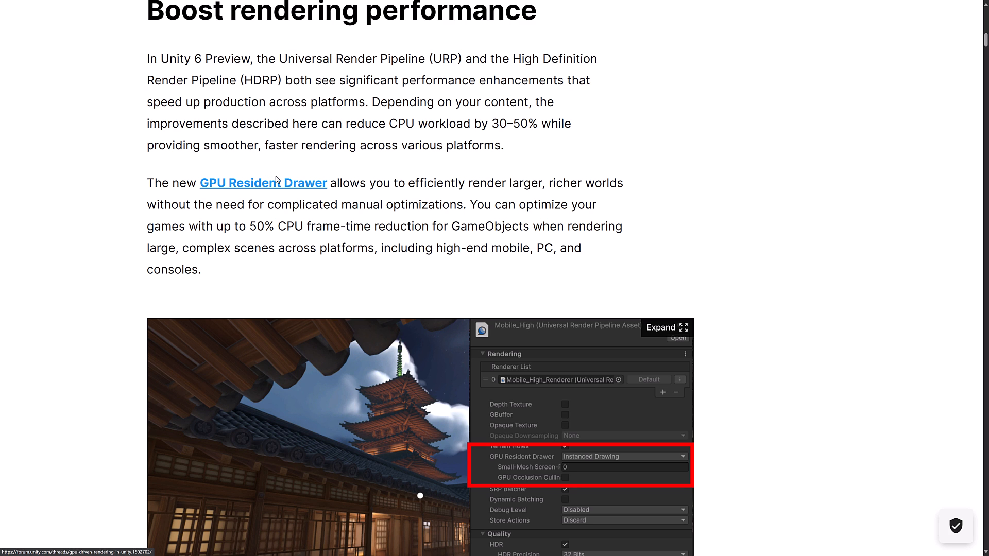
{"action": "mouse_move", "coordinate": [275, 187]}
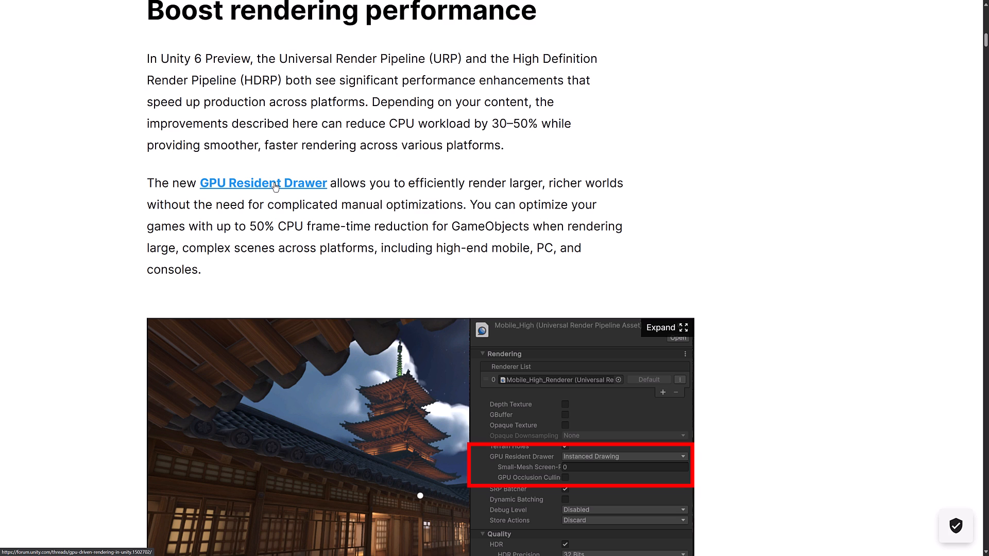
{"action": "mouse_move", "coordinate": [400, 186]}
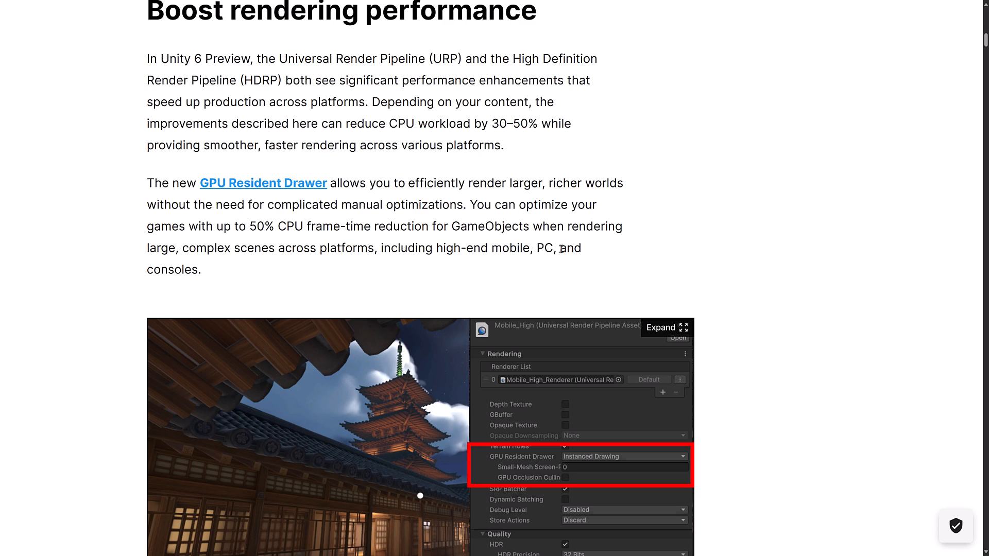
Scroll past GPU Occlusion Culling and STP to the Render Graph for URP section
{"action": "scroll", "scroll_direction": "down", "scroll_amount": 3}
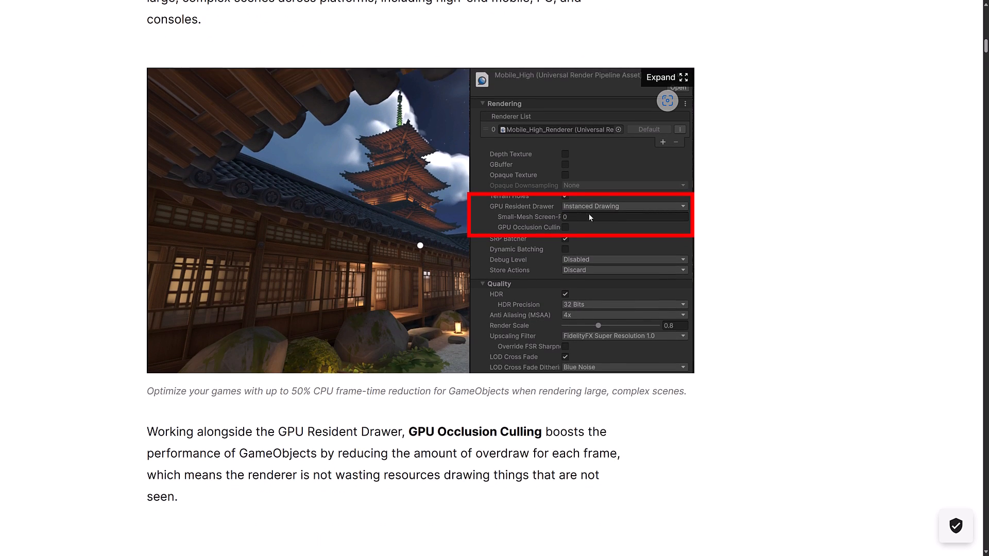
{"action": "mouse_move", "coordinate": [624, 216]}
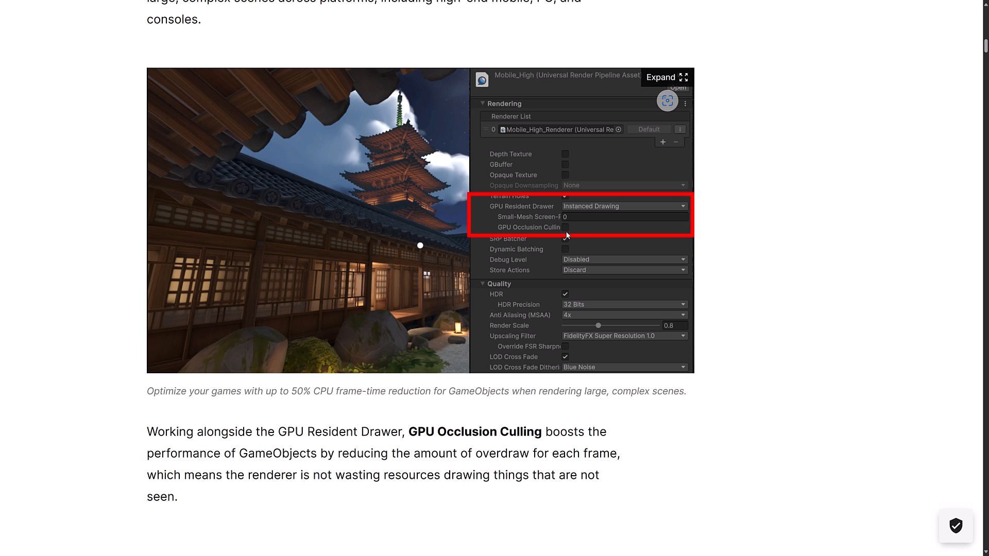
{"action": "scroll", "scroll_direction": "down", "scroll_amount": 3}
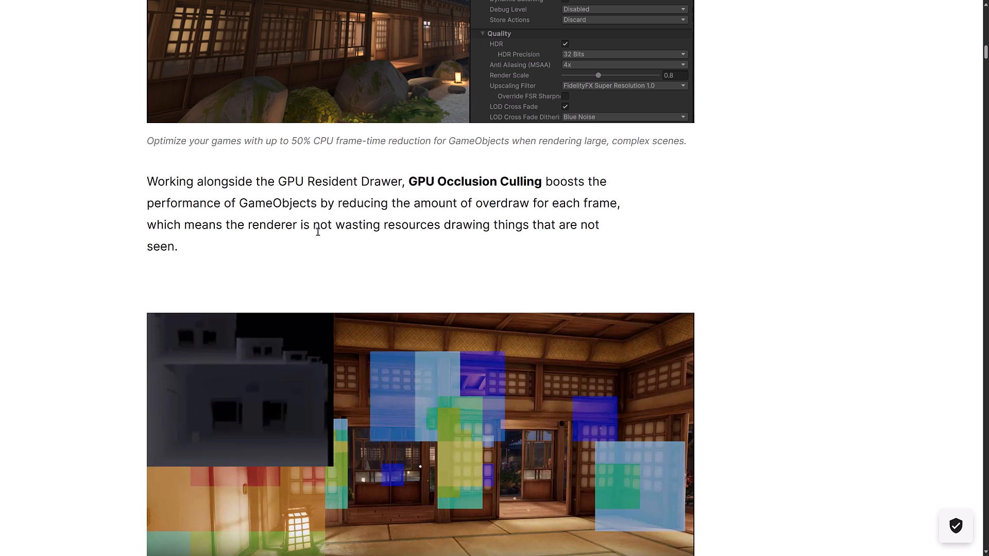
{"action": "mouse_move", "coordinate": [626, 267]}
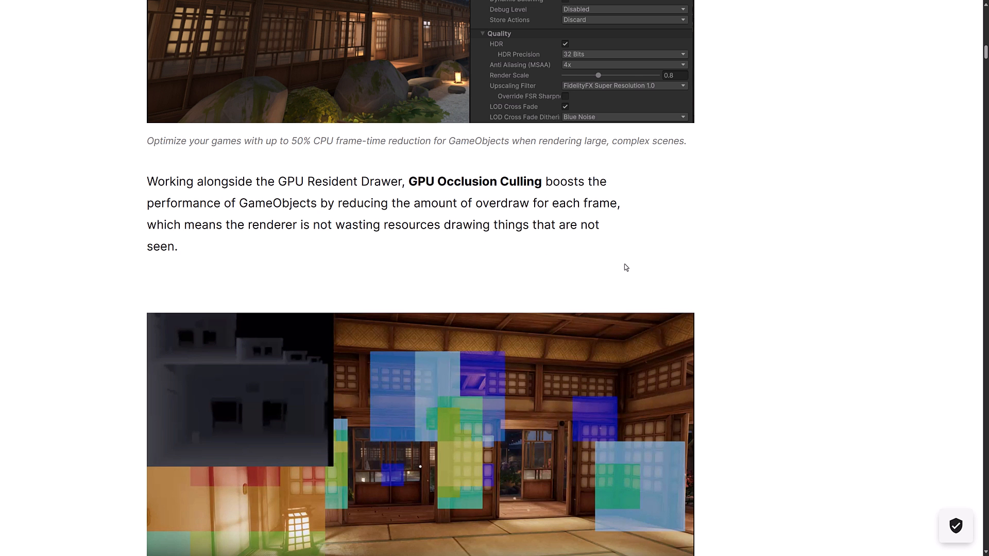
{"action": "scroll", "scroll_direction": "down", "scroll_amount": 3}
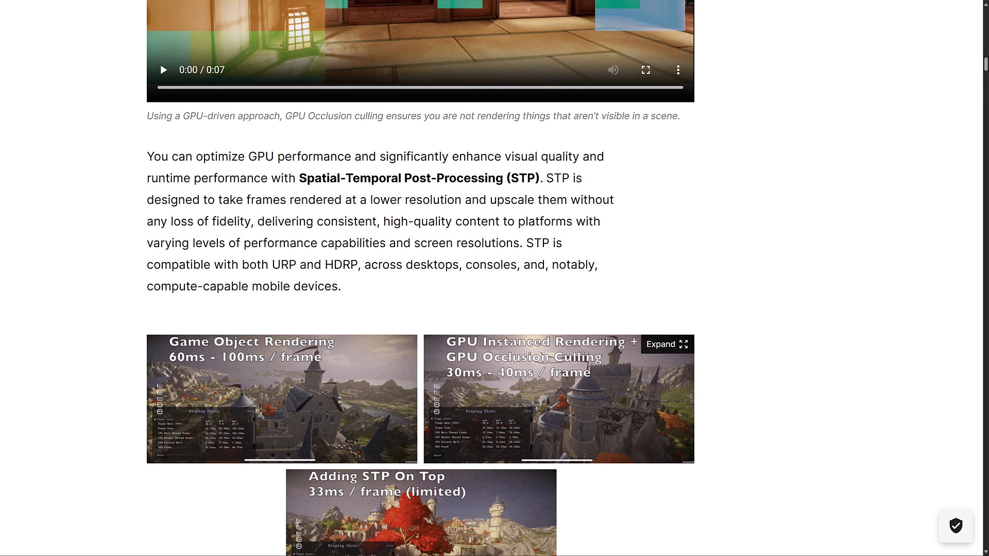
{"action": "mouse_move", "coordinate": [422, 200]}
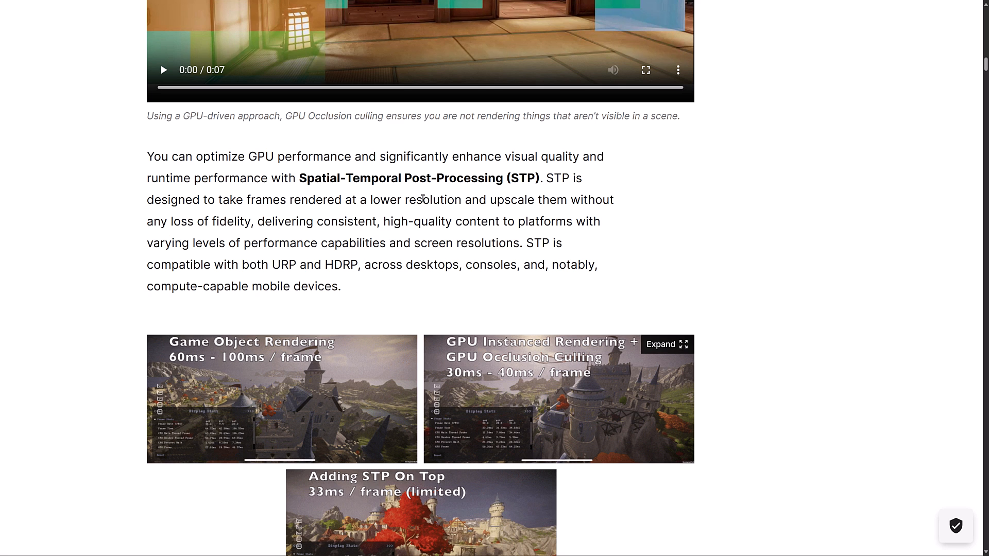
{"action": "mouse_move", "coordinate": [540, 244]}
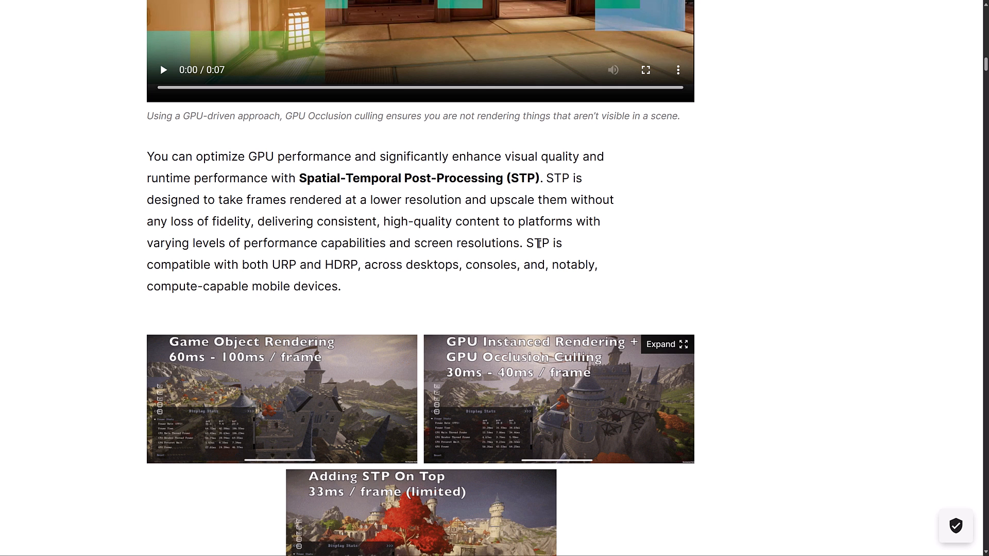
{"action": "scroll", "scroll_direction": "down", "scroll_amount": 3}
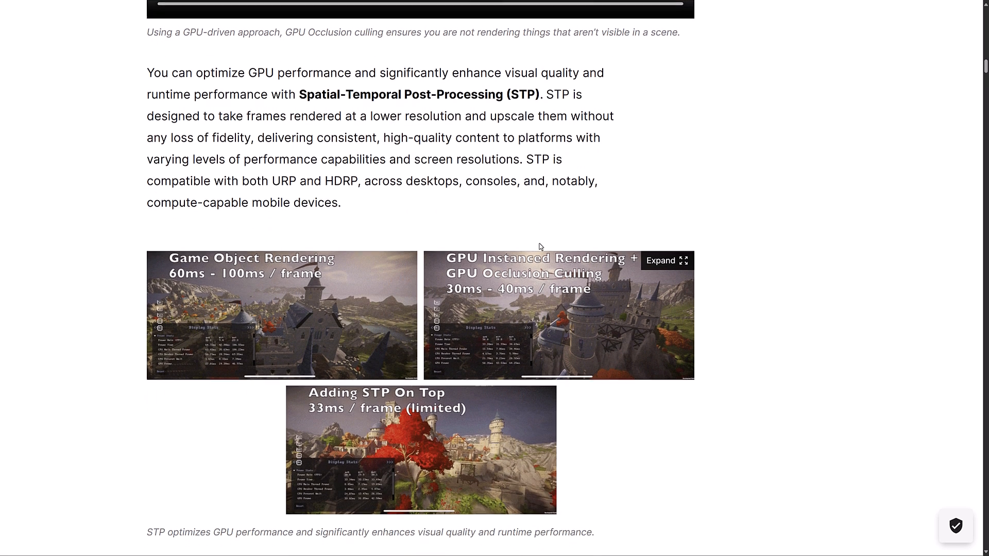
{"action": "scroll", "scroll_direction": "down", "scroll_amount": 3}
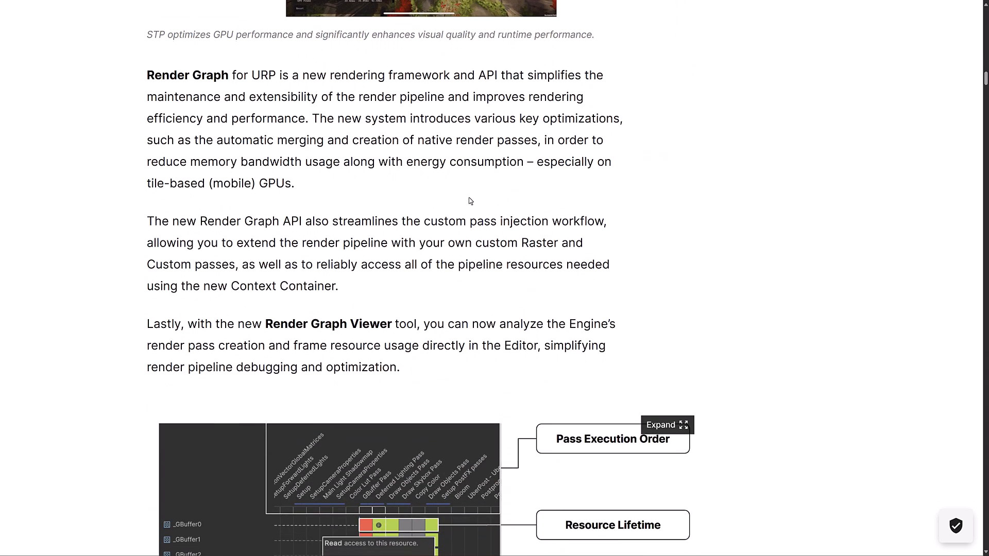
Scroll to the Render Graph Viewer paragraph and its Pass Execution Order diagram
{"action": "scroll", "scroll_direction": "down", "scroll_amount": 3}
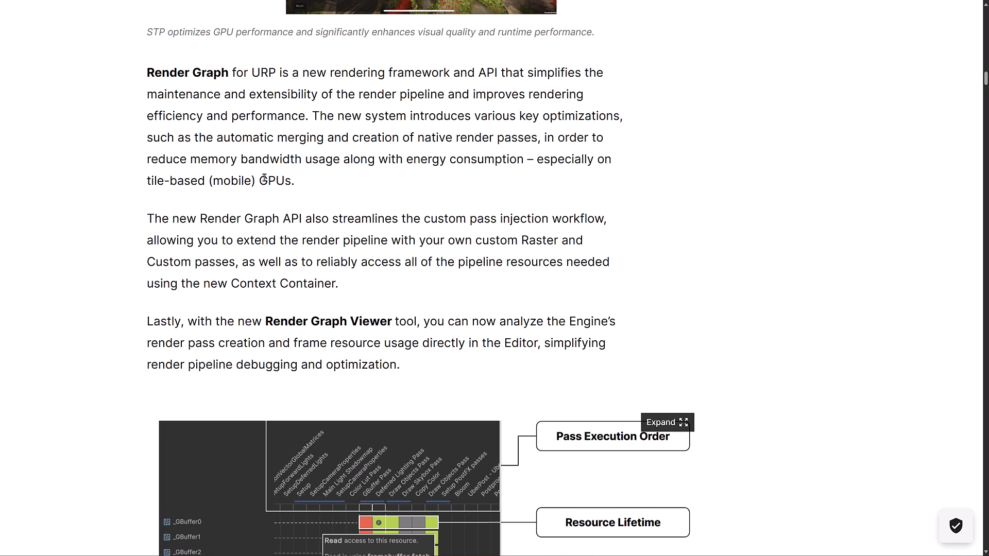
{"action": "mouse_move", "coordinate": [365, 187]}
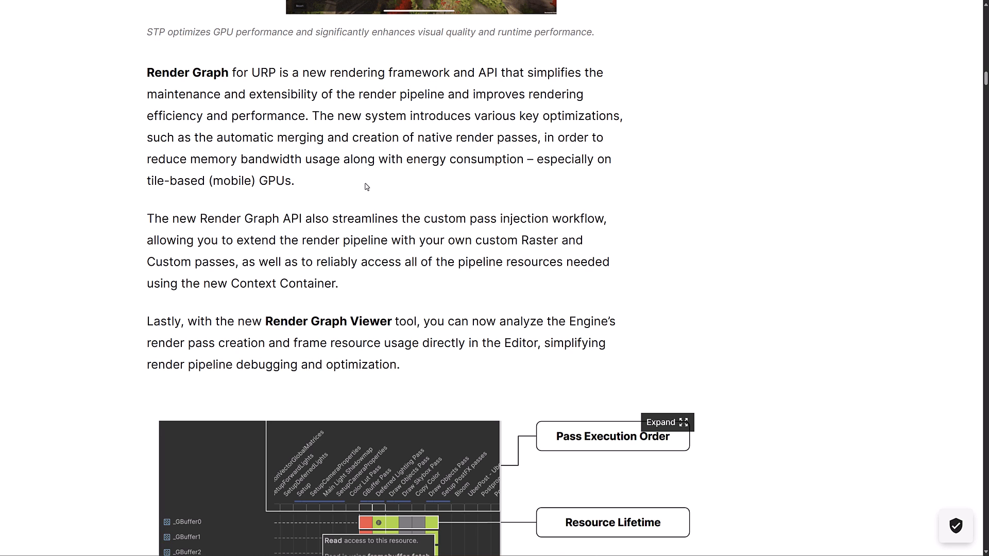
{"action": "mouse_move", "coordinate": [332, 215]}
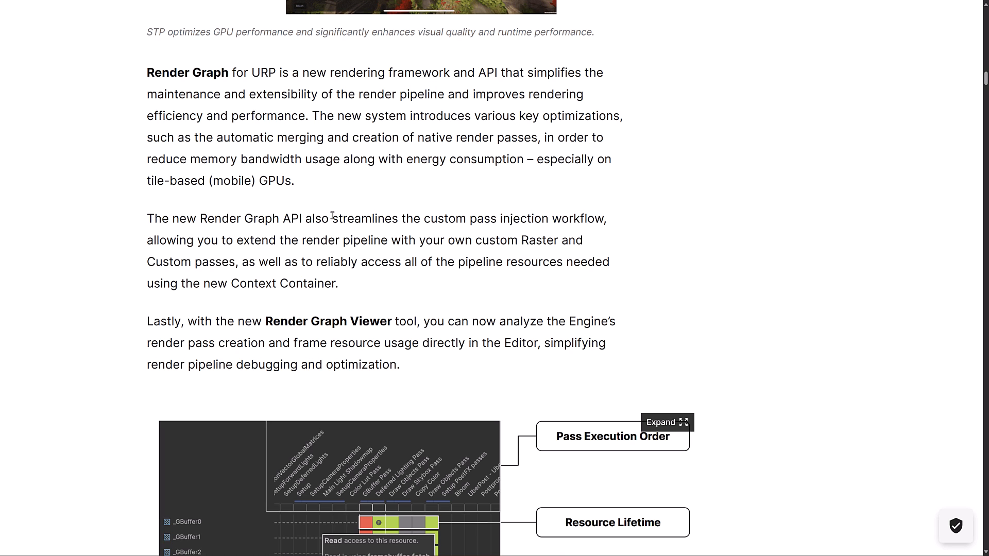
{"action": "mouse_move", "coordinate": [475, 213]}
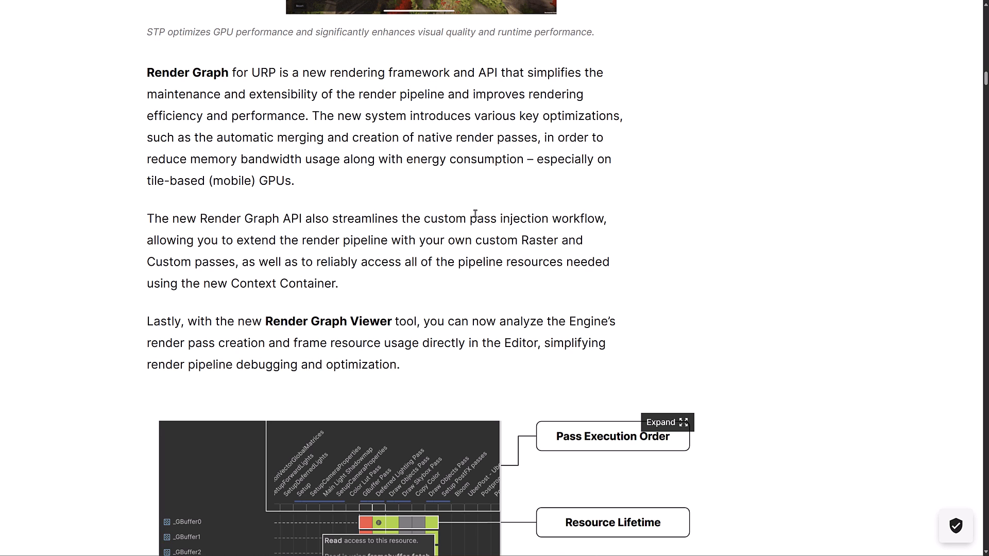
{"action": "mouse_move", "coordinate": [217, 244]}
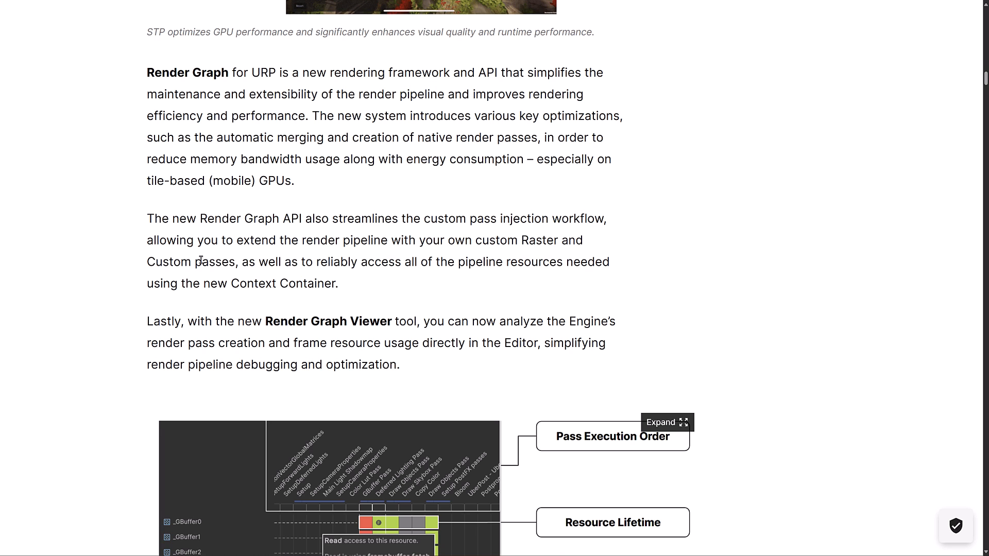
{"action": "mouse_move", "coordinate": [323, 321]}
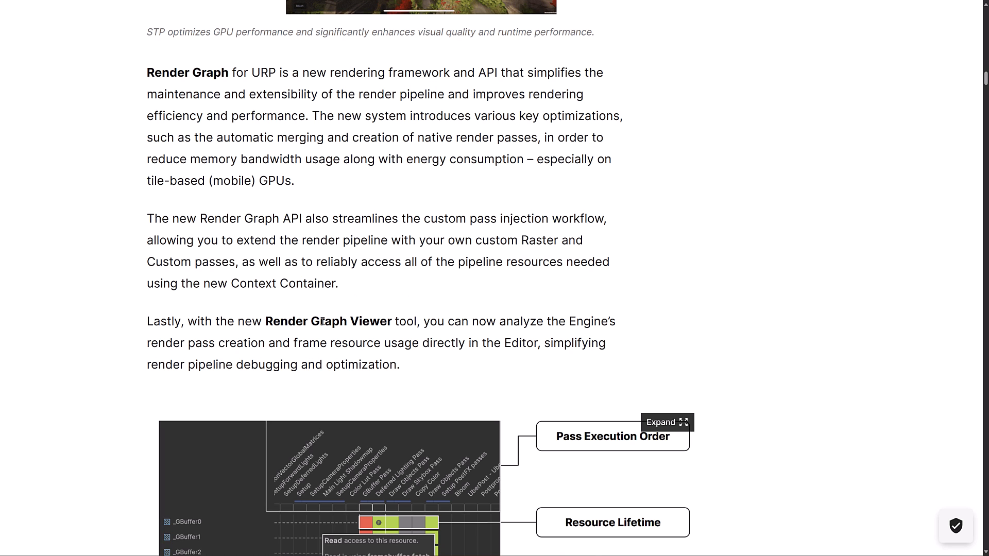
{"action": "scroll", "scroll_direction": "down", "scroll_amount": 3}
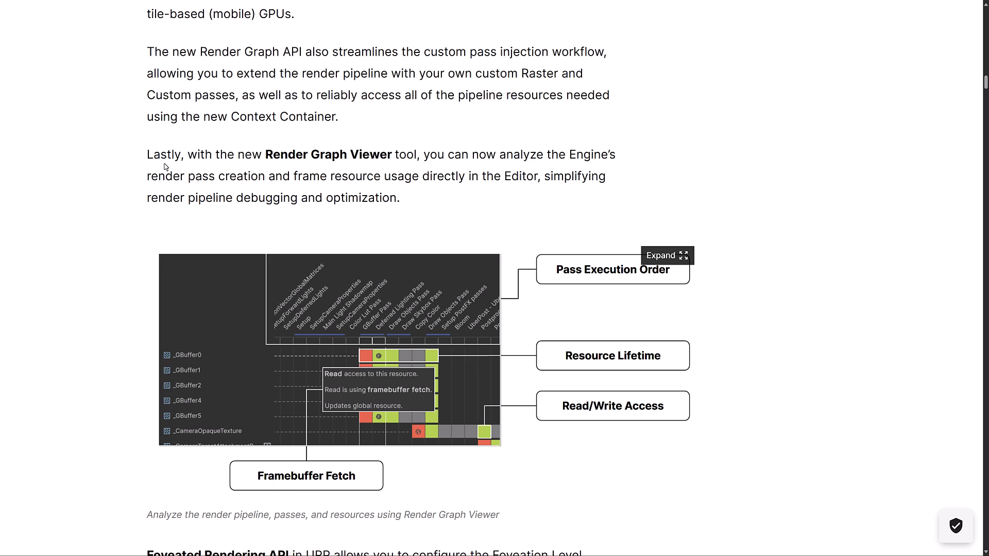
{"action": "mouse_move", "coordinate": [303, 157]}
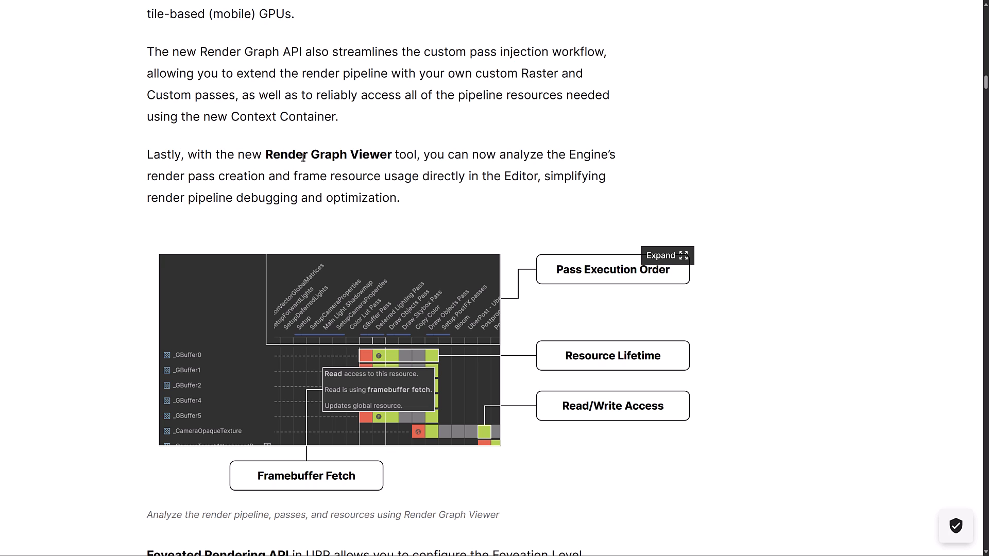
{"action": "mouse_move", "coordinate": [255, 173]}
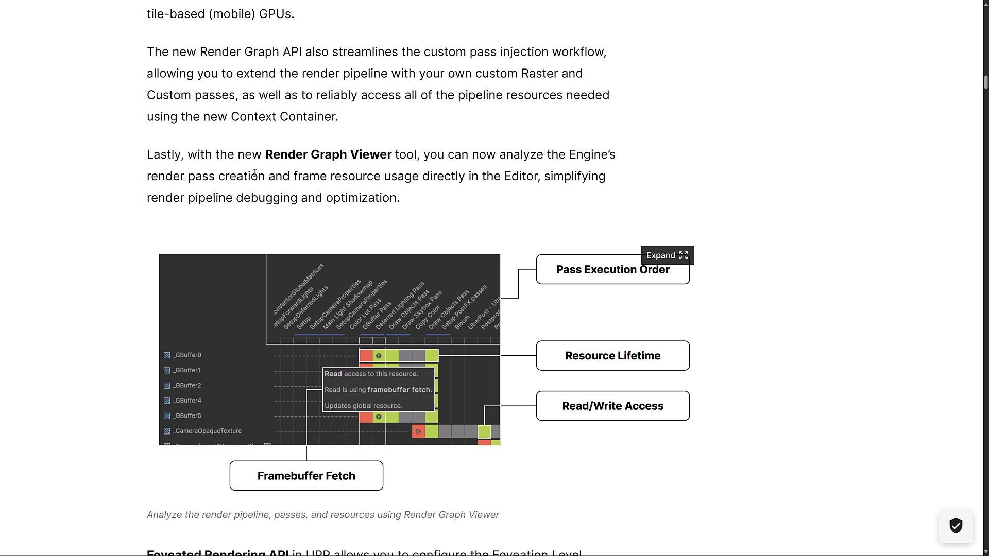
{"action": "mouse_move", "coordinate": [449, 236]}
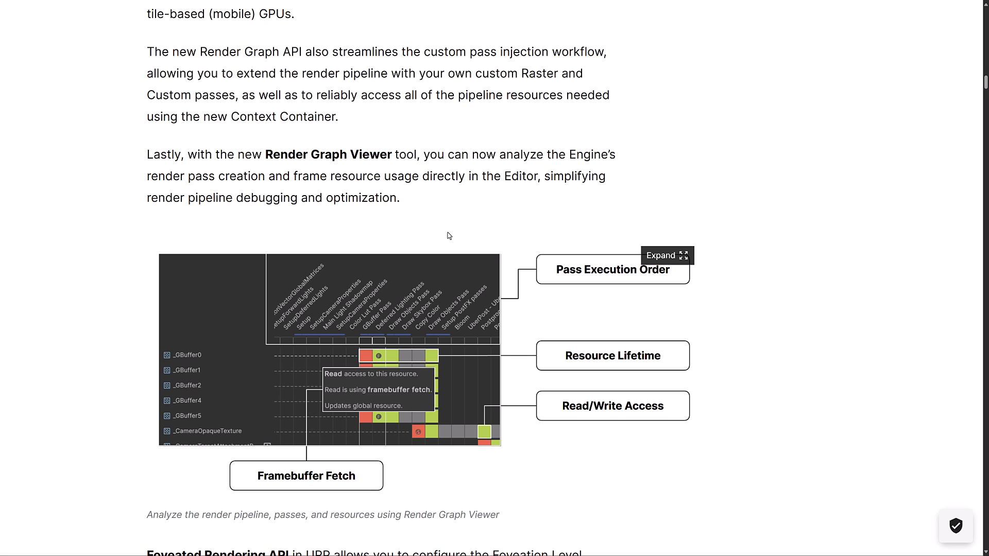
Scroll to the Foveated Rendering API section and its VR foveation image
{"action": "scroll", "scroll_direction": "down", "scroll_amount": 3}
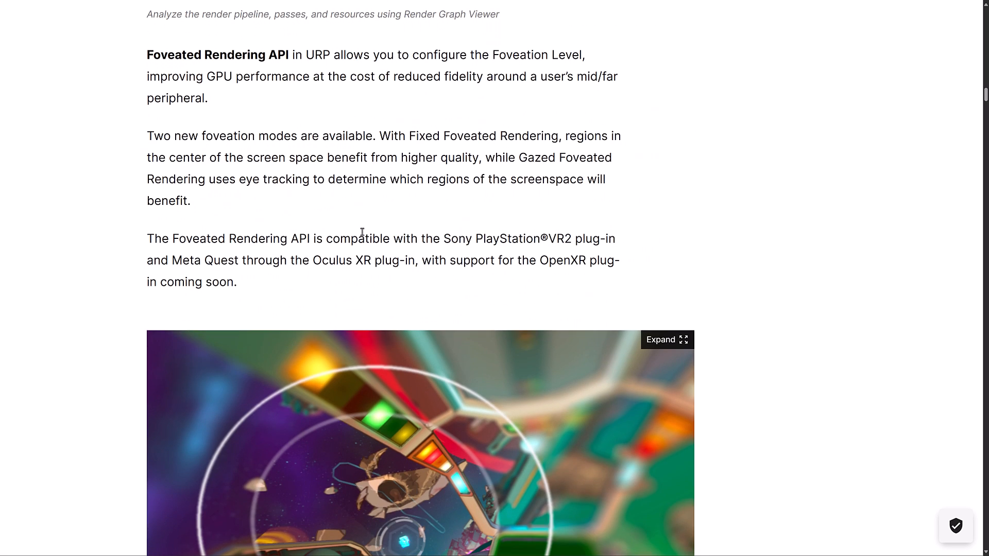
{"action": "scroll", "scroll_direction": "down", "scroll_amount": 3}
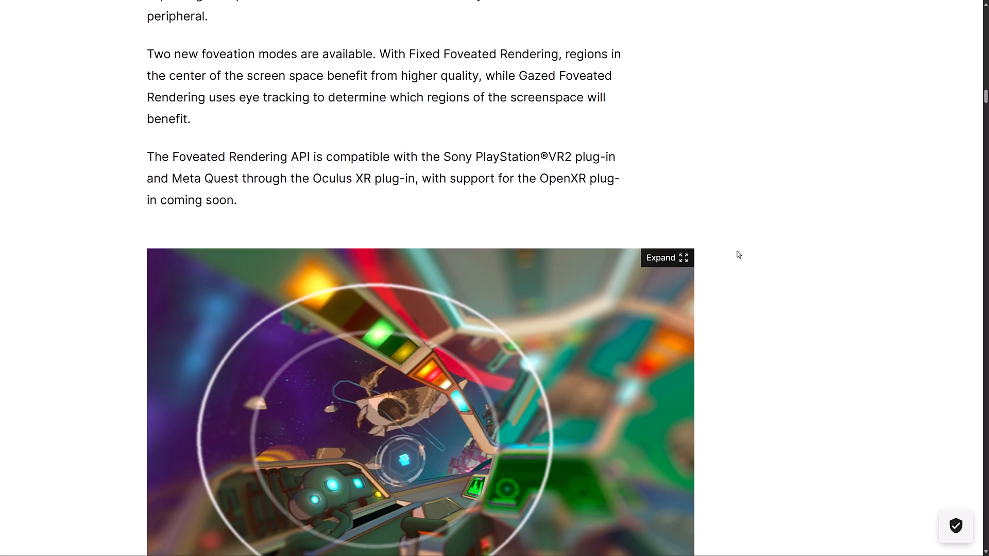
{"action": "scroll", "scroll_direction": "down", "scroll_amount": 3}
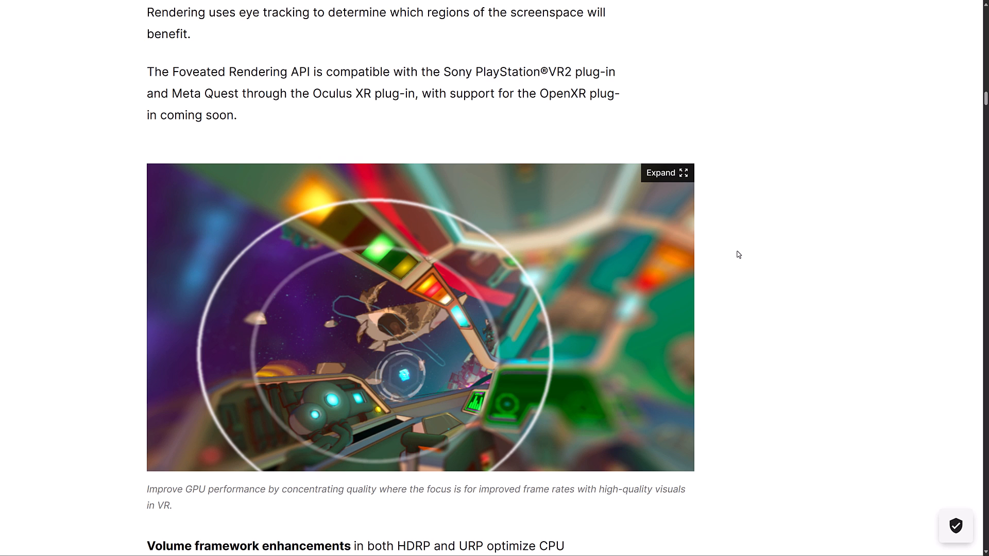
{"action": "mouse_move", "coordinate": [225, 183]}
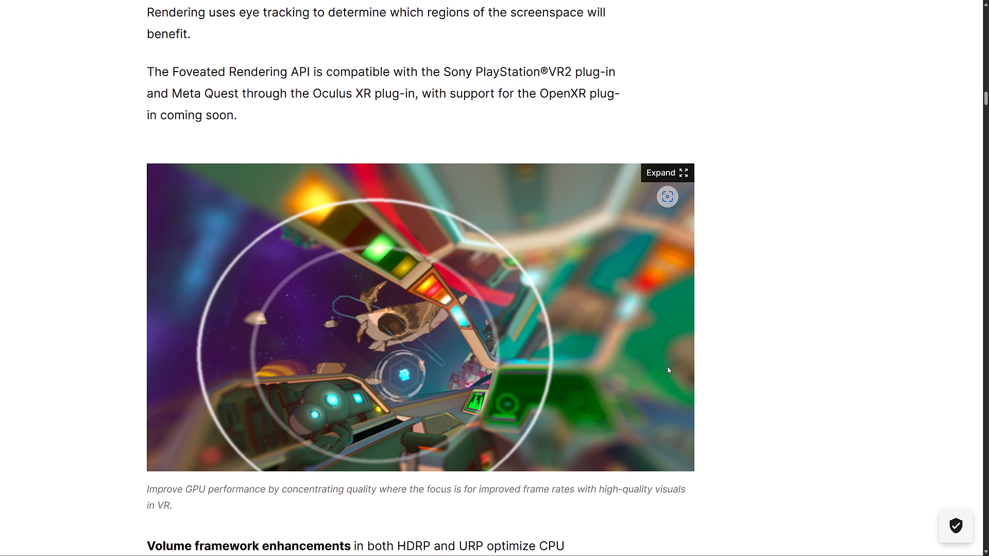
{"action": "mouse_move", "coordinate": [404, 341]}
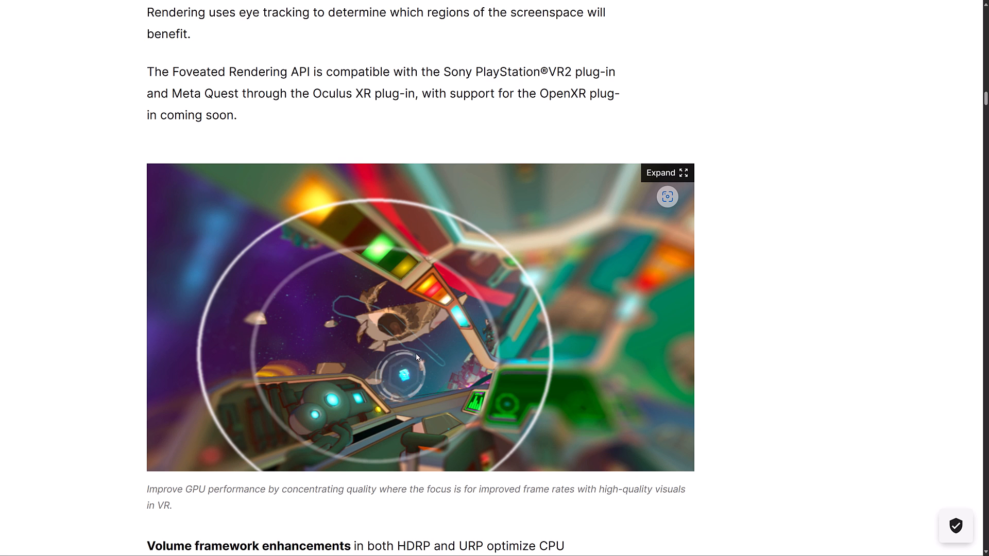
{"action": "mouse_move", "coordinate": [347, 185]}
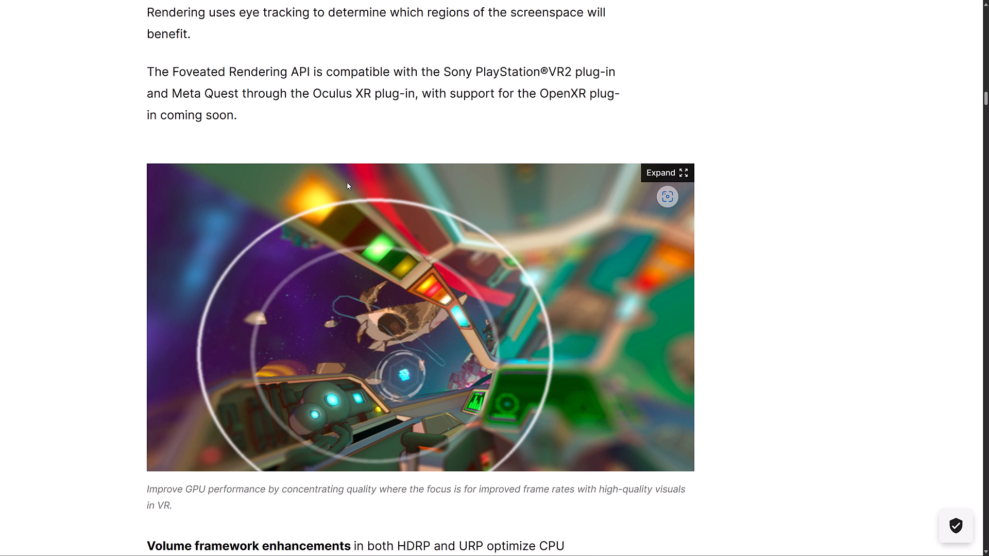
{"action": "mouse_move", "coordinate": [411, 88]}
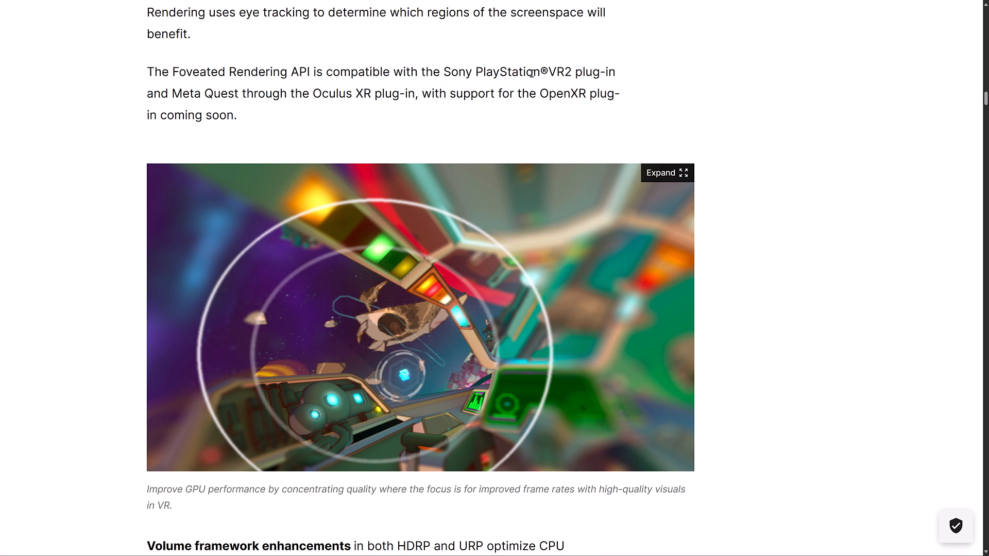
{"action": "mouse_move", "coordinate": [557, 93]}
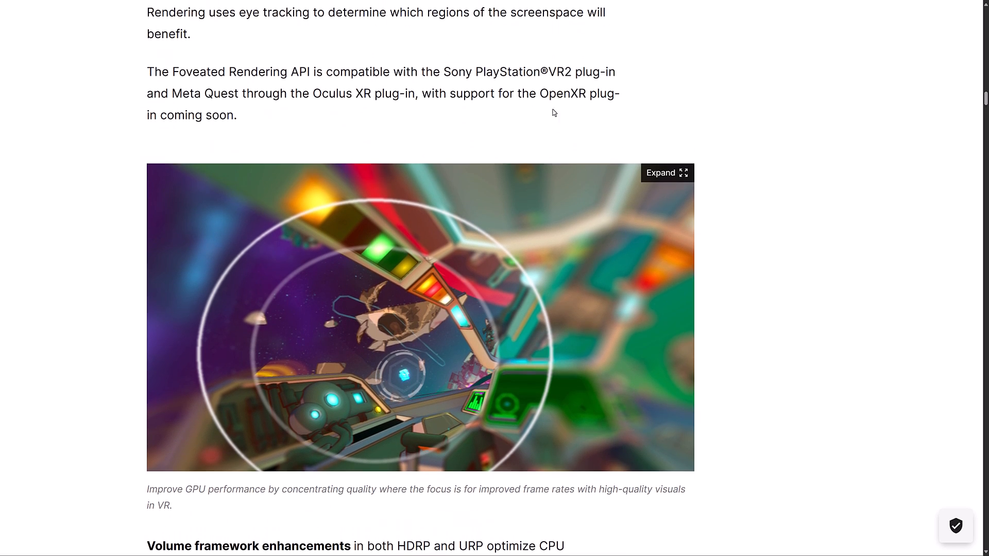
Scroll past the Volume framework paragraph and URP post-processing image to Lighting enhancements
{"action": "scroll", "scroll_direction": "down", "scroll_amount": 3}
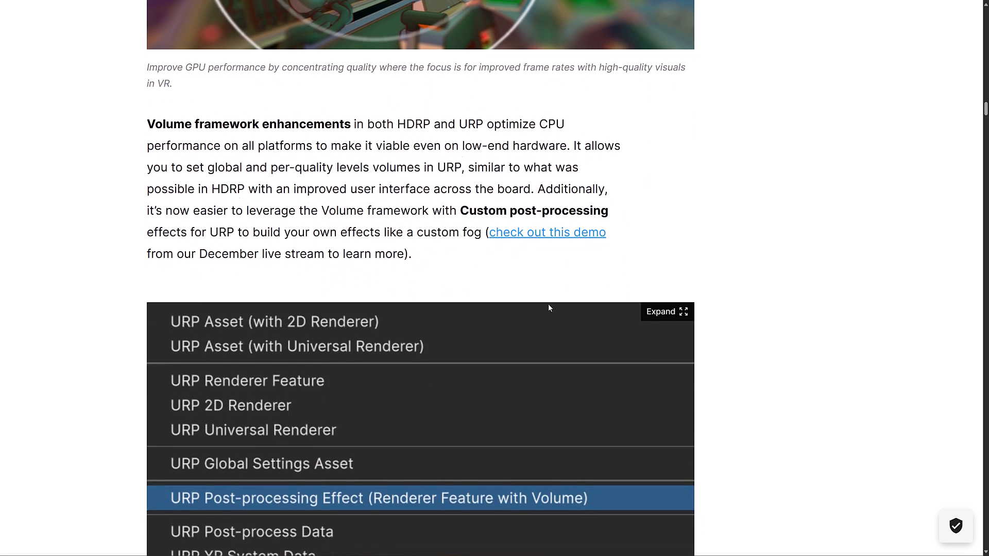
{"action": "scroll", "scroll_direction": "down", "scroll_amount": 3}
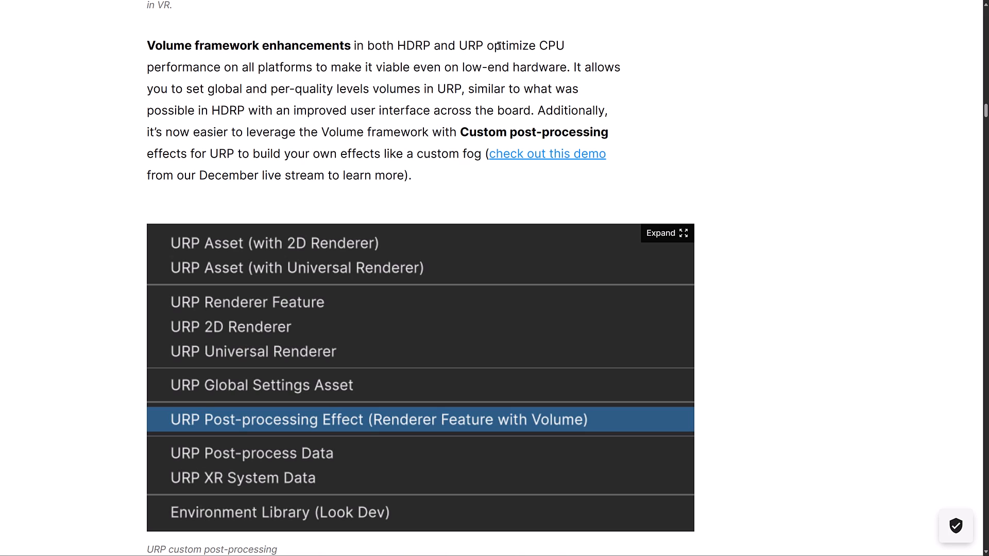
{"action": "mouse_move", "coordinate": [452, 62]}
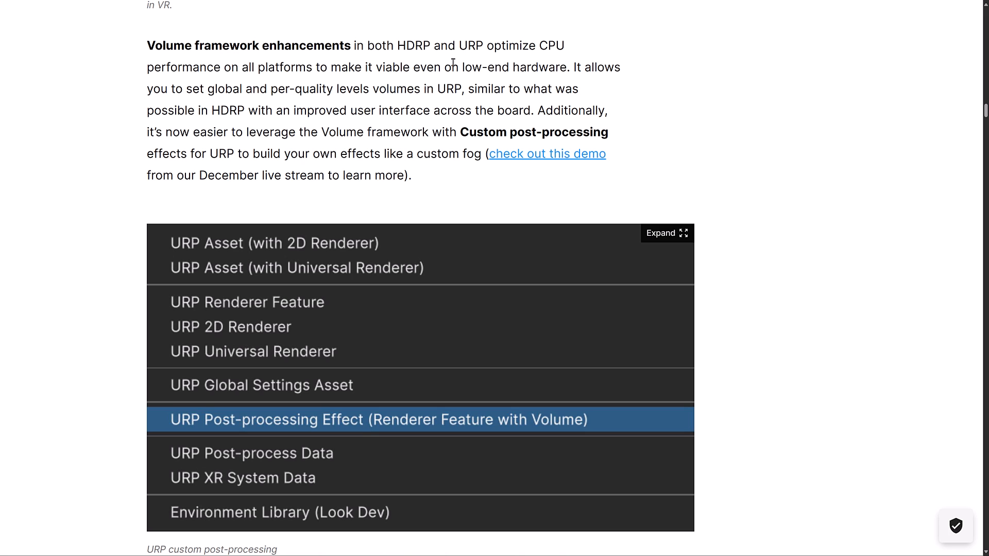
{"action": "mouse_move", "coordinate": [625, 108]}
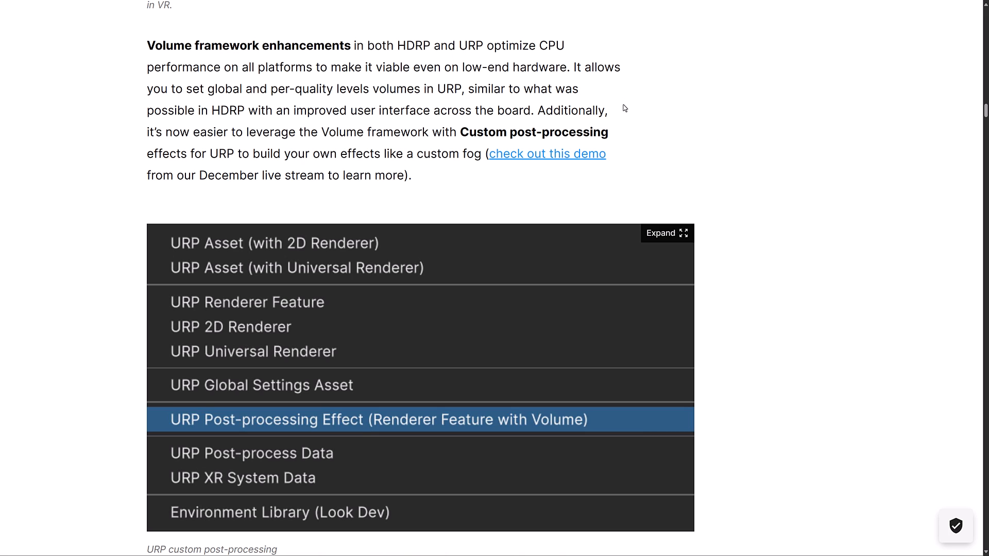
{"action": "scroll", "scroll_direction": "down", "scroll_amount": 3}
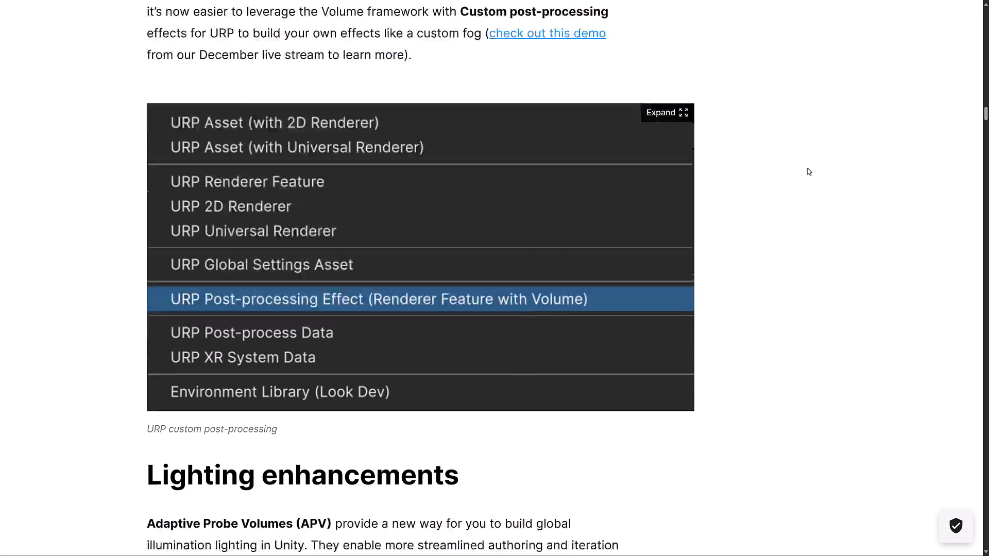
Scroll through the Adaptive Probe Volumes text to the APV Scenario Blending video and caption
{"action": "scroll", "scroll_direction": "down", "scroll_amount": 3}
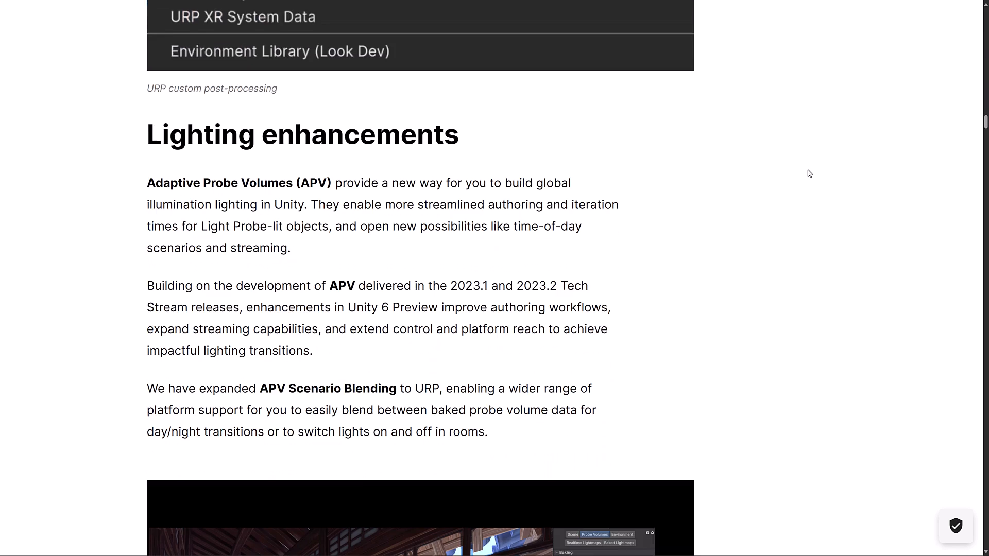
{"action": "scroll", "scroll_direction": "down", "scroll_amount": 3}
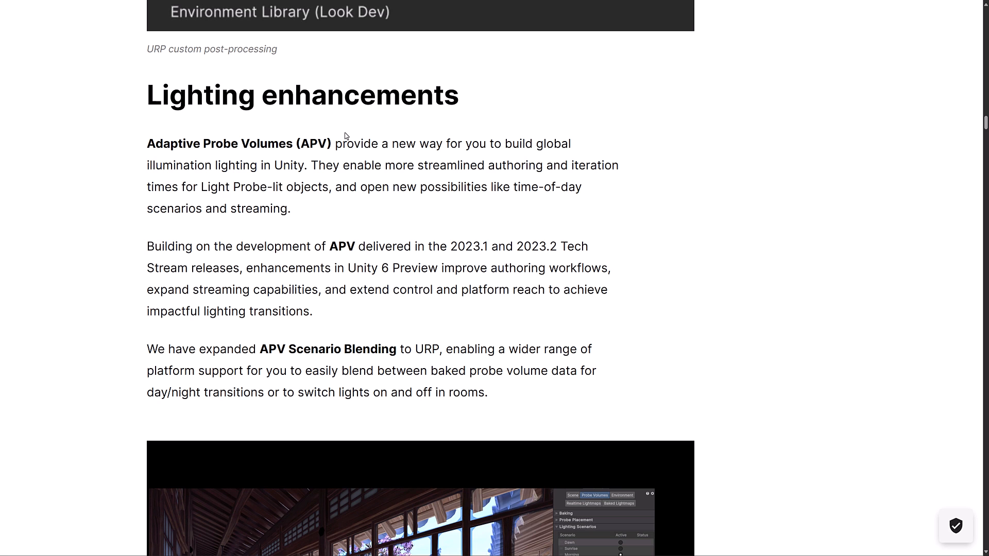
{"action": "scroll", "scroll_direction": "down", "scroll_amount": 3}
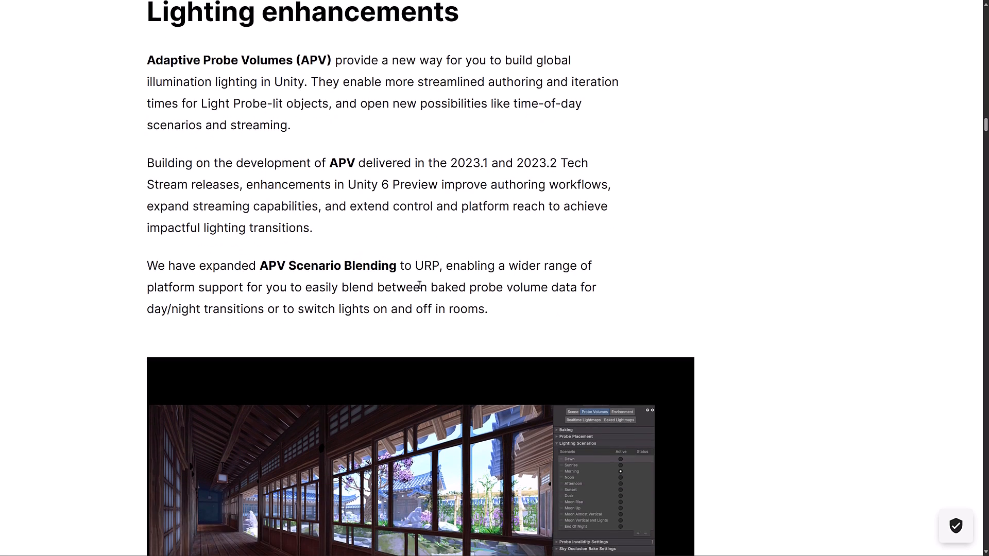
{"action": "scroll", "scroll_direction": "down", "scroll_amount": 3}
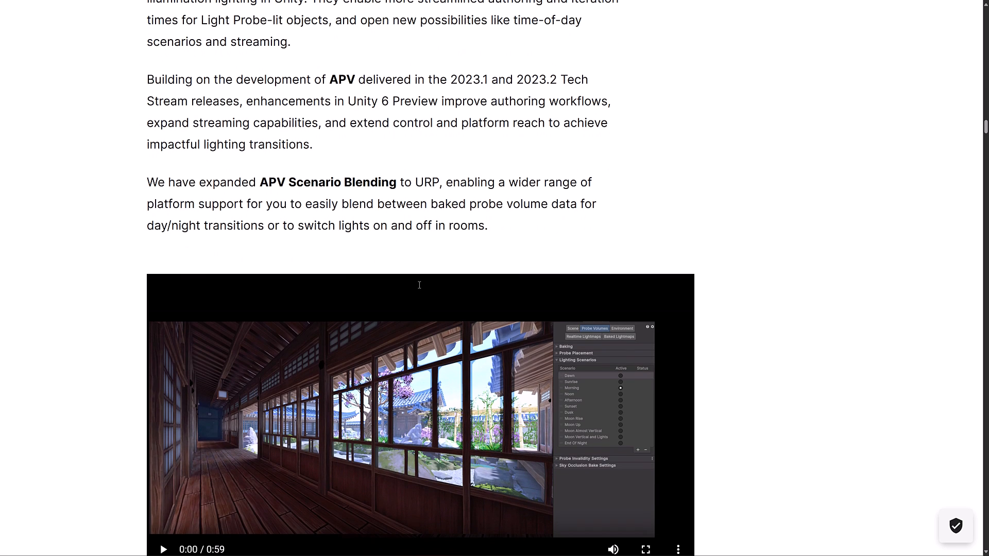
{"action": "scroll", "scroll_direction": "down", "scroll_amount": 3}
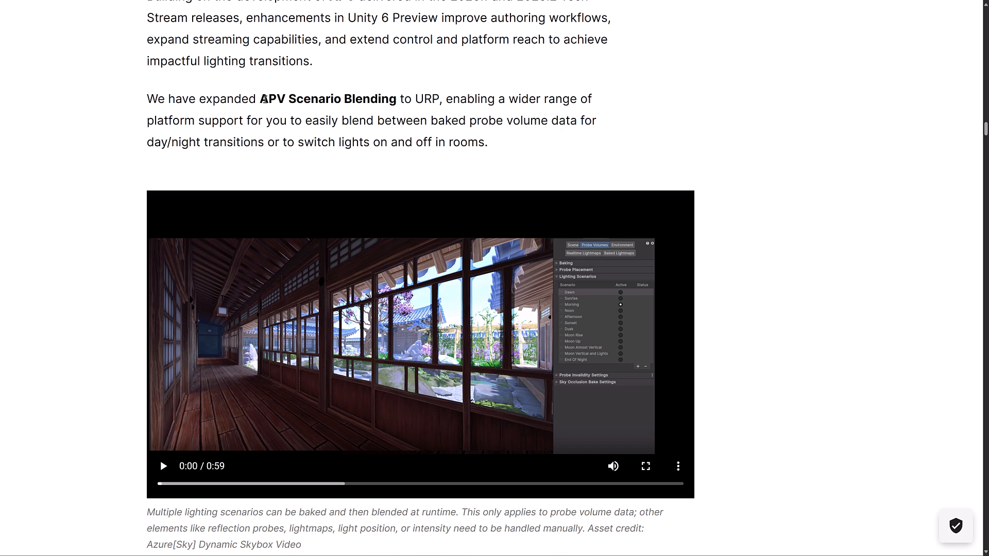
{"action": "mouse_move", "coordinate": [407, 101]}
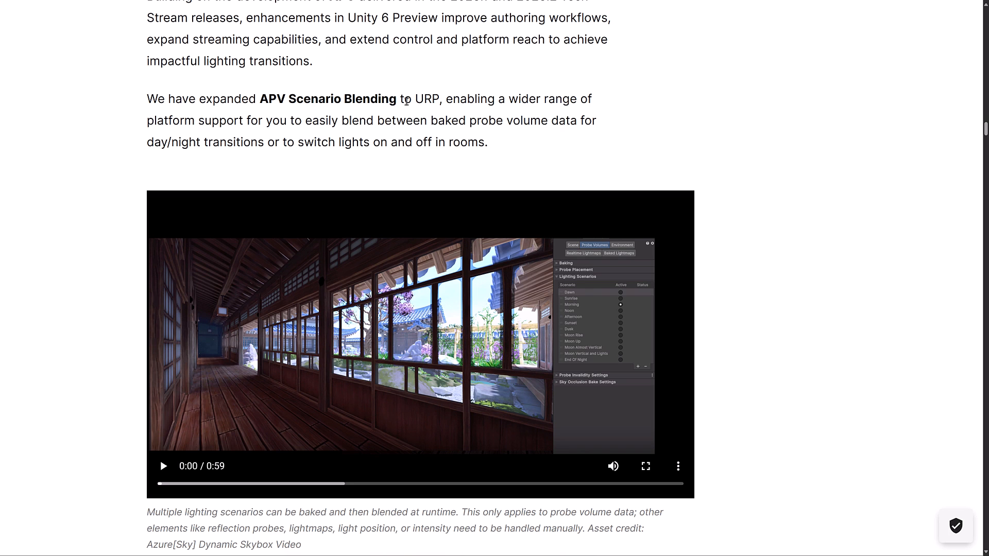
{"action": "mouse_move", "coordinate": [217, 148]}
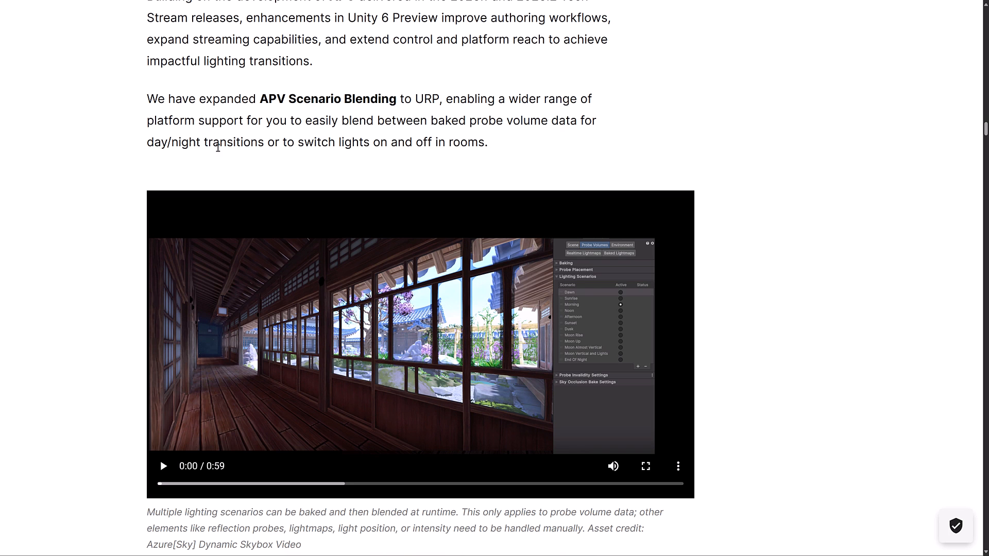
Play the APV Scenario Blending lighting-scenarios video full screen, then return to the article
{"action": "left_click", "coordinate": [163, 466]}
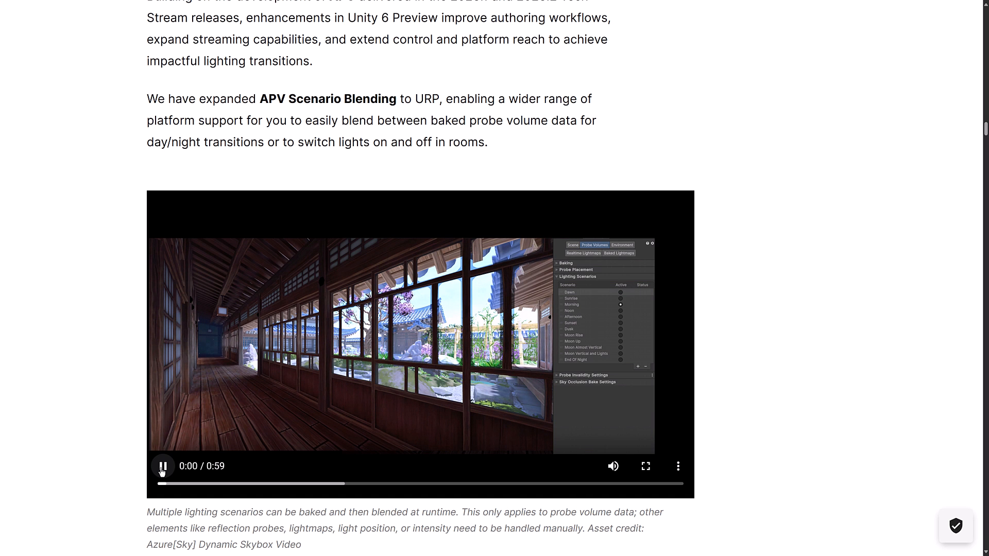
{"action": "left_click", "coordinate": [645, 467]}
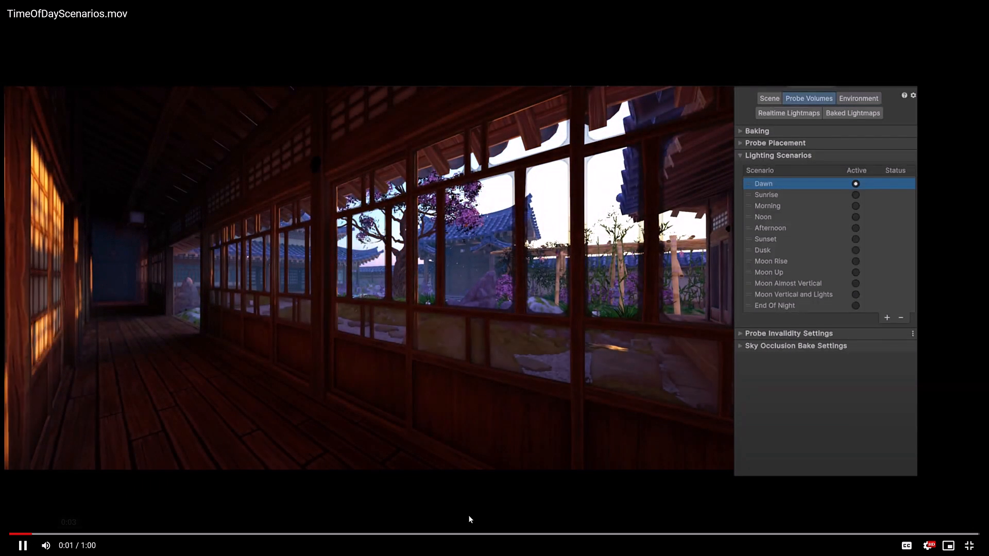
{"action": "left_click", "coordinate": [854, 194]}
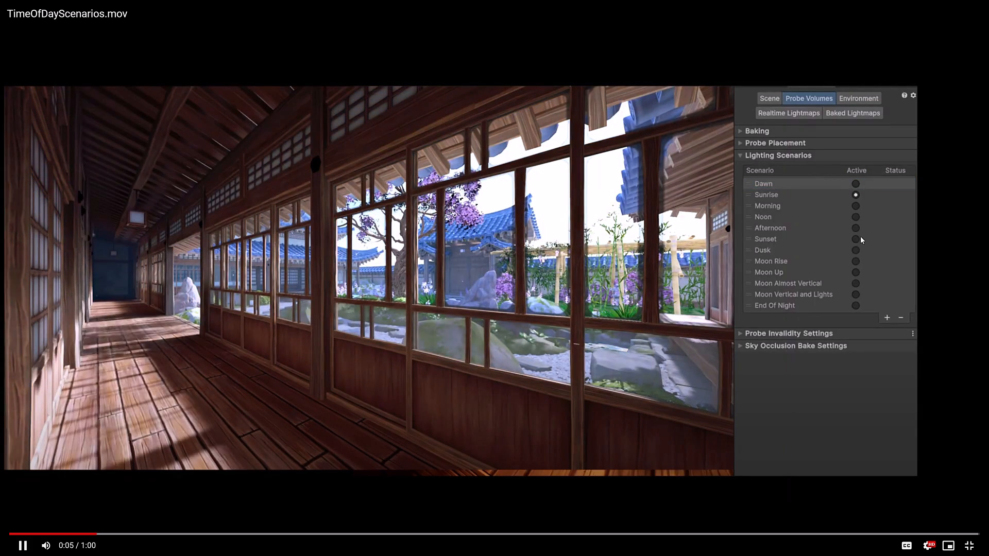
{"action": "left_click", "coordinate": [856, 206]}
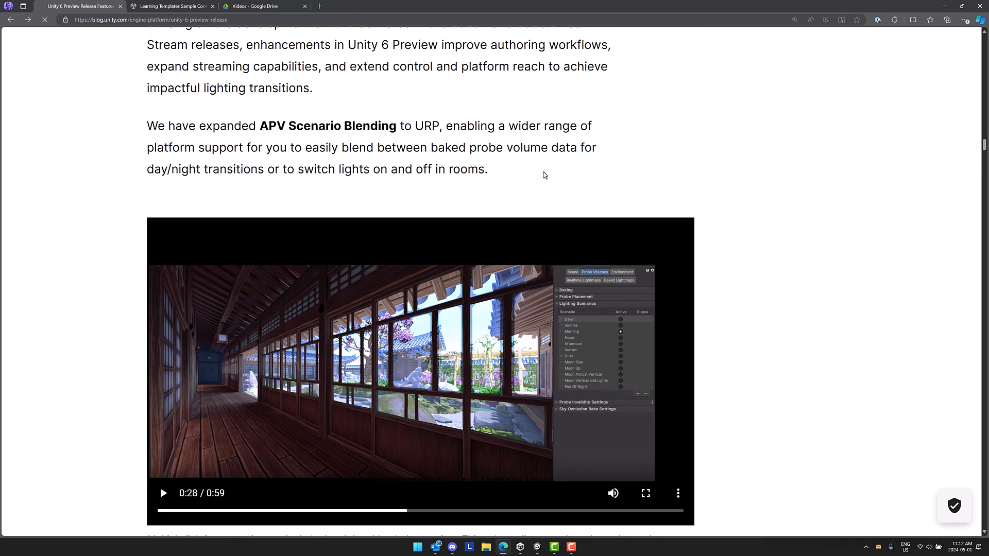
Scroll past APV Sky Occlusion and Probe Adjustment Volumes to the HDRP sunset sky video
{"action": "scroll", "scroll_direction": "down", "scroll_amount": 3}
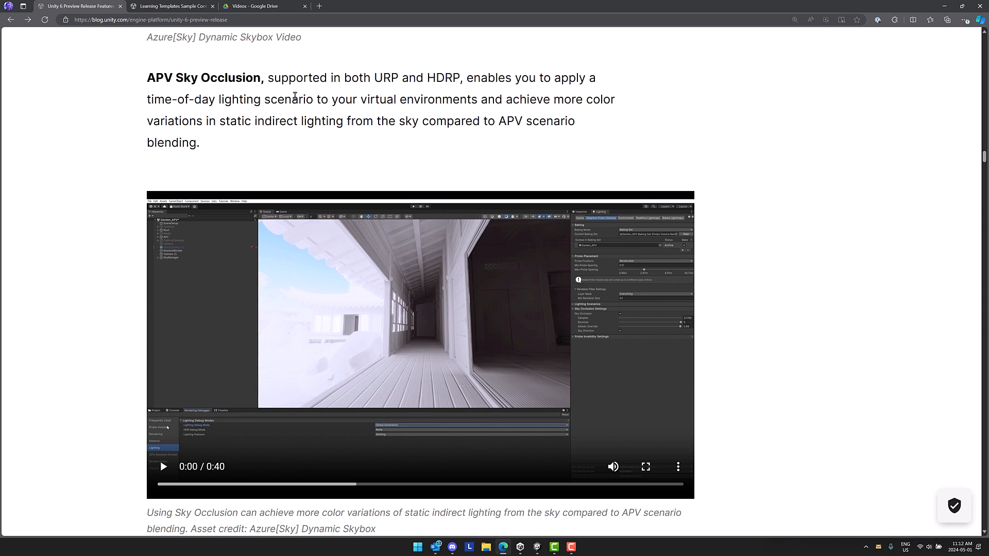
{"action": "mouse_move", "coordinate": [535, 113]}
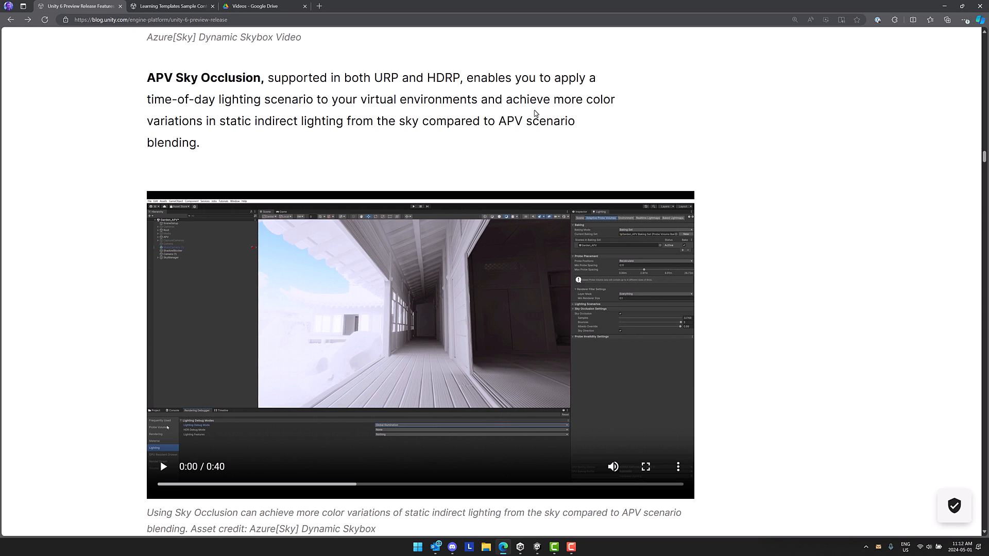
{"action": "mouse_move", "coordinate": [329, 133]}
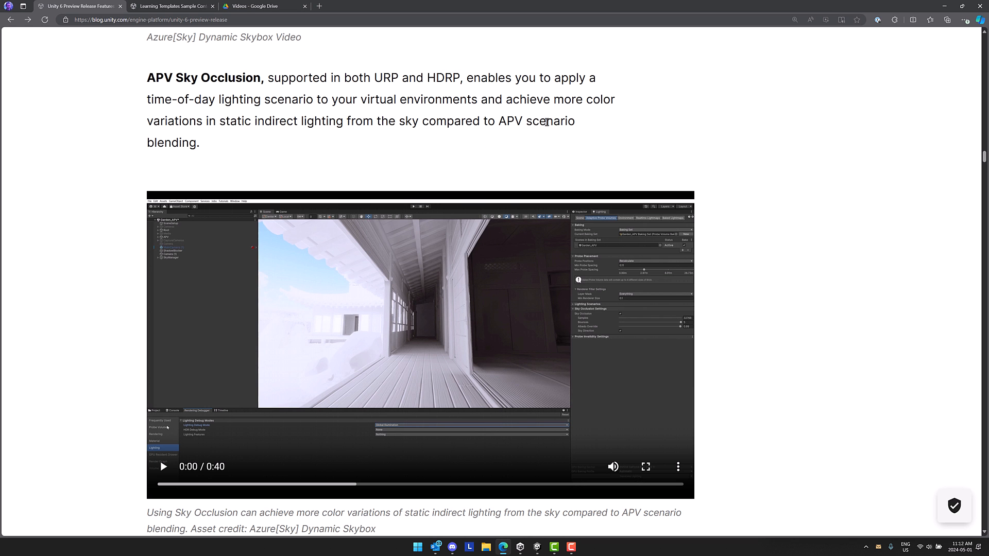
{"action": "scroll", "scroll_direction": "down", "scroll_amount": 3}
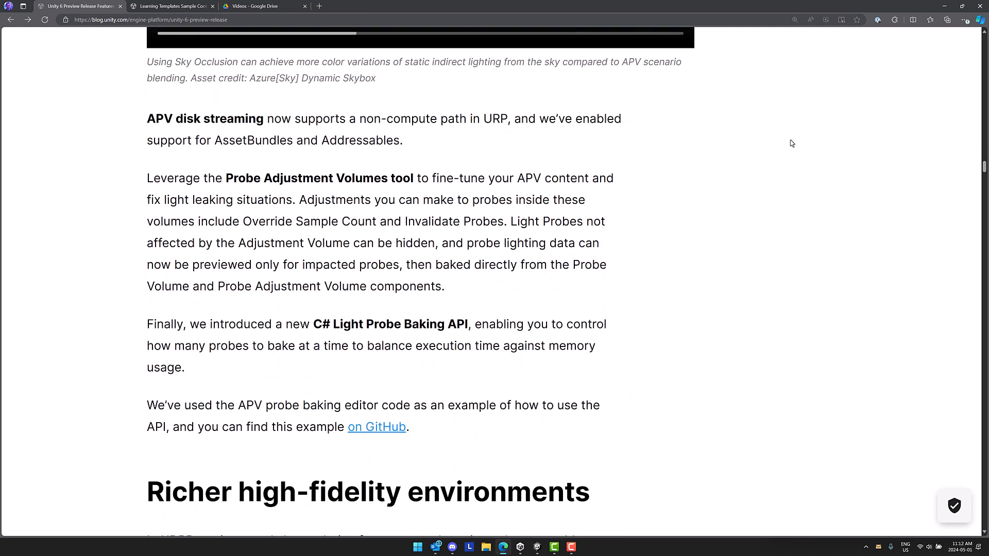
{"action": "scroll", "scroll_direction": "down", "scroll_amount": 3}
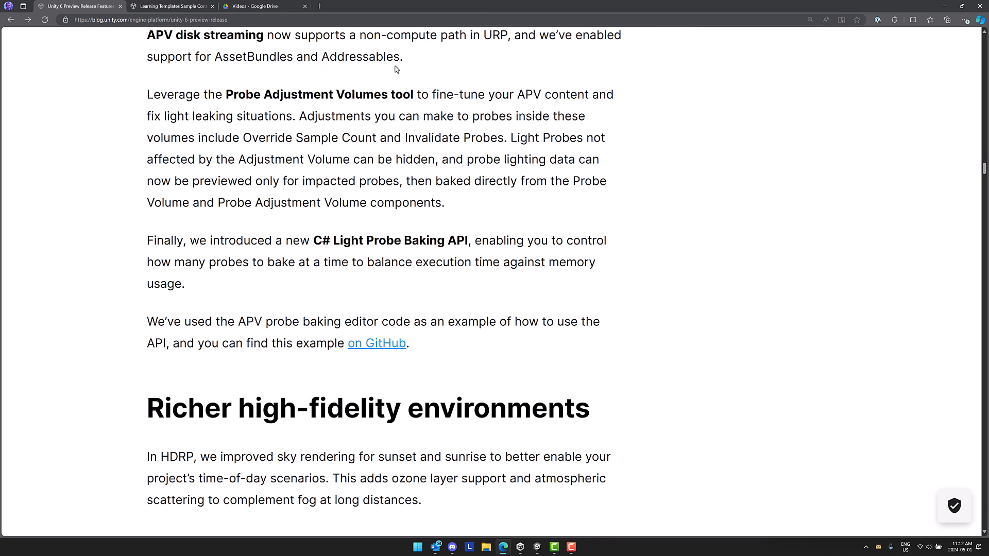
{"action": "mouse_move", "coordinate": [557, 39]}
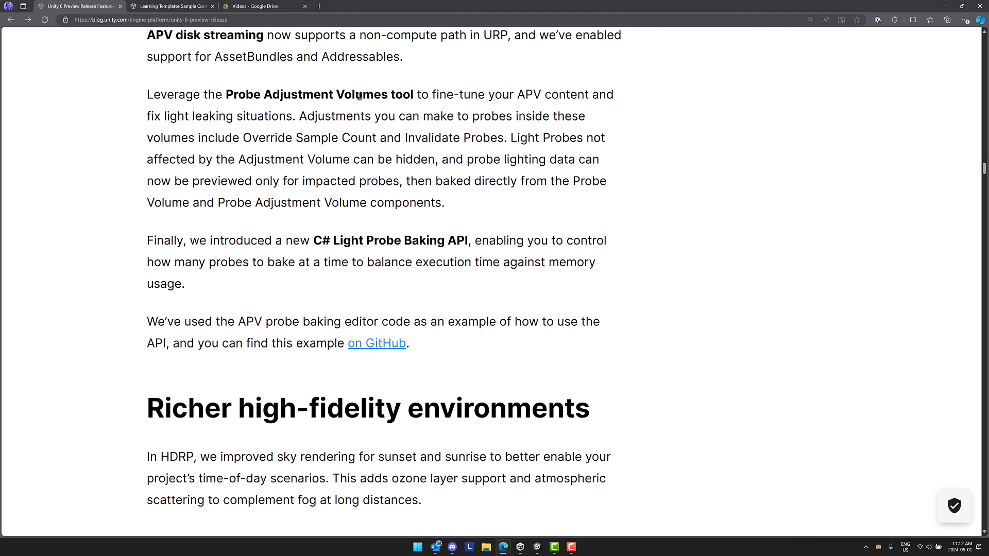
{"action": "mouse_move", "coordinate": [275, 99]}
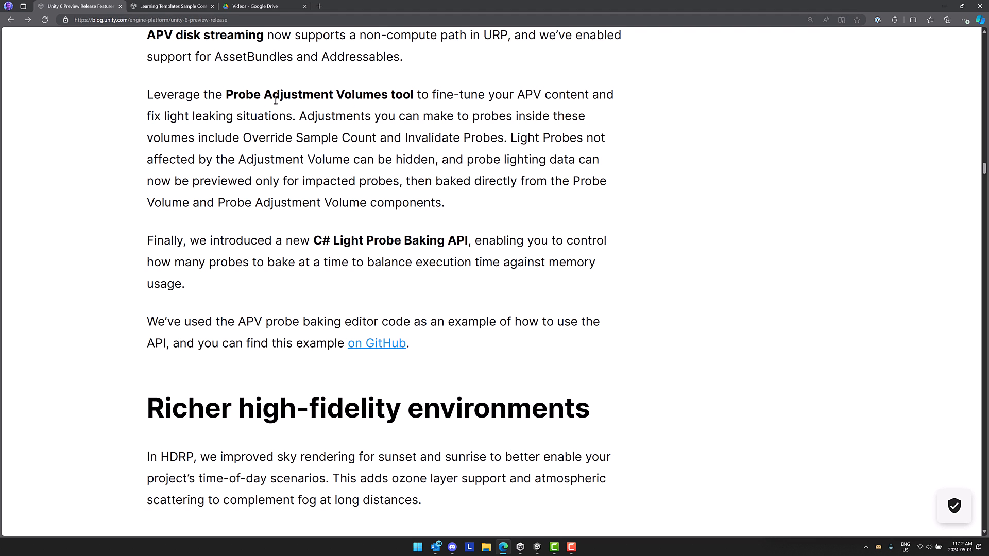
{"action": "mouse_move", "coordinate": [422, 98]}
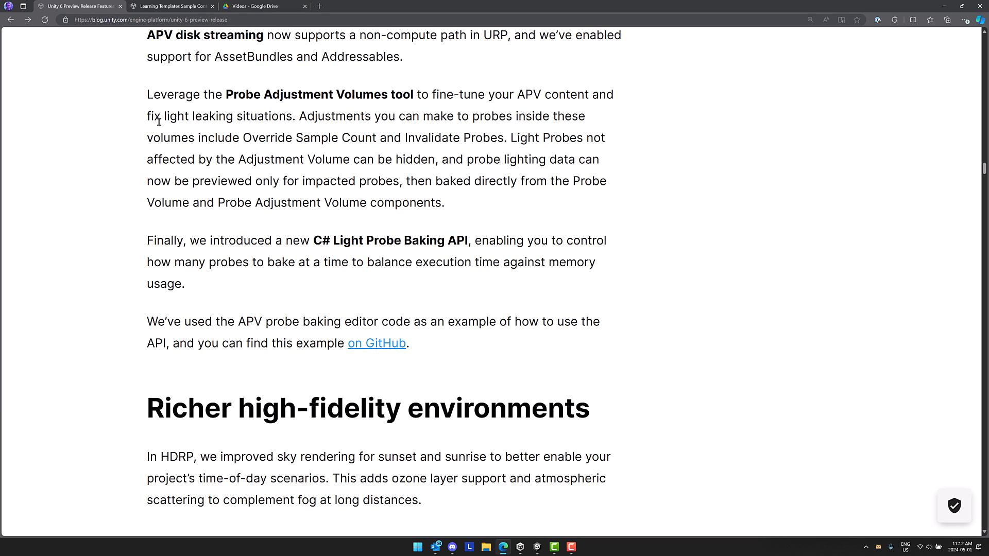
{"action": "scroll", "scroll_direction": "down", "scroll_amount": 3}
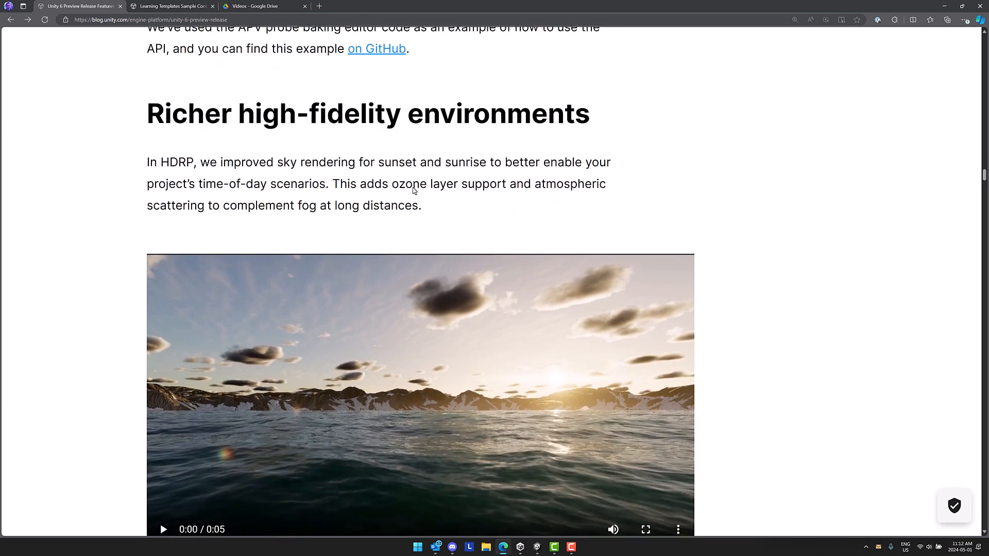
Watch and replay the sky atmospheric scattering video full screen, then exit back to the article
{"action": "scroll", "scroll_direction": "down", "scroll_amount": 3}
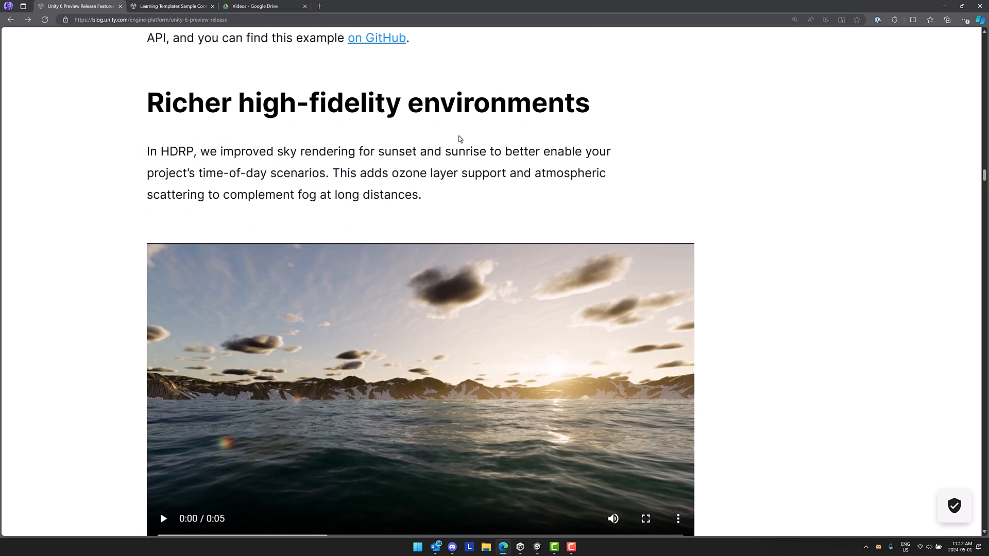
{"action": "left_click", "coordinate": [645, 519]}
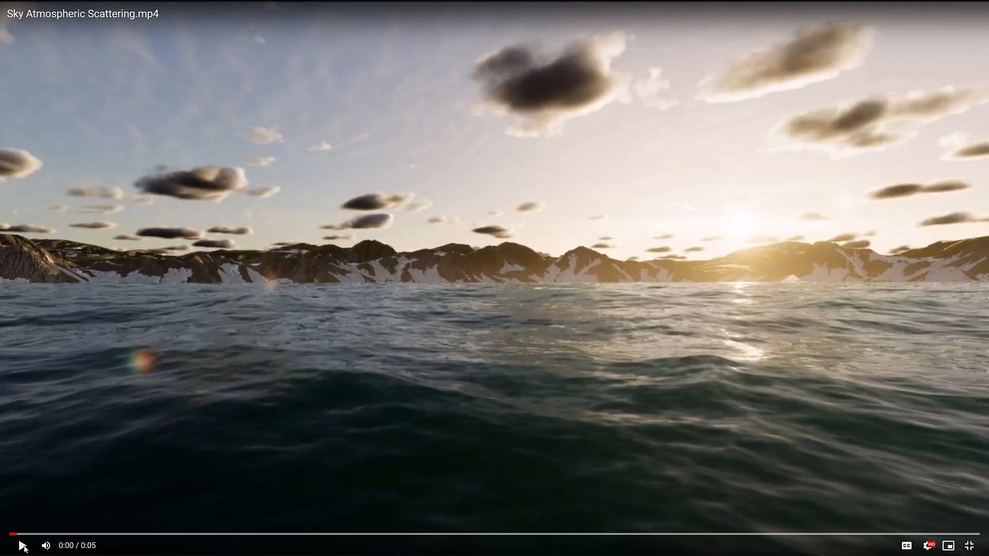
{"action": "left_click", "coordinate": [22, 545]}
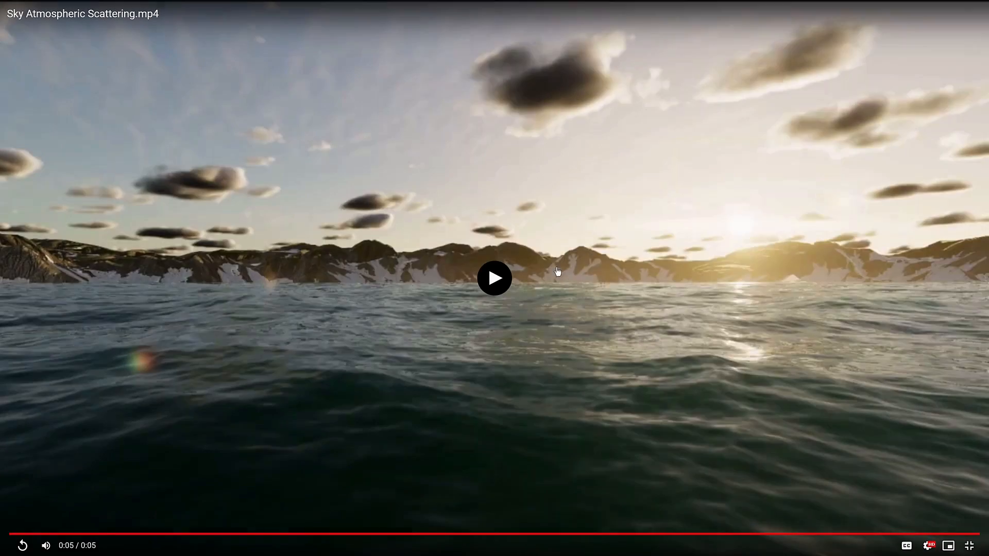
{"action": "left_click", "coordinate": [495, 278]}
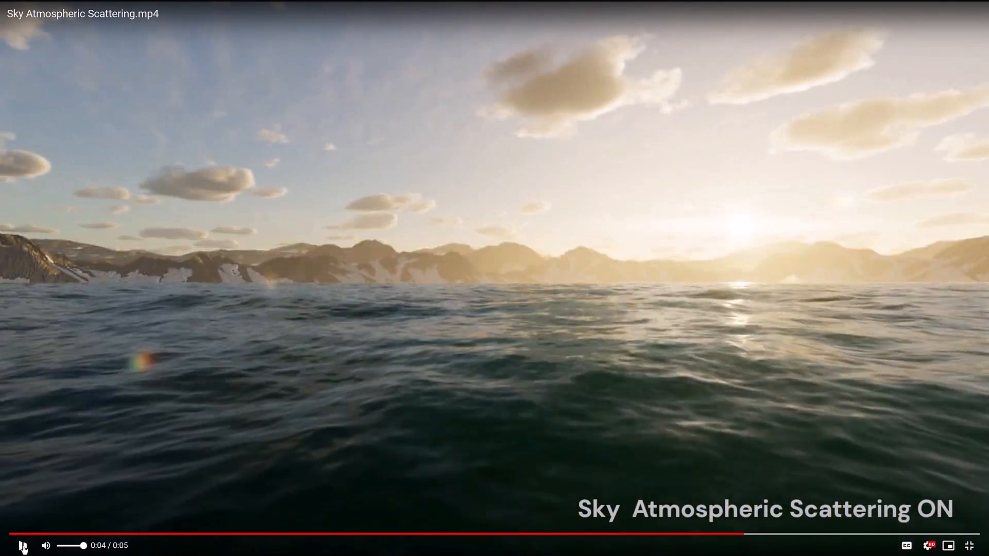
{"action": "left_click", "coordinate": [23, 546]}
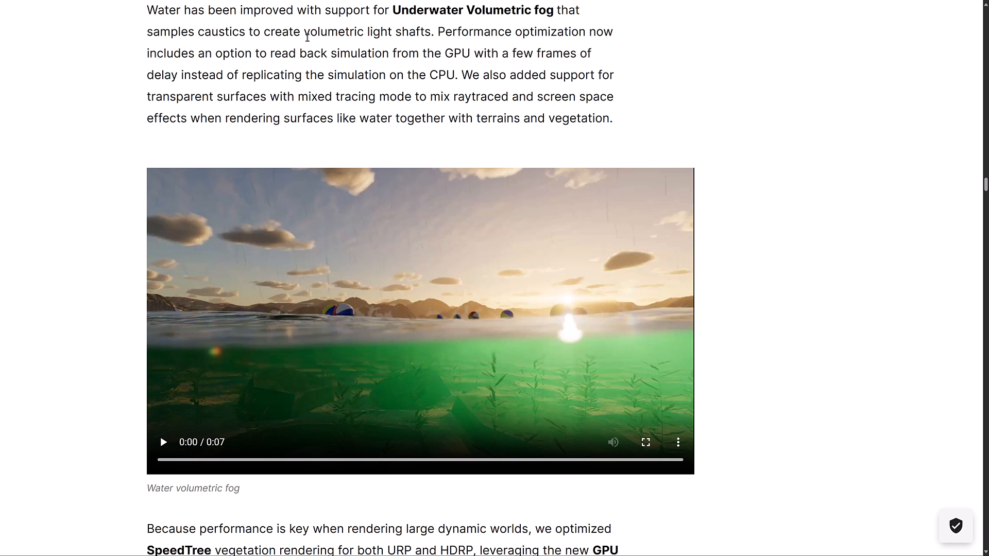
Scroll past the VFX Graph and Shader Graph sections to the Multiplatform enhancements heading
{"action": "scroll", "scroll_direction": "down", "scroll_amount": 3}
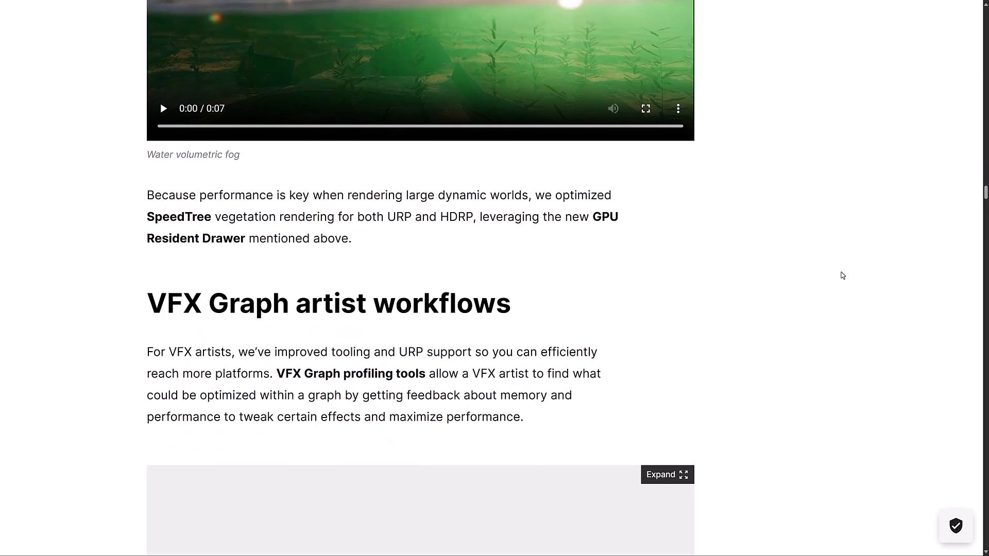
{"action": "scroll", "scroll_direction": "down", "scroll_amount": 3}
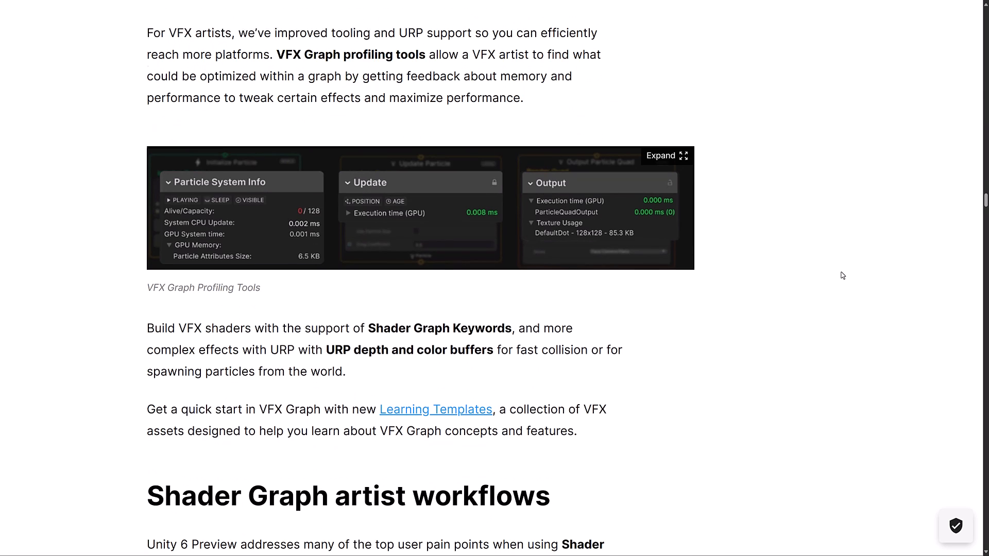
{"action": "scroll", "scroll_direction": "down", "scroll_amount": 3}
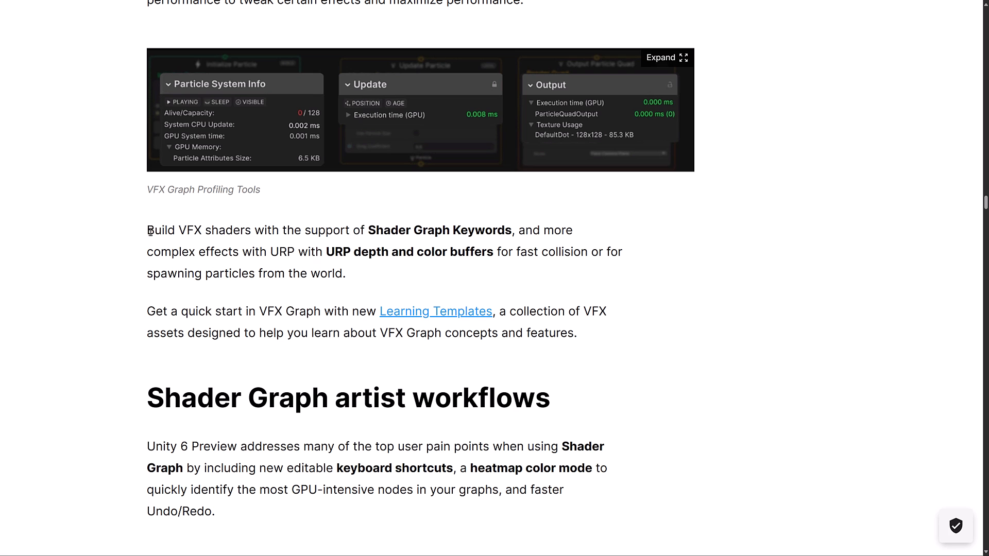
{"action": "mouse_move", "coordinate": [400, 228]}
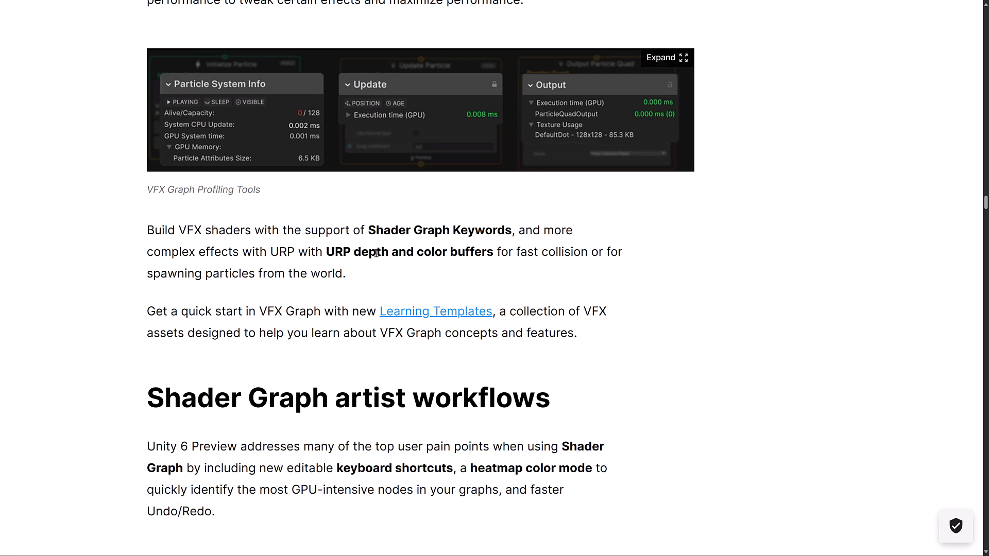
{"action": "scroll", "scroll_direction": "down", "scroll_amount": 3}
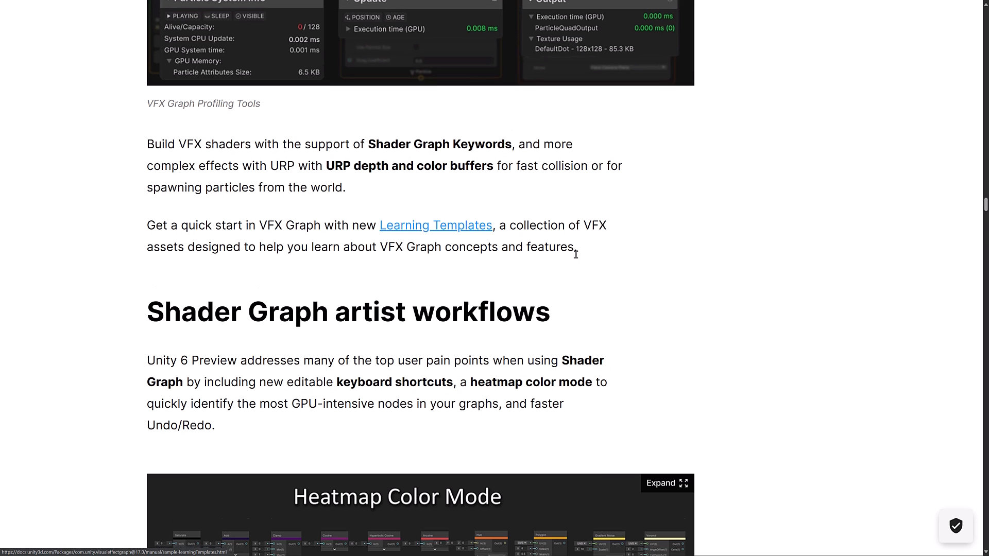
{"action": "scroll", "scroll_direction": "down", "scroll_amount": 3}
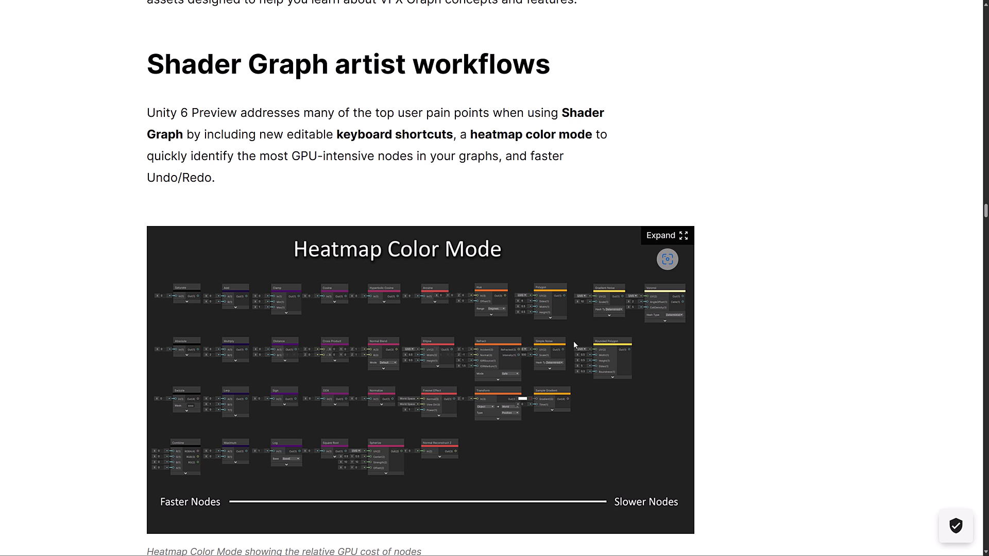
{"action": "scroll", "scroll_direction": "down", "scroll_amount": 3}
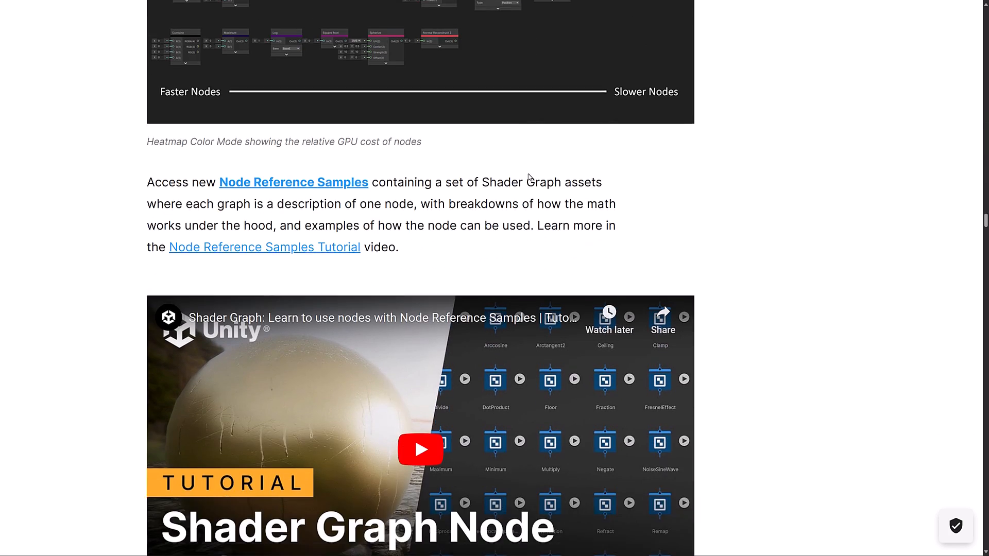
{"action": "scroll", "scroll_direction": "down", "scroll_amount": 3}
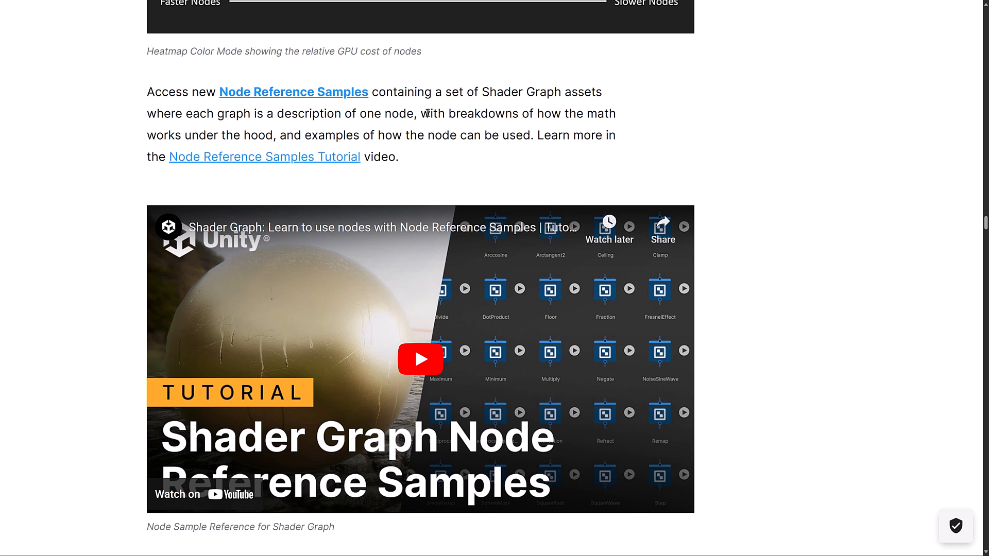
{"action": "scroll", "scroll_direction": "down", "scroll_amount": 3}
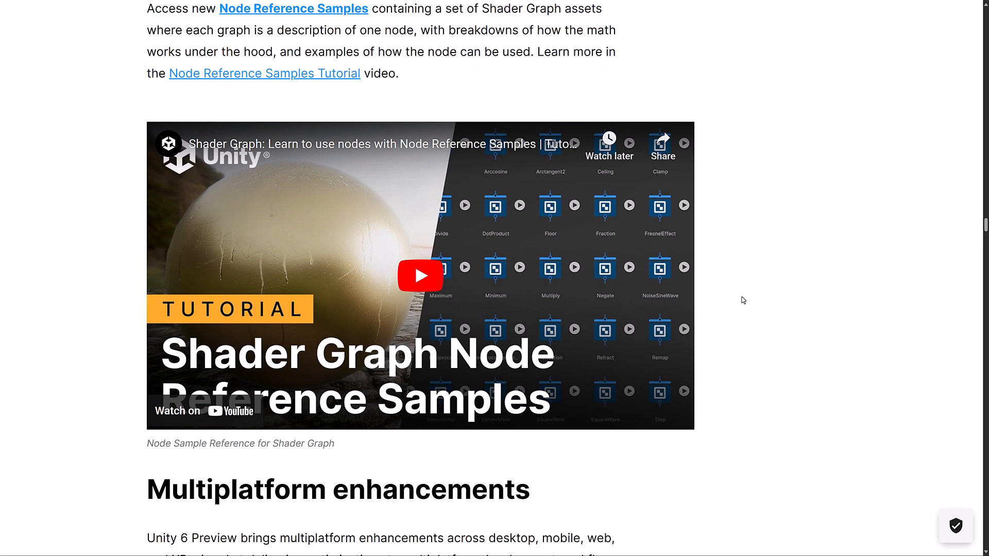
{"action": "scroll", "scroll_direction": "down", "scroll_amount": 3}
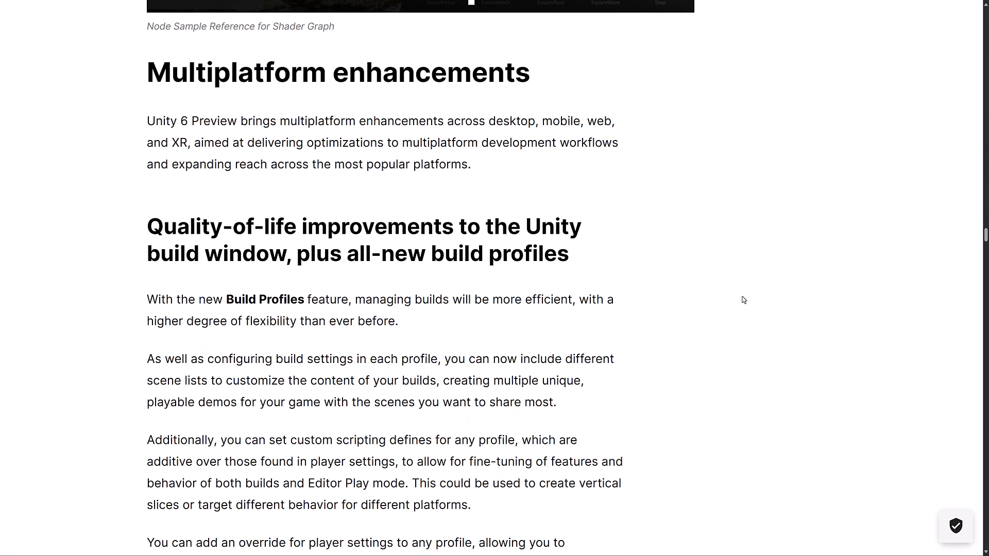
Scroll past the Build Profile window image to the web runtimes mobile gaming section
{"action": "scroll", "scroll_direction": "down", "scroll_amount": 3}
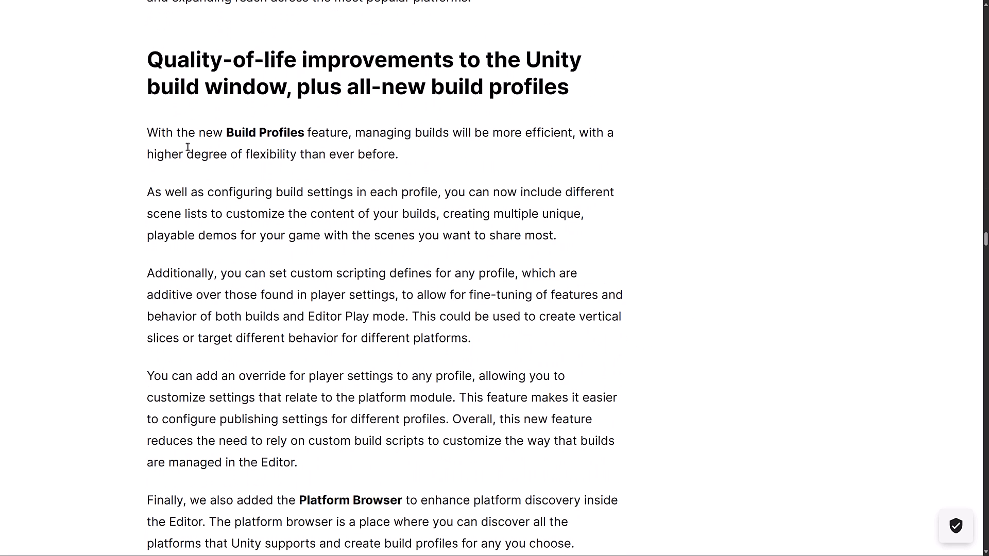
{"action": "mouse_move", "coordinate": [341, 231]}
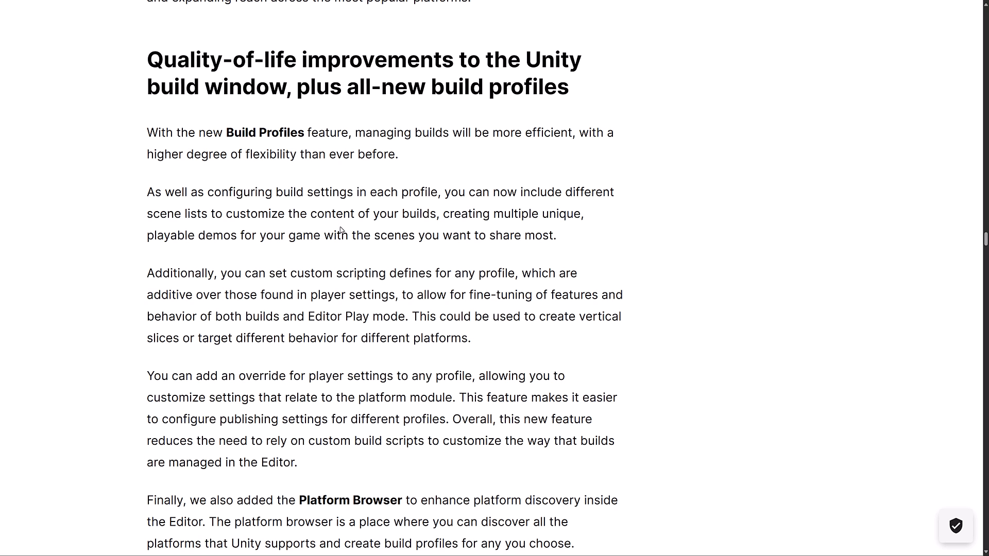
{"action": "mouse_move", "coordinate": [478, 239]}
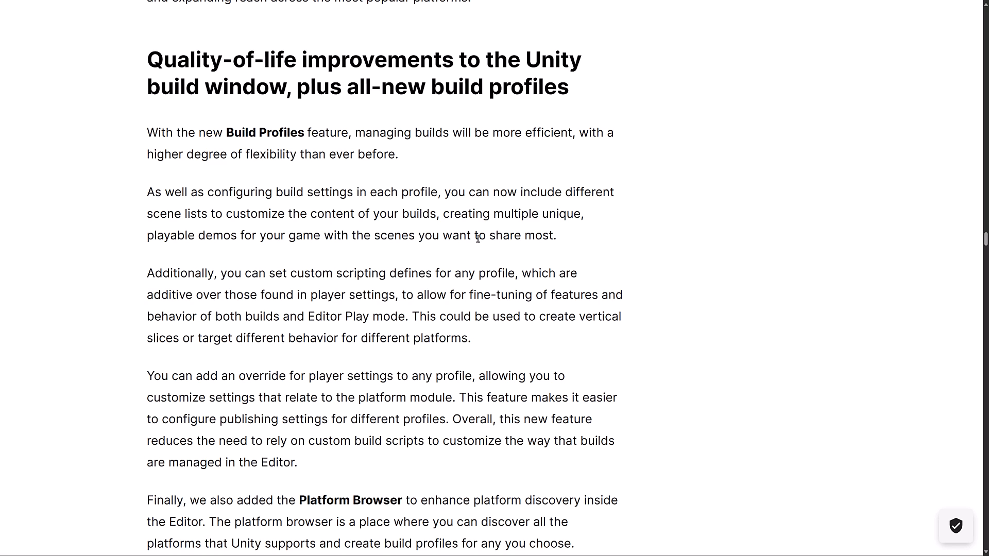
{"action": "mouse_move", "coordinate": [510, 231]}
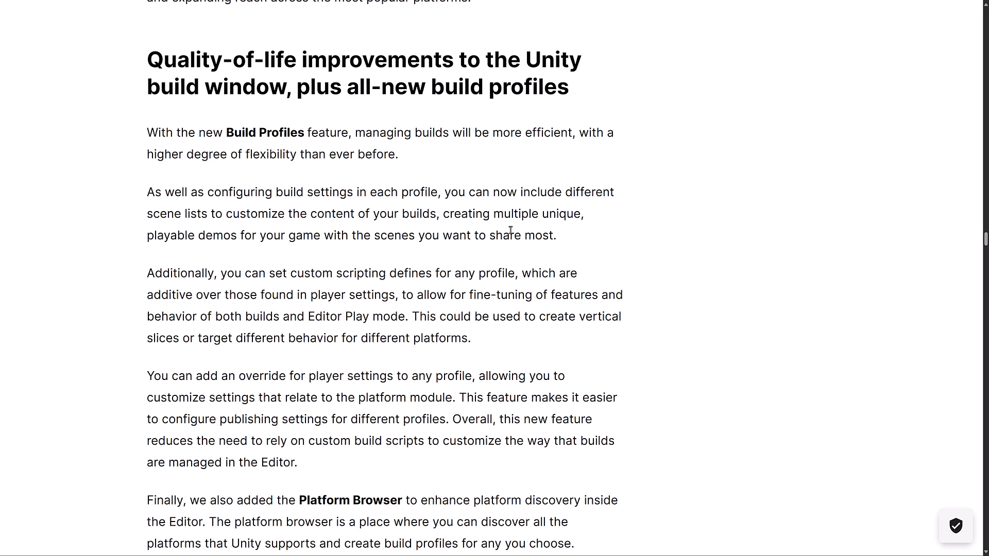
{"action": "mouse_move", "coordinate": [685, 239]}
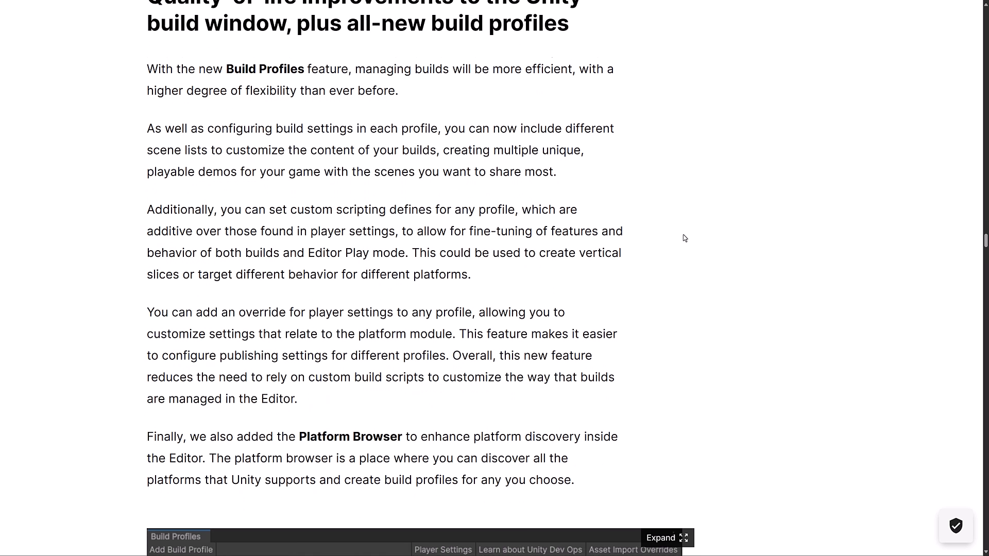
{"action": "scroll", "scroll_direction": "down", "scroll_amount": 3}
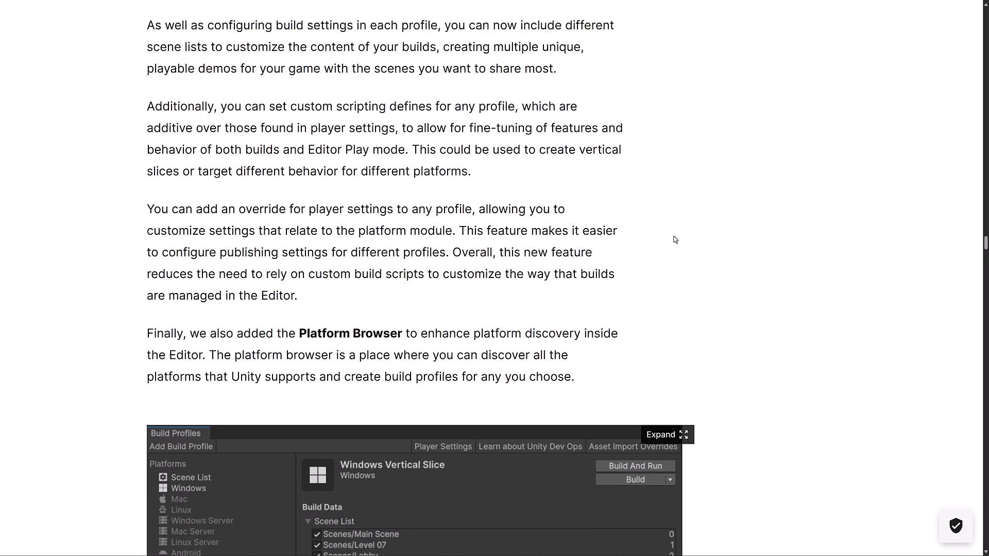
{"action": "mouse_move", "coordinate": [161, 121]}
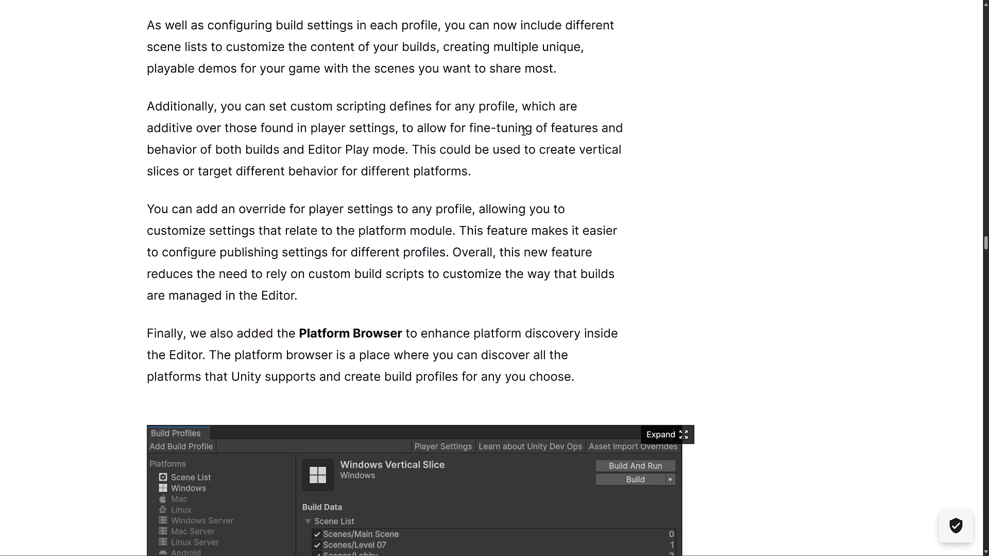
{"action": "mouse_move", "coordinate": [232, 150]}
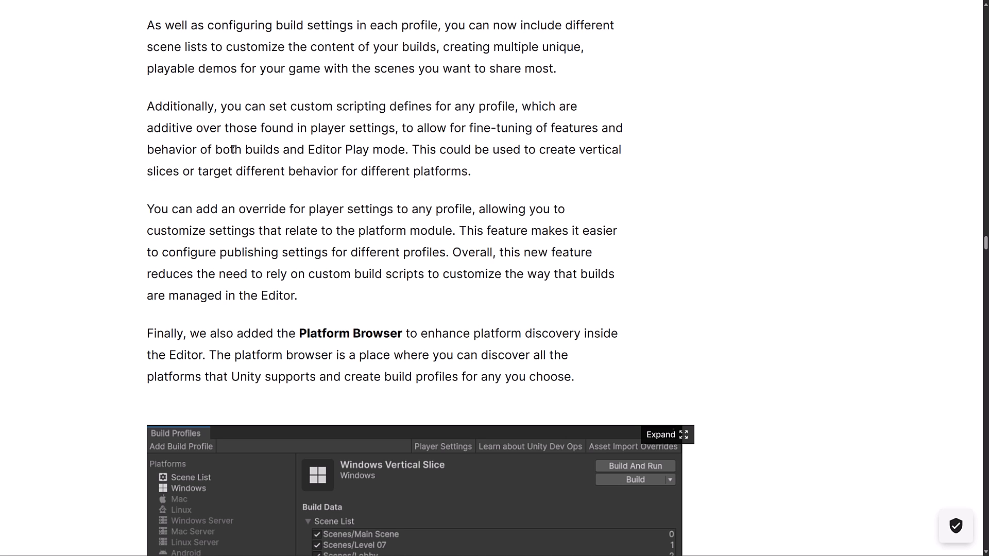
{"action": "mouse_move", "coordinate": [576, 221]}
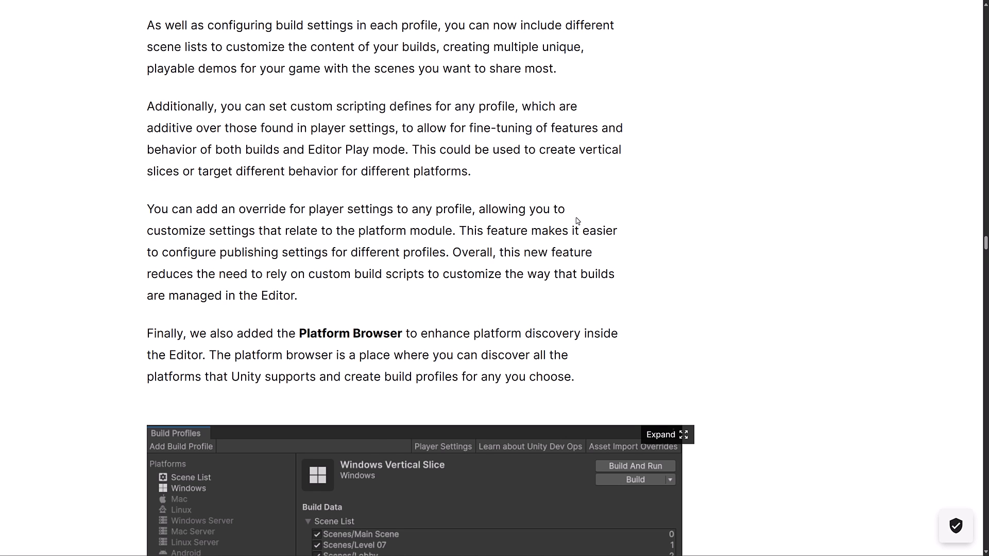
{"action": "scroll", "scroll_direction": "down", "scroll_amount": 3}
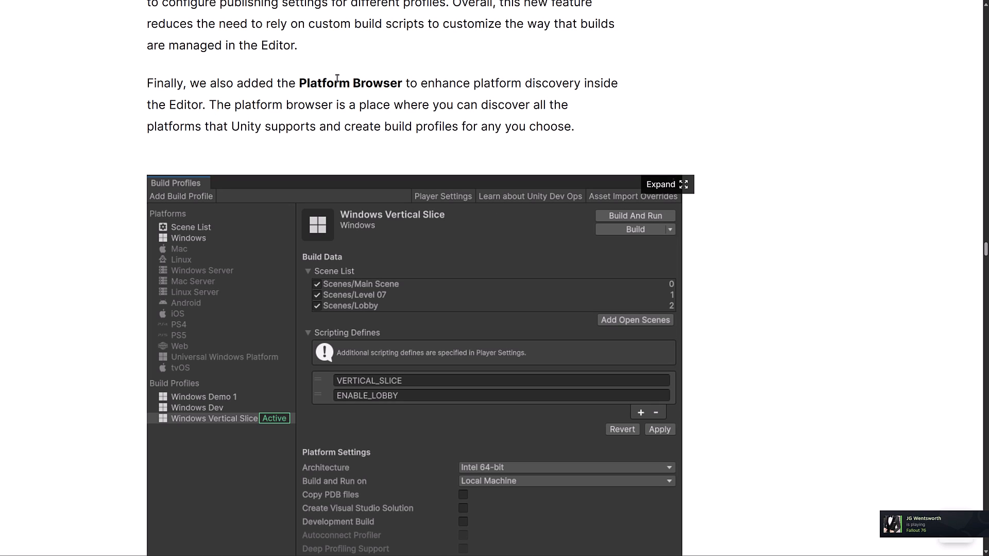
{"action": "mouse_move", "coordinate": [409, 83]}
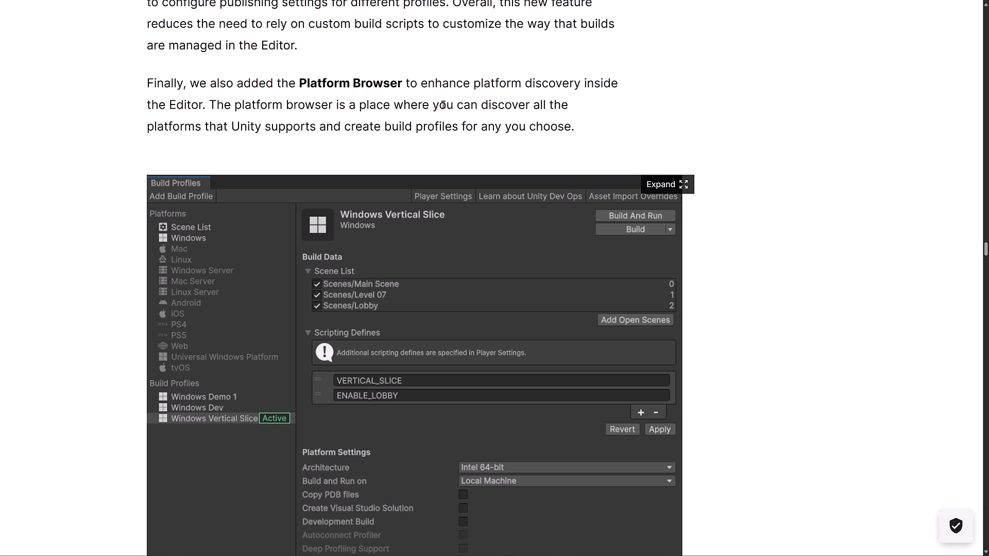
{"action": "mouse_move", "coordinate": [295, 131]}
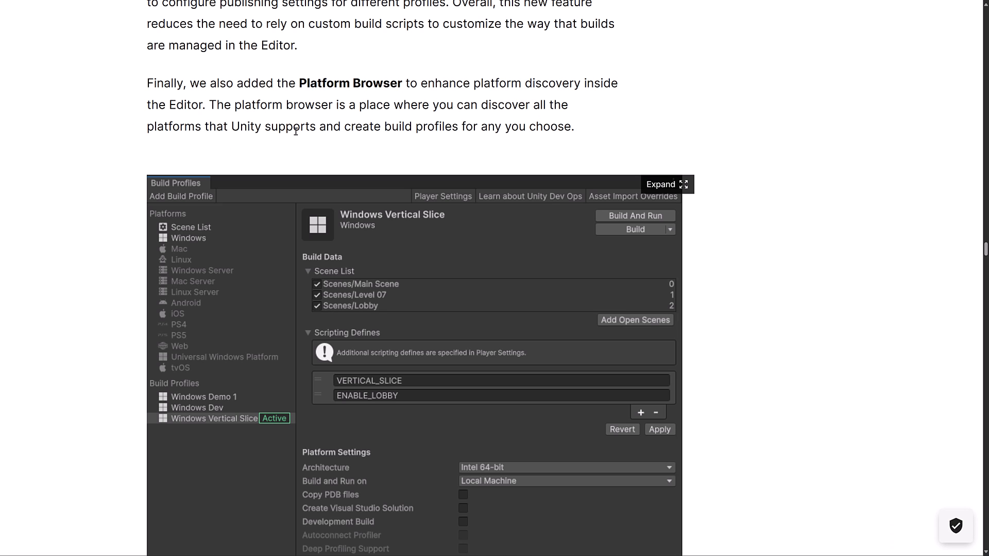
{"action": "scroll", "scroll_direction": "down", "scroll_amount": 3}
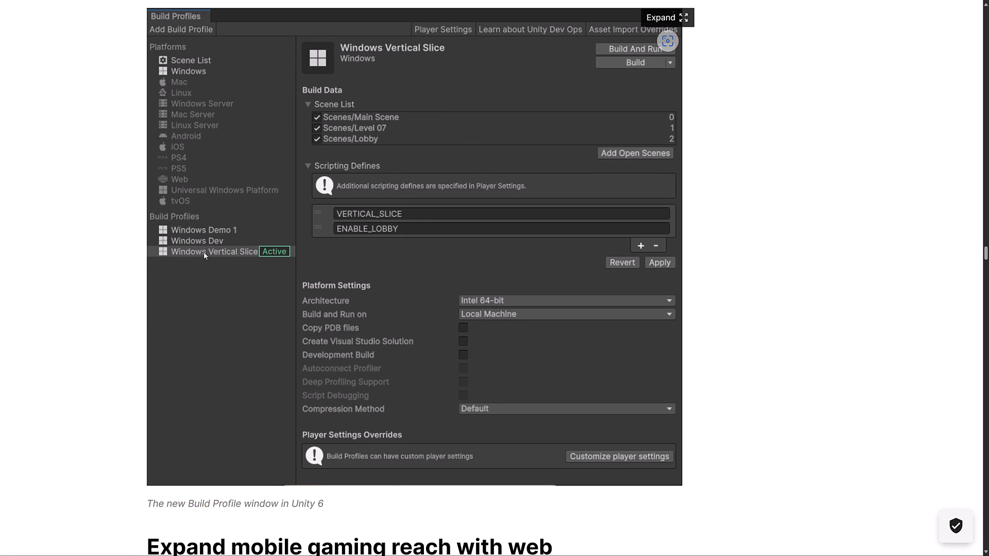
{"action": "scroll", "scroll_direction": "down", "scroll_amount": 3}
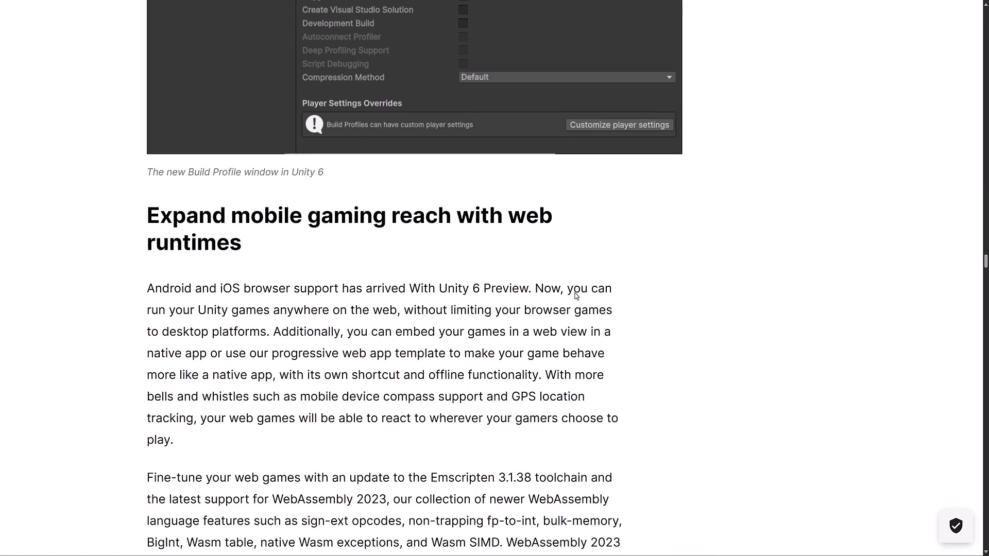
Scroll past the Android tooling and WebGPU backend sections to Arm-based Windows Editor support
{"action": "scroll", "scroll_direction": "down", "scroll_amount": 3}
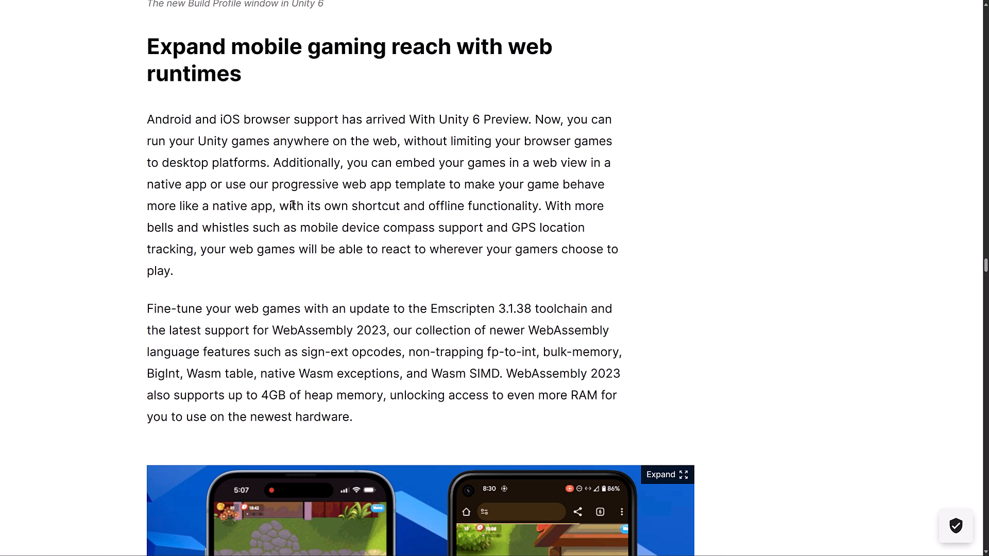
{"action": "mouse_move", "coordinate": [502, 163]}
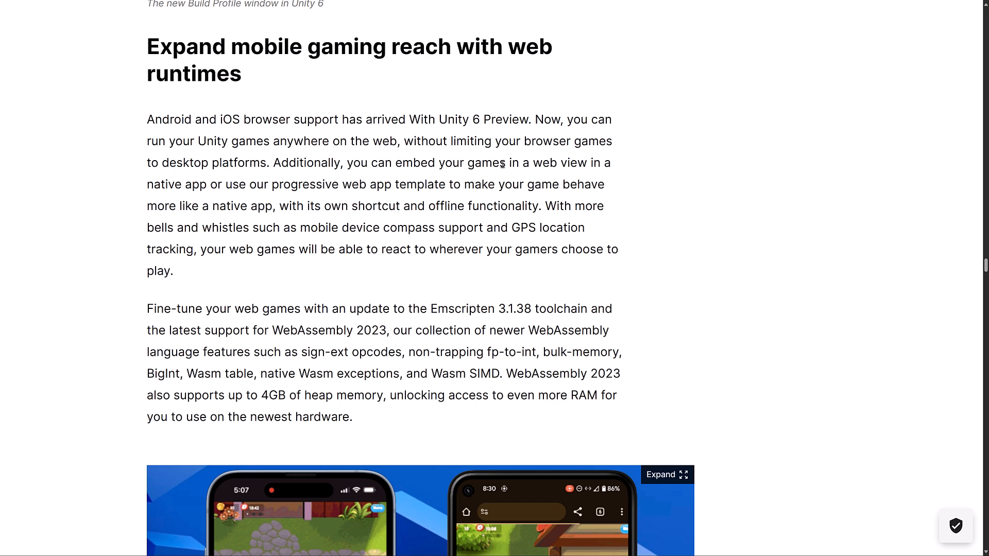
{"action": "mouse_move", "coordinate": [292, 189]}
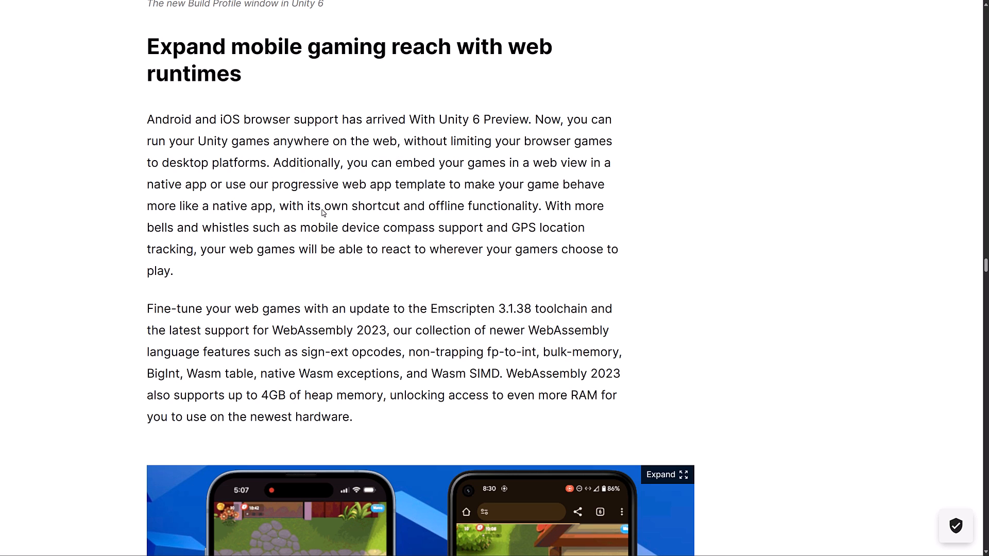
{"action": "scroll", "scroll_direction": "down", "scroll_amount": 3}
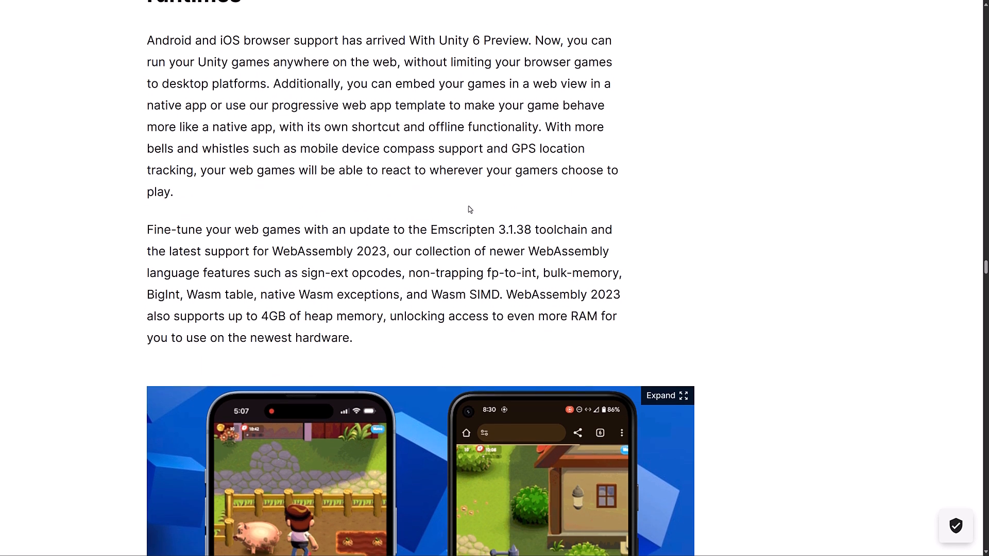
{"action": "scroll", "scroll_direction": "down", "scroll_amount": 3}
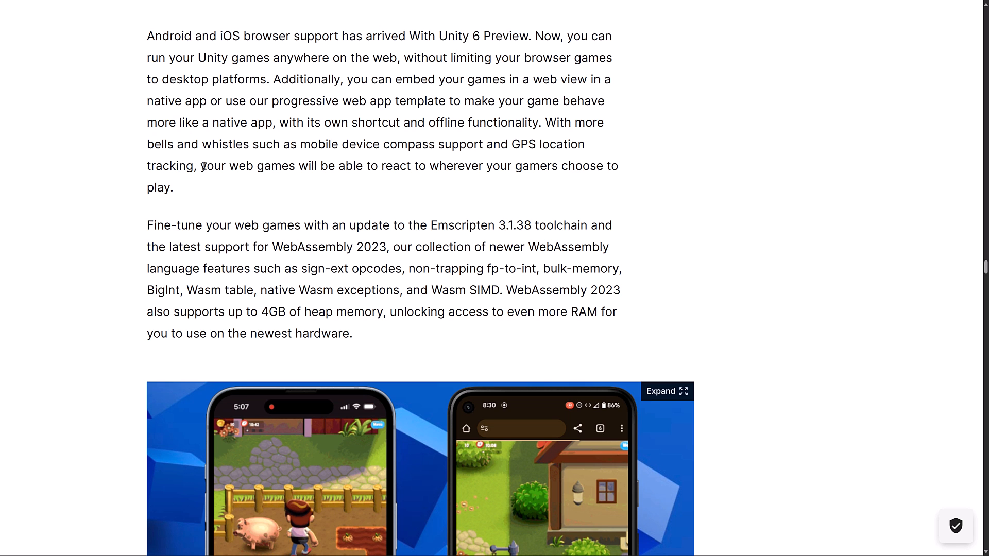
{"action": "mouse_move", "coordinate": [467, 165]}
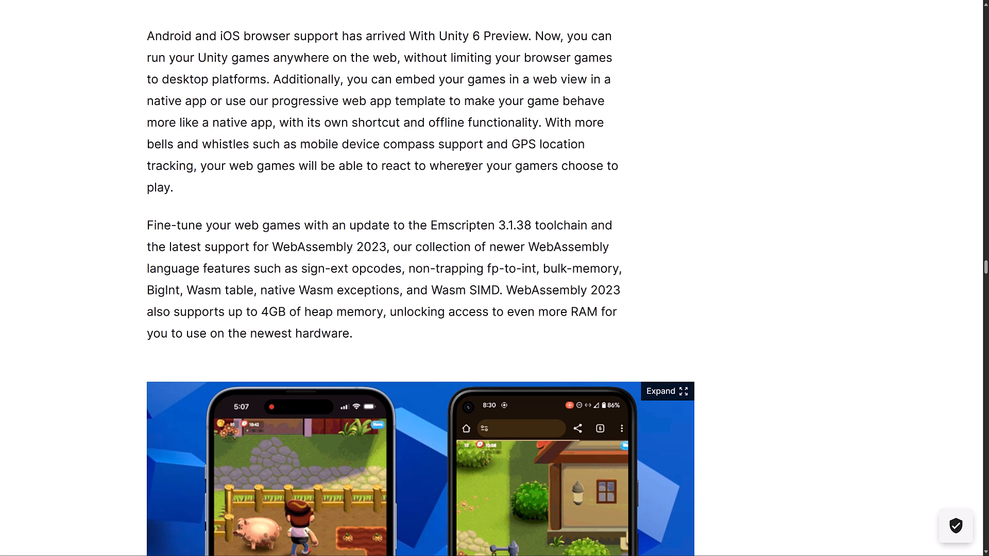
{"action": "scroll", "scroll_direction": "down", "scroll_amount": 3}
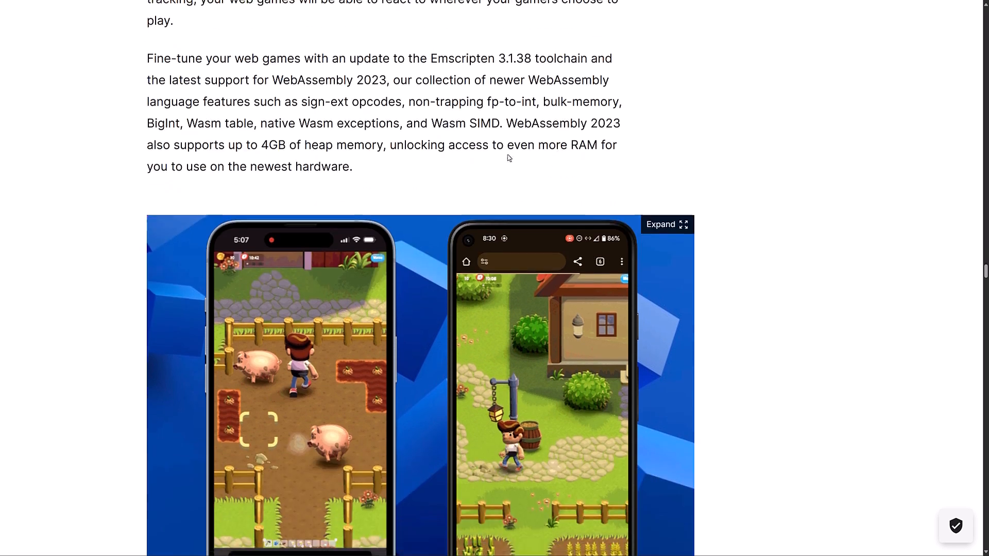
{"action": "scroll", "scroll_direction": "down", "scroll_amount": 3}
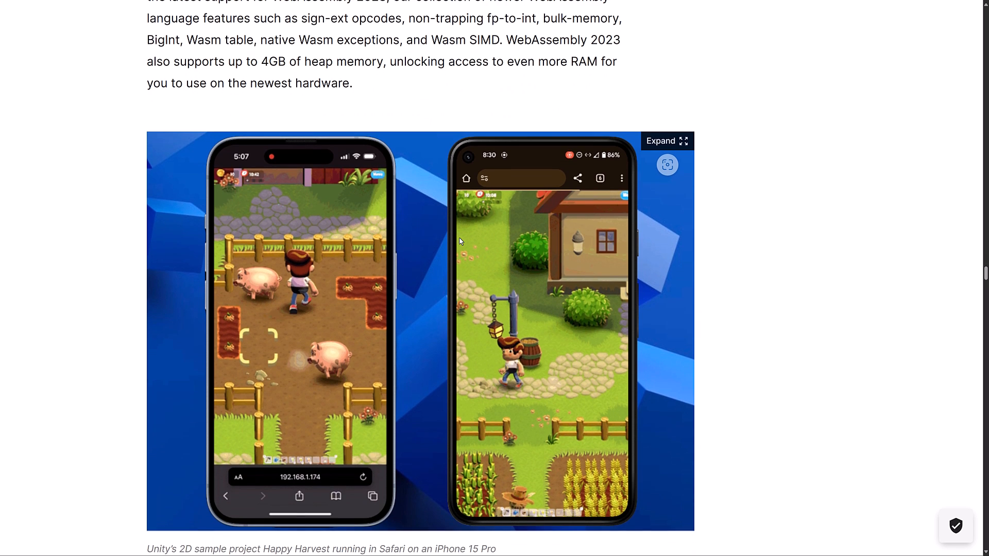
{"action": "scroll", "scroll_direction": "down", "scroll_amount": 3}
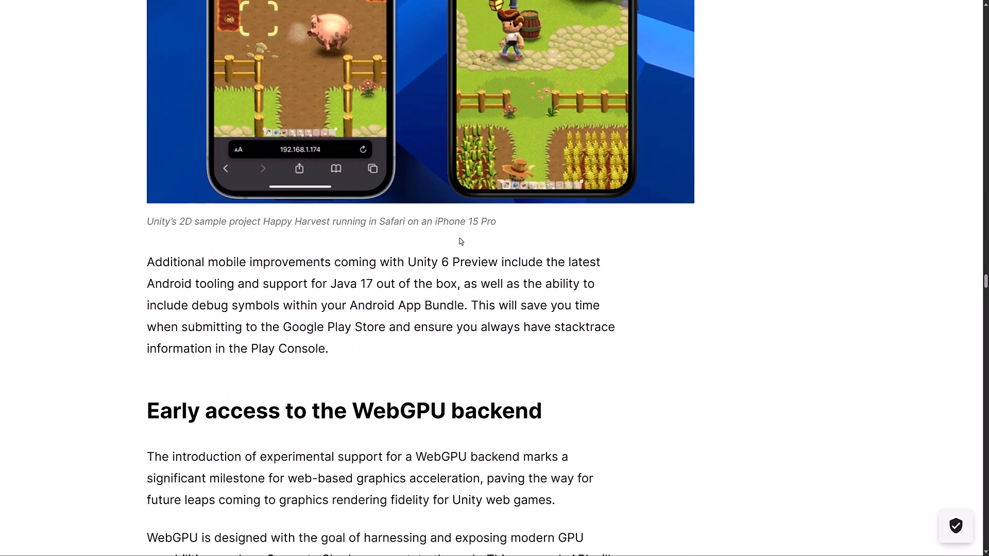
{"action": "scroll", "scroll_direction": "down", "scroll_amount": 3}
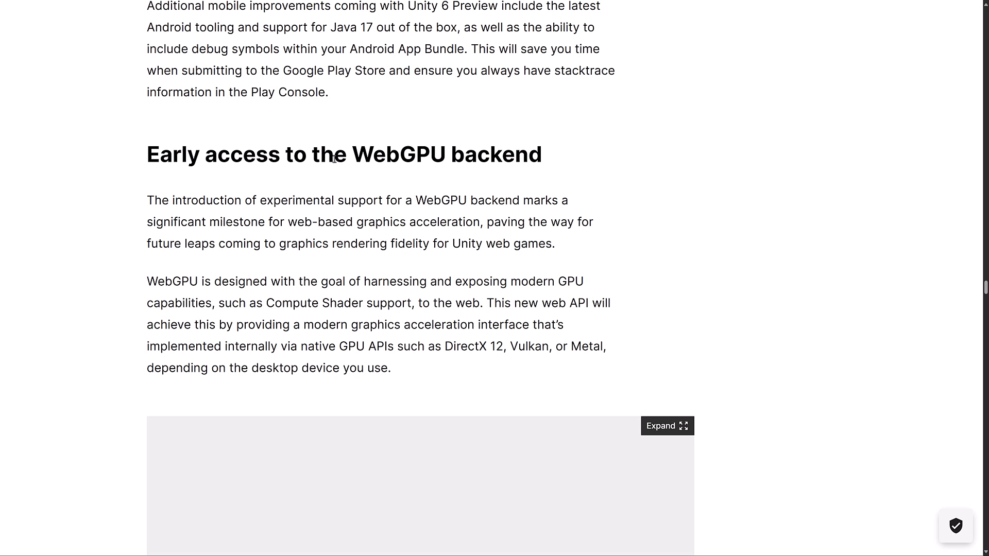
{"action": "mouse_move", "coordinate": [433, 194]}
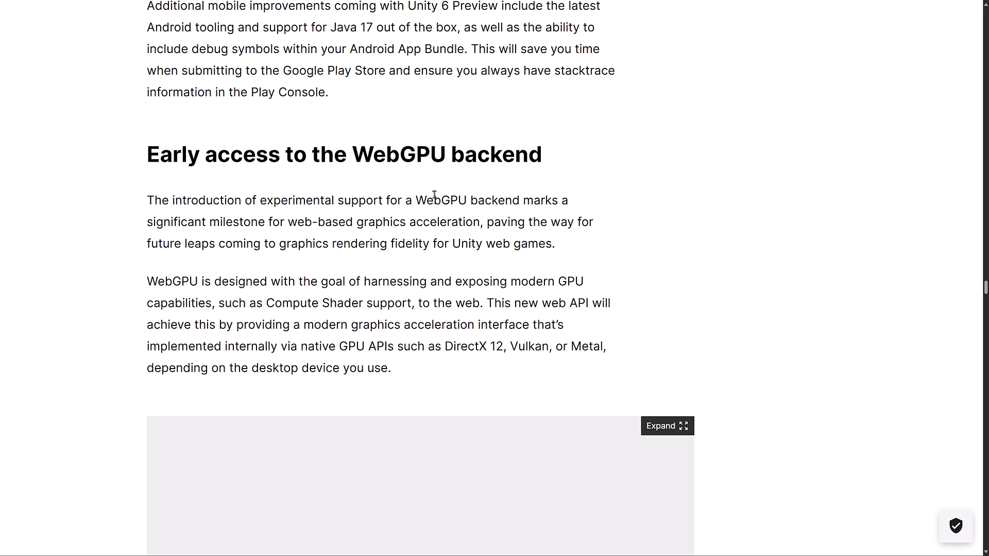
{"action": "mouse_move", "coordinate": [364, 239]}
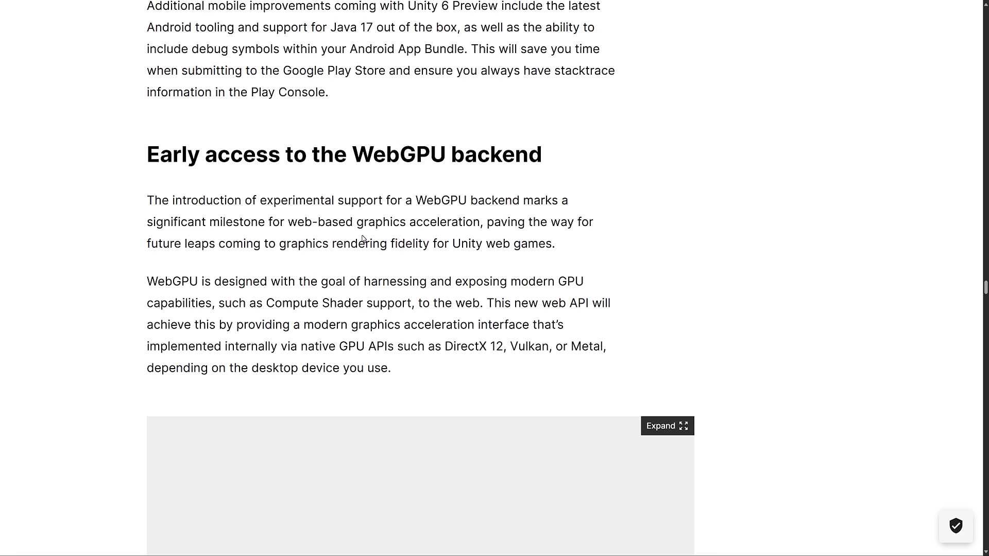
{"action": "mouse_move", "coordinate": [508, 244]}
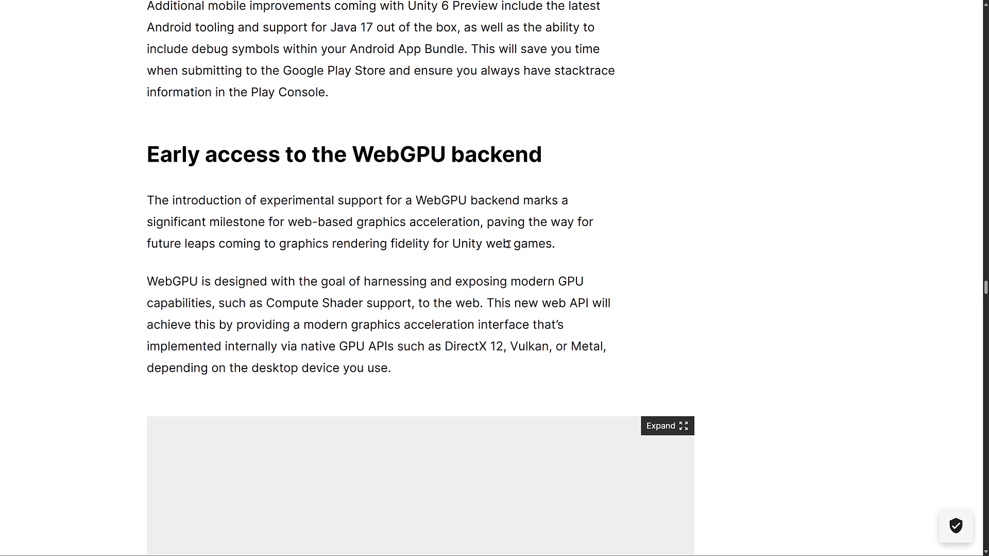
{"action": "scroll", "scroll_direction": "down", "scroll_amount": 3}
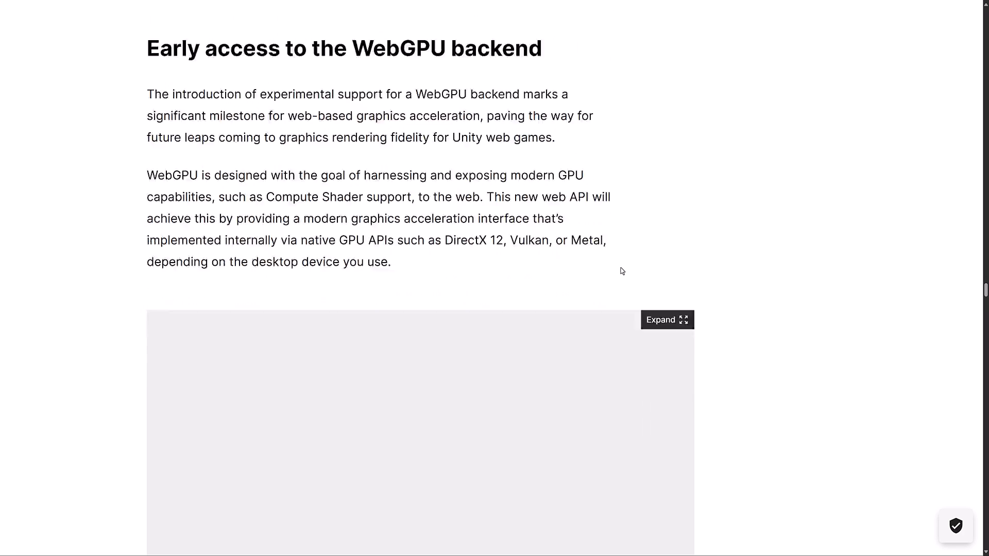
{"action": "scroll", "scroll_direction": "down", "scroll_amount": 3}
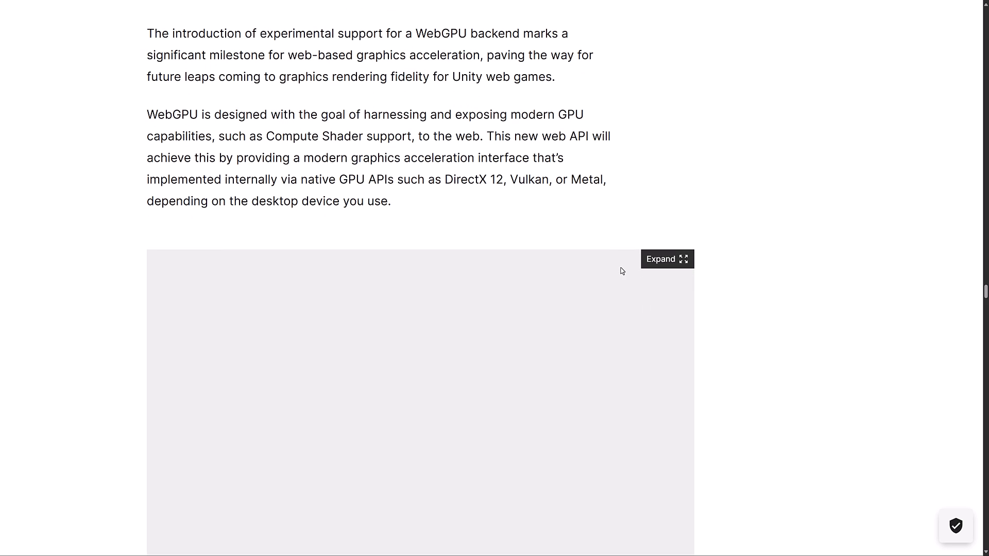
{"action": "mouse_move", "coordinate": [374, 180]}
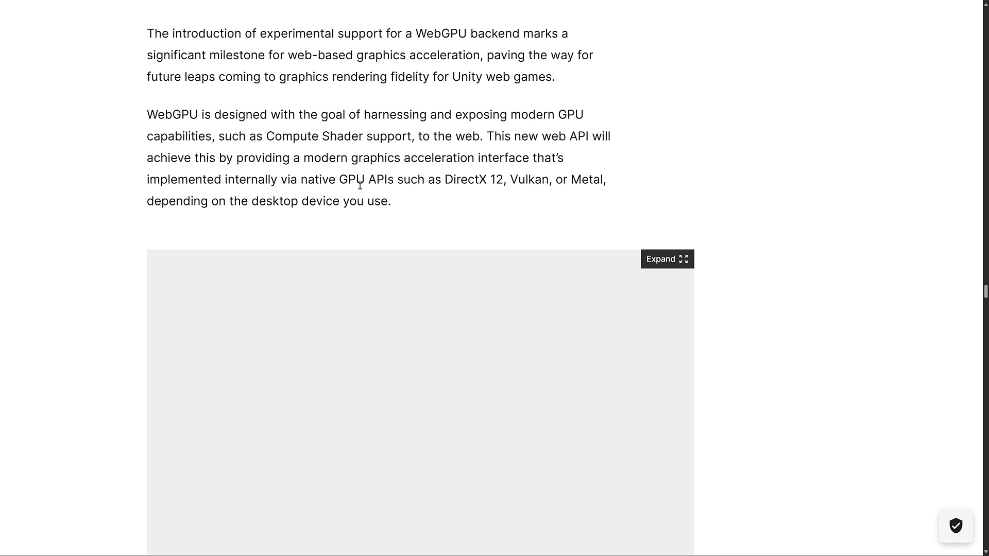
{"action": "mouse_move", "coordinate": [443, 202]}
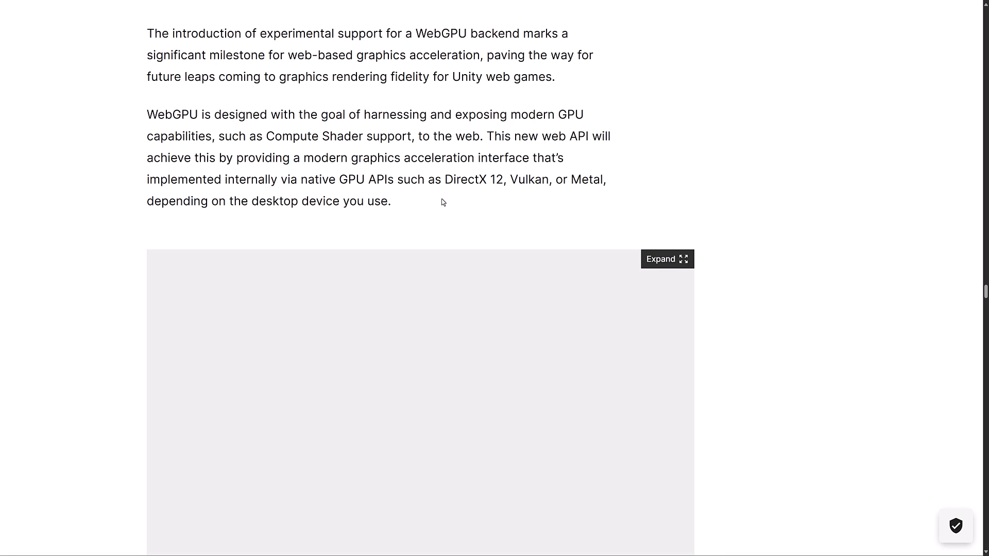
{"action": "scroll", "scroll_direction": "down", "scroll_amount": 3}
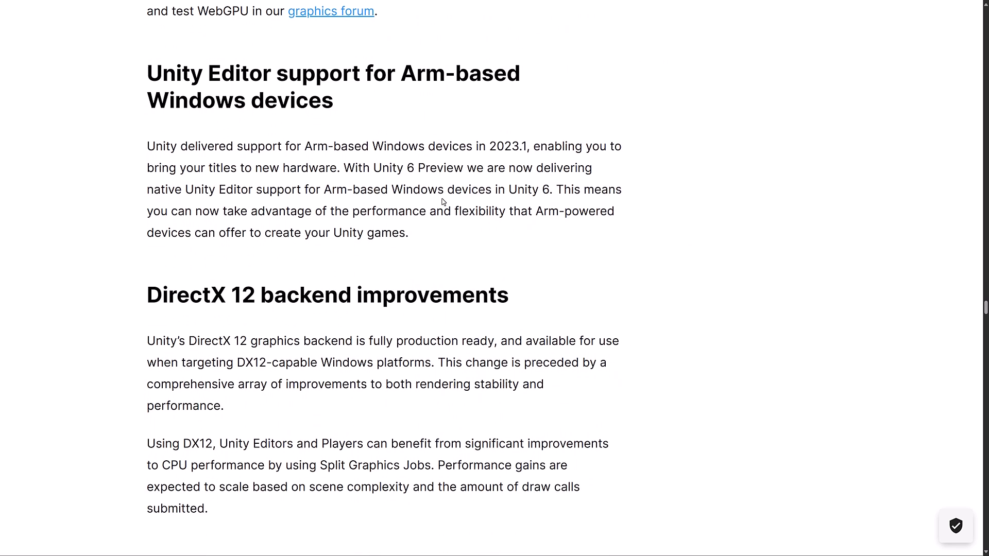
Scroll to the DirectX 12 backend improvements text and the top of its benchmark chart
{"action": "scroll", "scroll_direction": "down", "scroll_amount": 3}
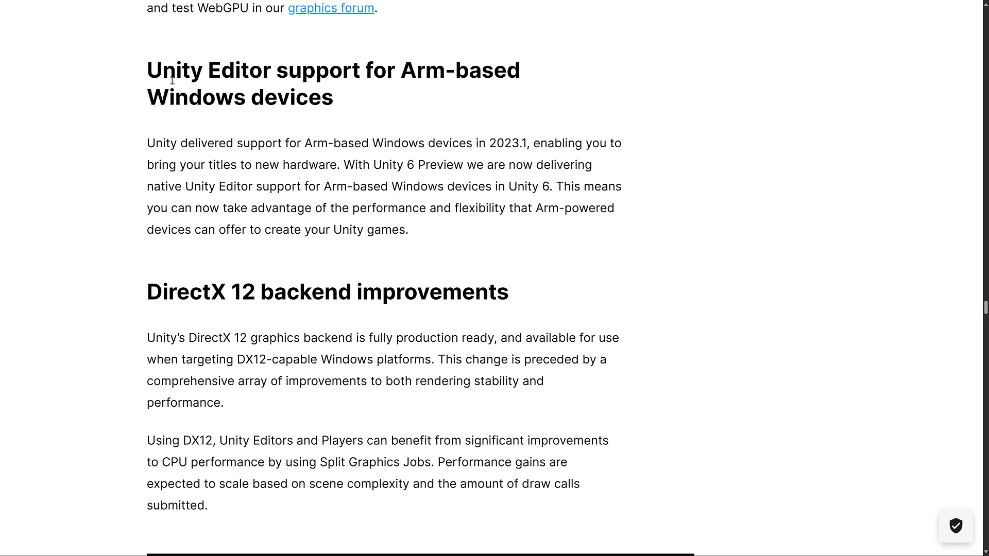
{"action": "scroll", "scroll_direction": "down", "scroll_amount": 3}
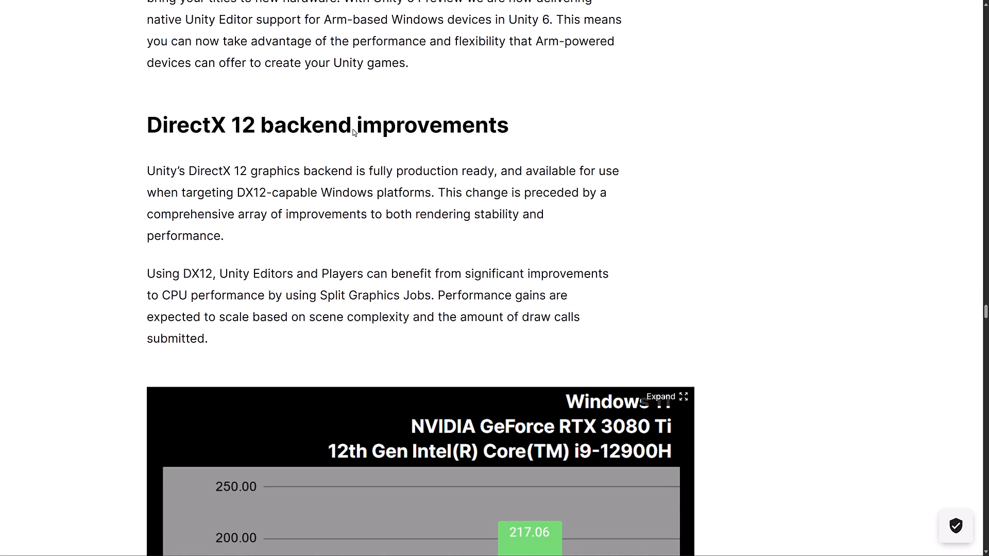
Scroll past the DX12 Garden Scene median FPS chart to the Microsoft GDK packages section
{"action": "scroll", "scroll_direction": "down", "scroll_amount": 3}
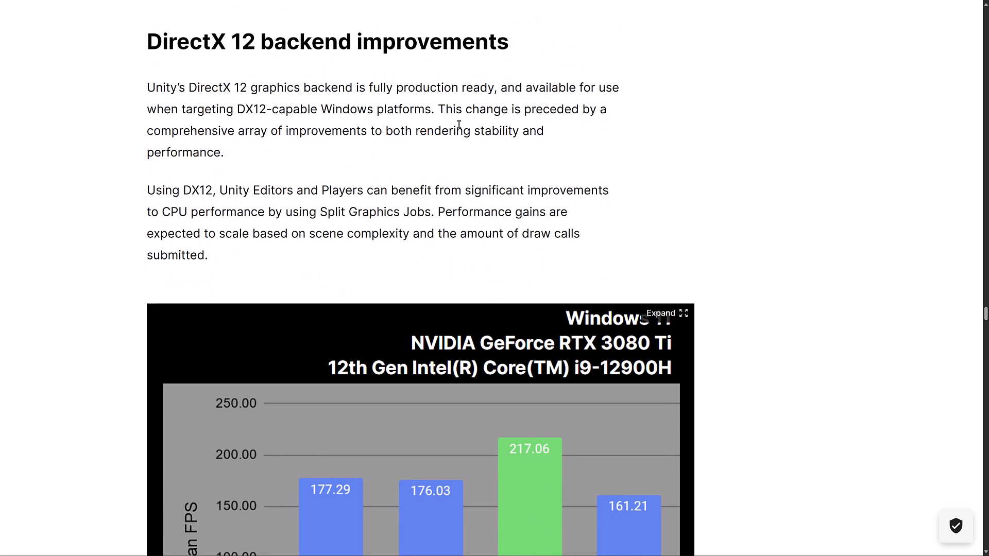
{"action": "mouse_move", "coordinate": [389, 80]}
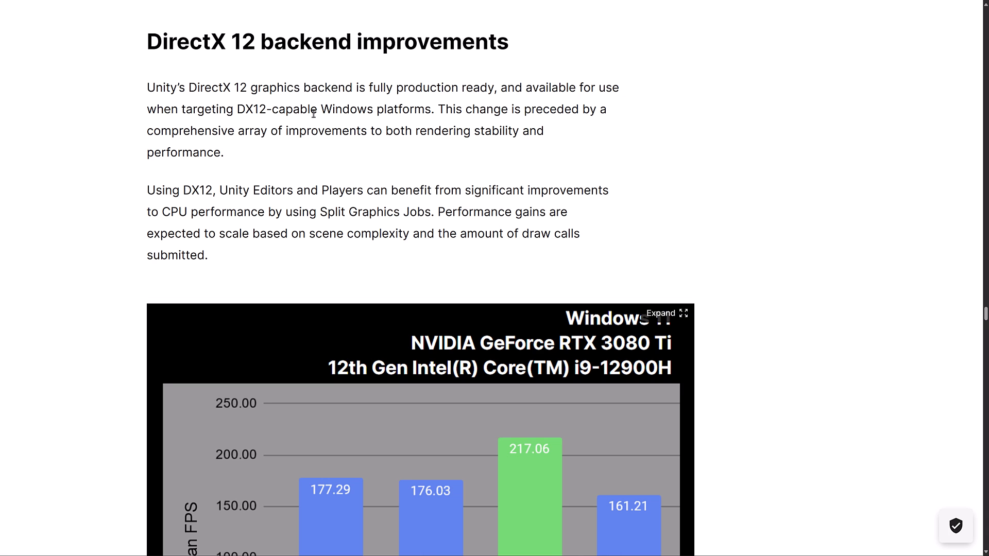
{"action": "scroll", "scroll_direction": "down", "scroll_amount": 3}
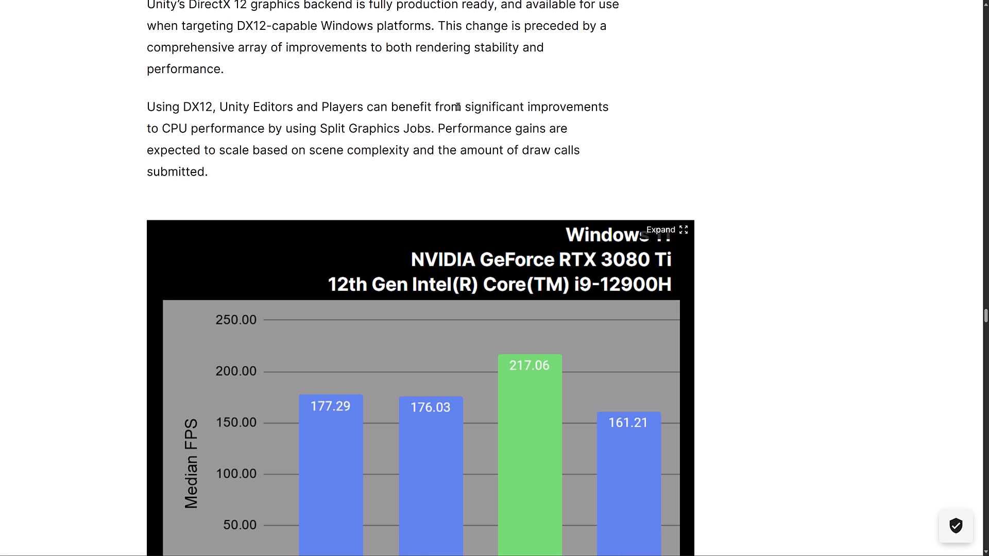
{"action": "mouse_move", "coordinate": [660, 85]}
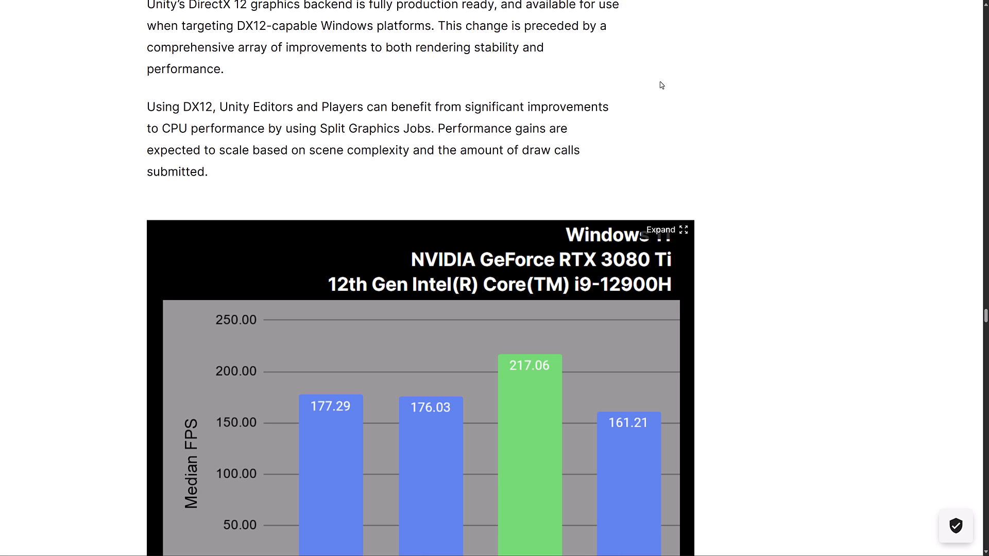
{"action": "mouse_move", "coordinate": [803, 121]}
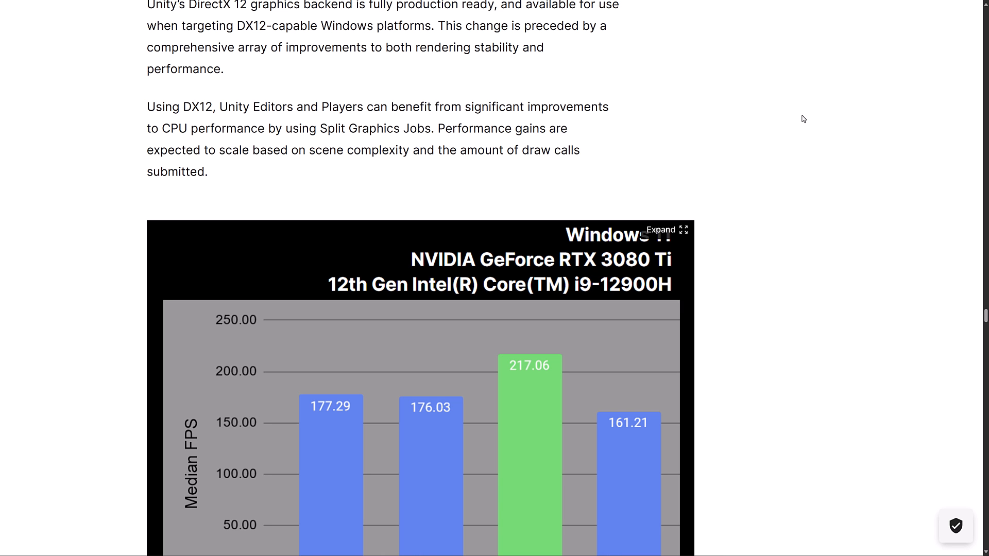
{"action": "scroll", "scroll_direction": "down", "scroll_amount": 3}
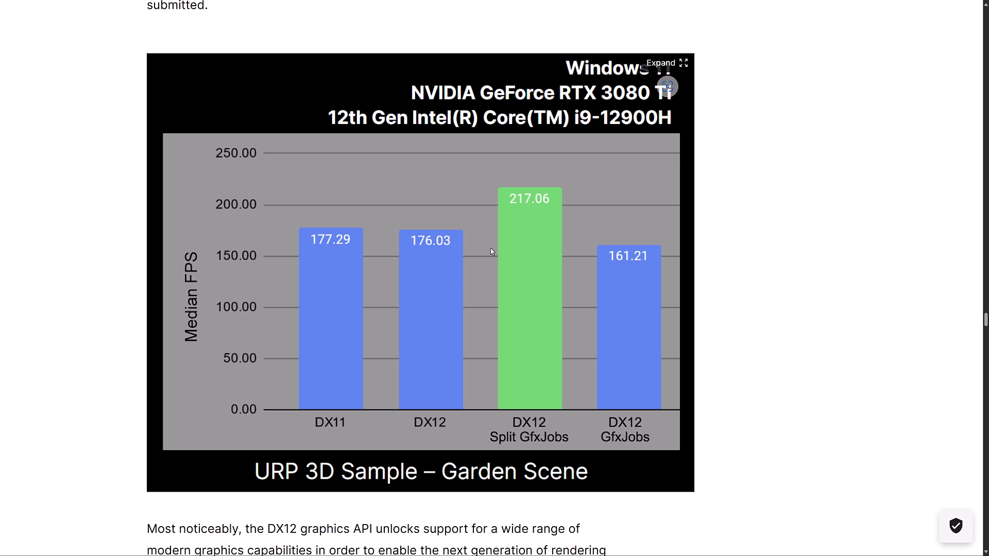
{"action": "mouse_move", "coordinate": [324, 269]}
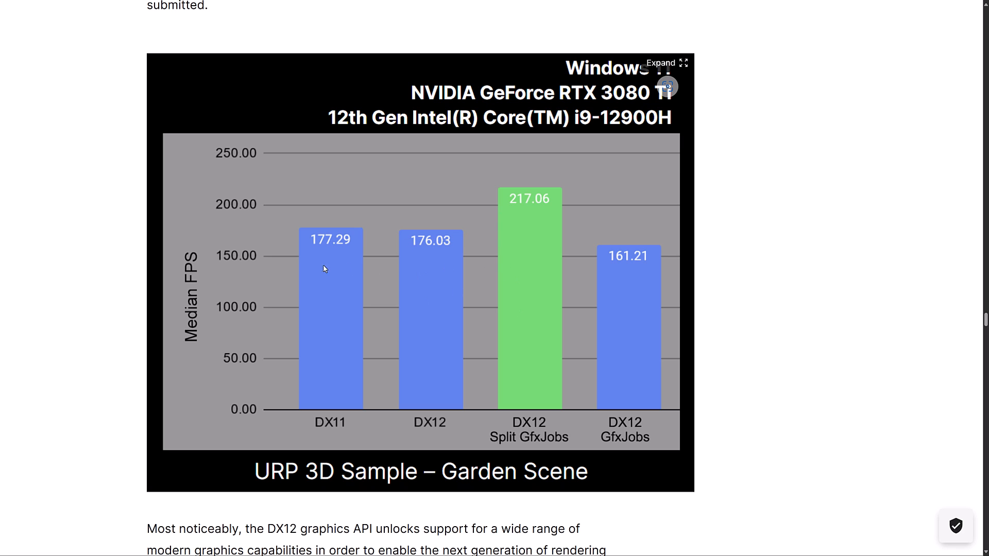
{"action": "mouse_move", "coordinate": [362, 258]}
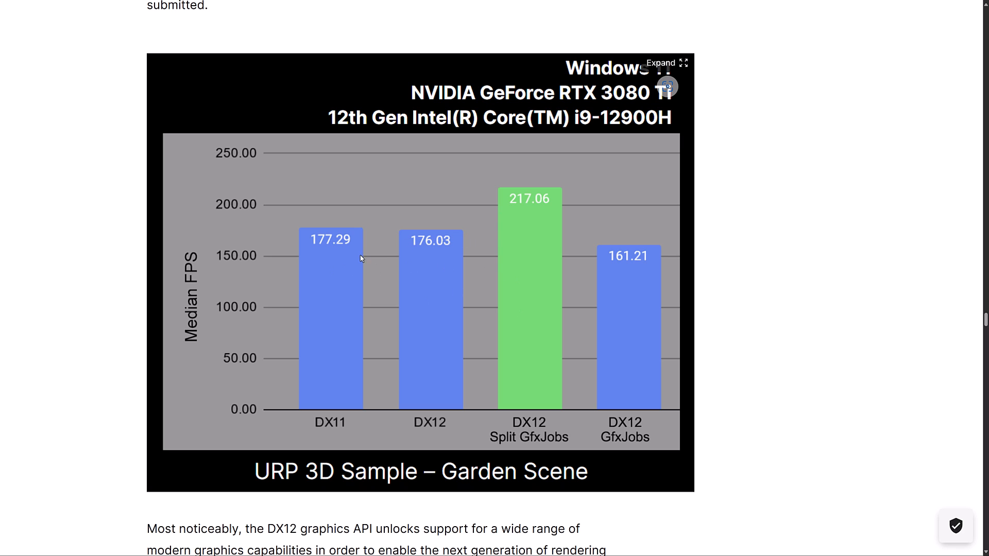
{"action": "mouse_move", "coordinate": [530, 225]}
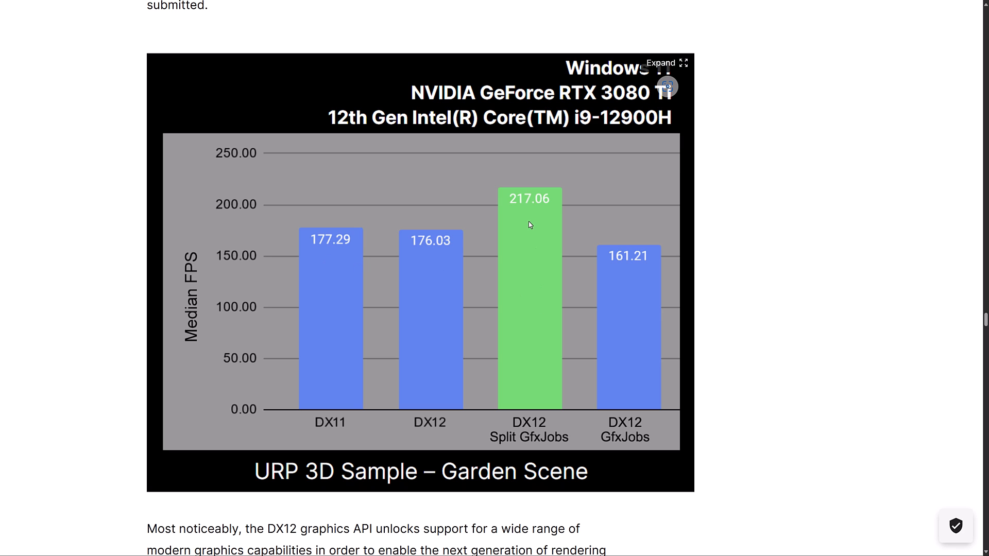
{"action": "mouse_move", "coordinate": [452, 250]}
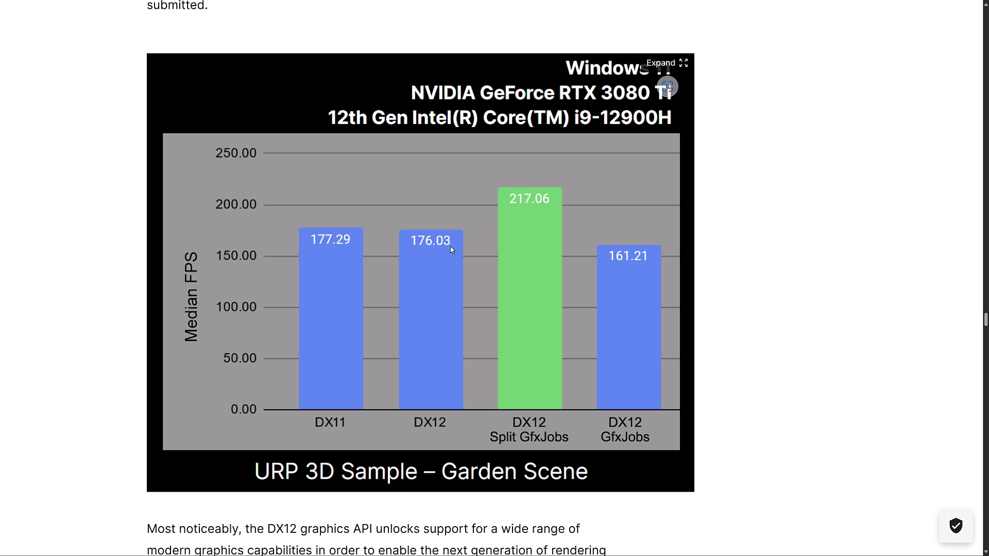
{"action": "scroll", "scroll_direction": "down", "scroll_amount": 3}
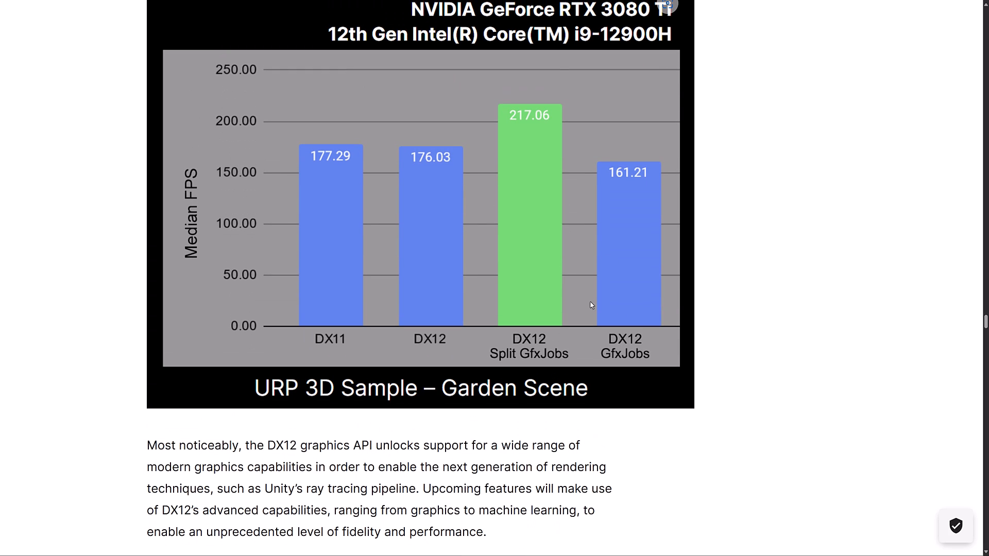
{"action": "scroll", "scroll_direction": "down", "scroll_amount": 3}
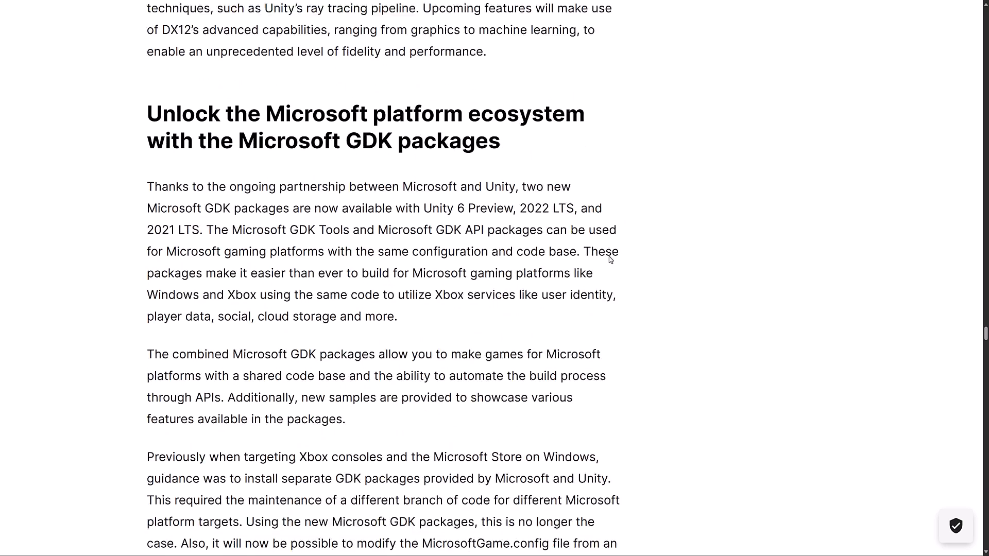
Scroll past the GDK migration guide link and Package Manager image to the XR experiences section
{"action": "scroll", "scroll_direction": "down", "scroll_amount": 3}
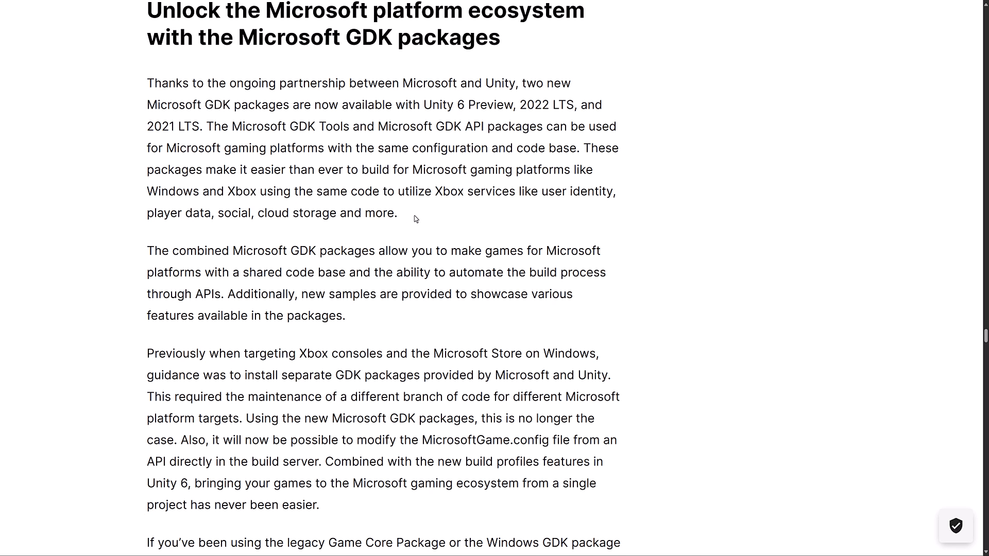
{"action": "scroll", "scroll_direction": "down", "scroll_amount": 3}
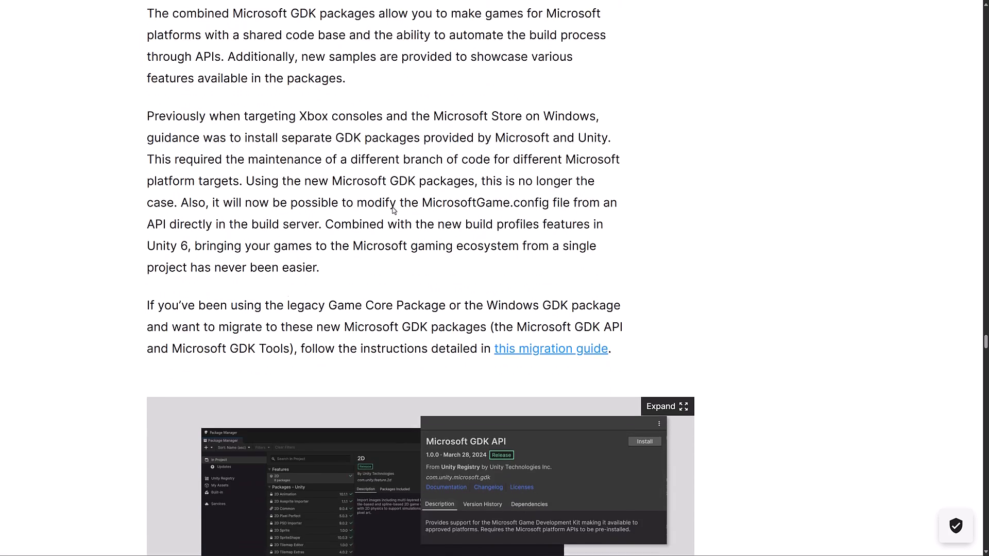
{"action": "scroll", "scroll_direction": "down", "scroll_amount": 3}
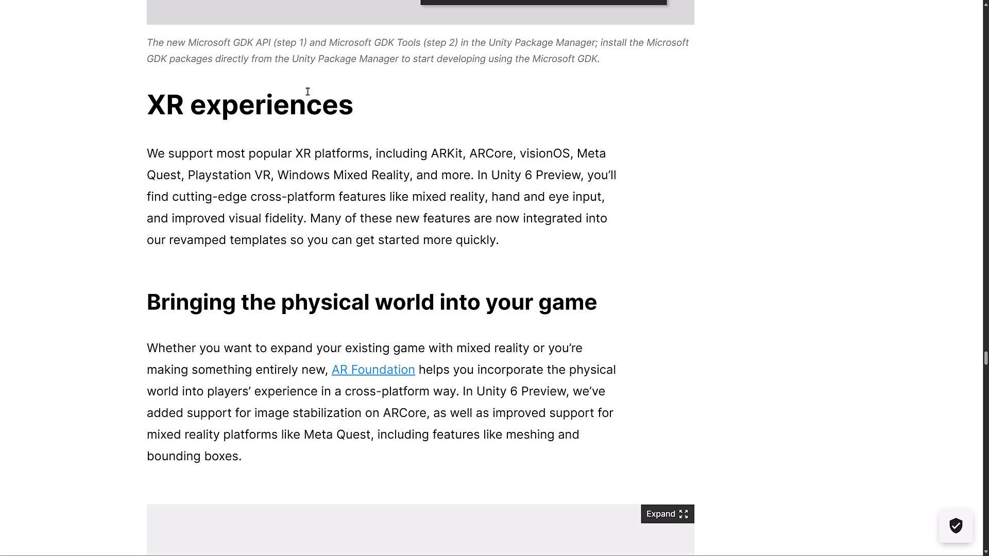
{"action": "mouse_move", "coordinate": [331, 182]}
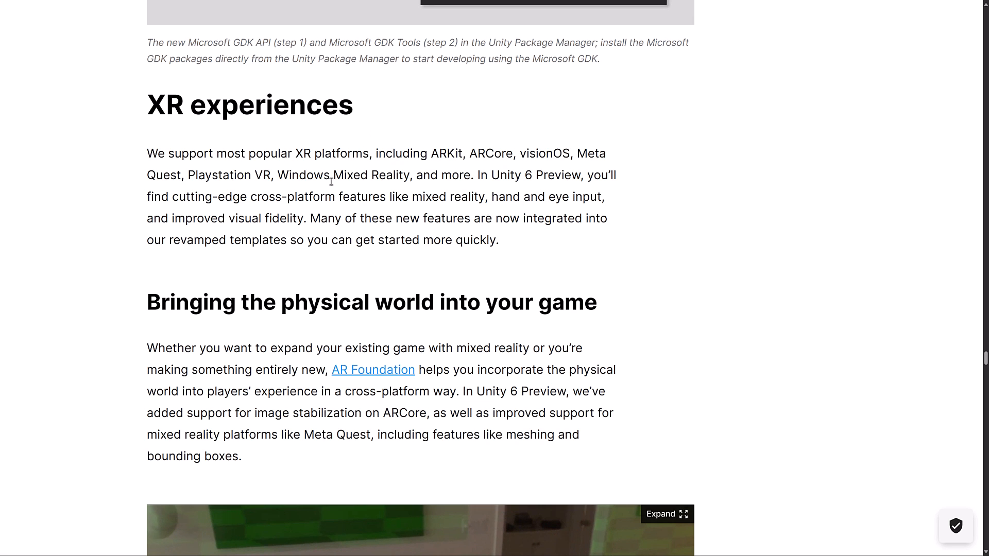
Scroll past the AR Foundation meshing image to the hand gestures and visual fidelity sections
{"action": "scroll", "scroll_direction": "down", "scroll_amount": 3}
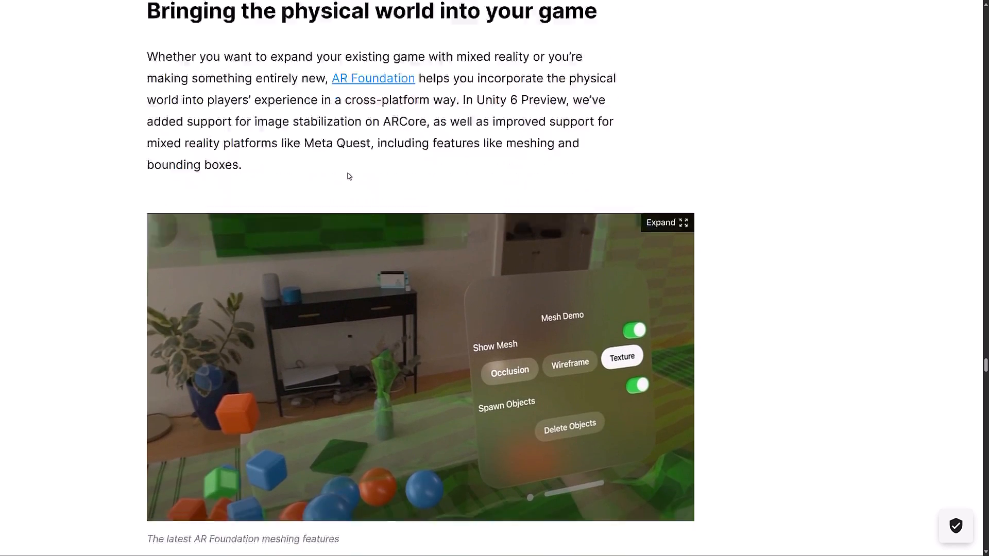
{"action": "scroll", "scroll_direction": "down", "scroll_amount": 3}
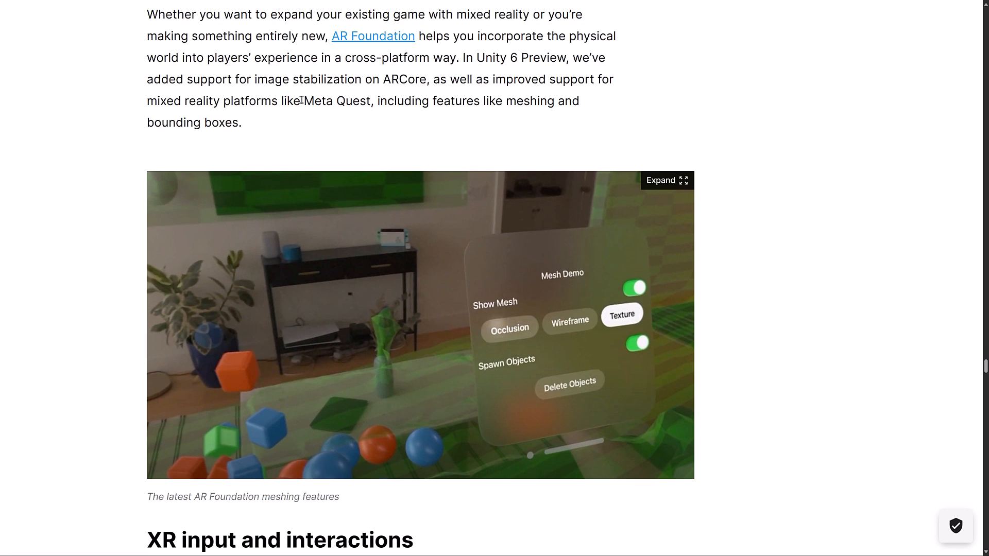
{"action": "scroll", "scroll_direction": "down", "scroll_amount": 3}
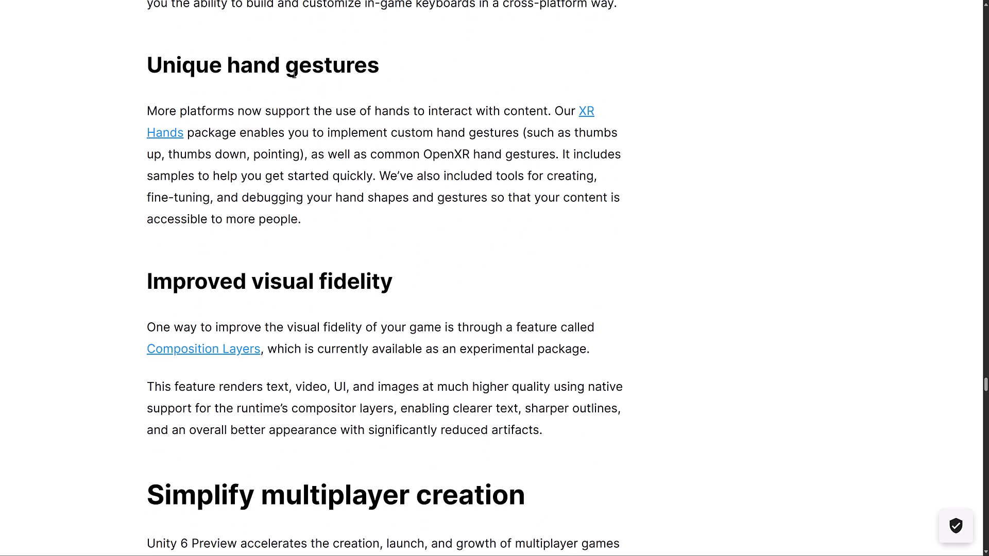
Scroll down to the Experimental Multiplayer Center paragraphs, with Multiplayer Play Mode beginning below
{"action": "scroll", "scroll_direction": "down", "scroll_amount": 3}
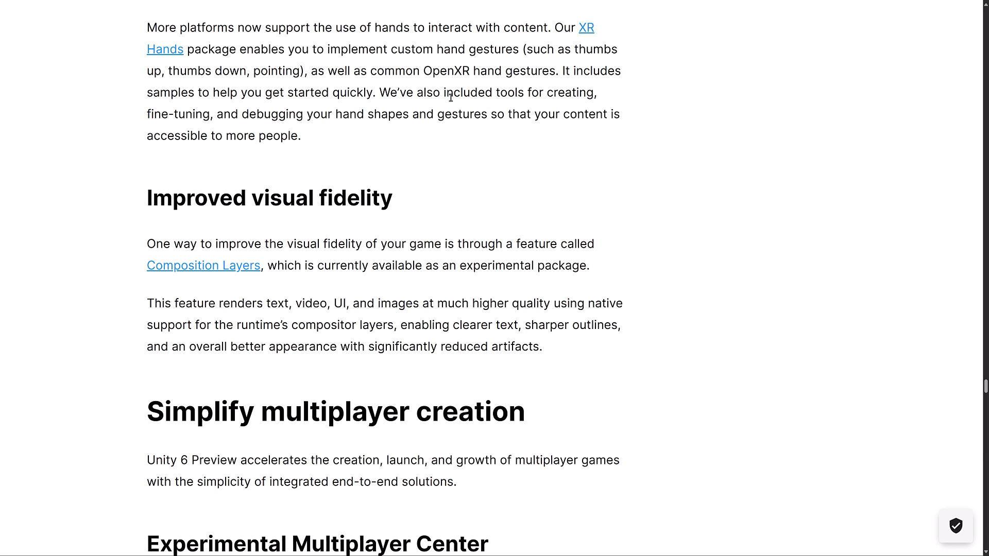
{"action": "scroll", "scroll_direction": "down", "scroll_amount": 3}
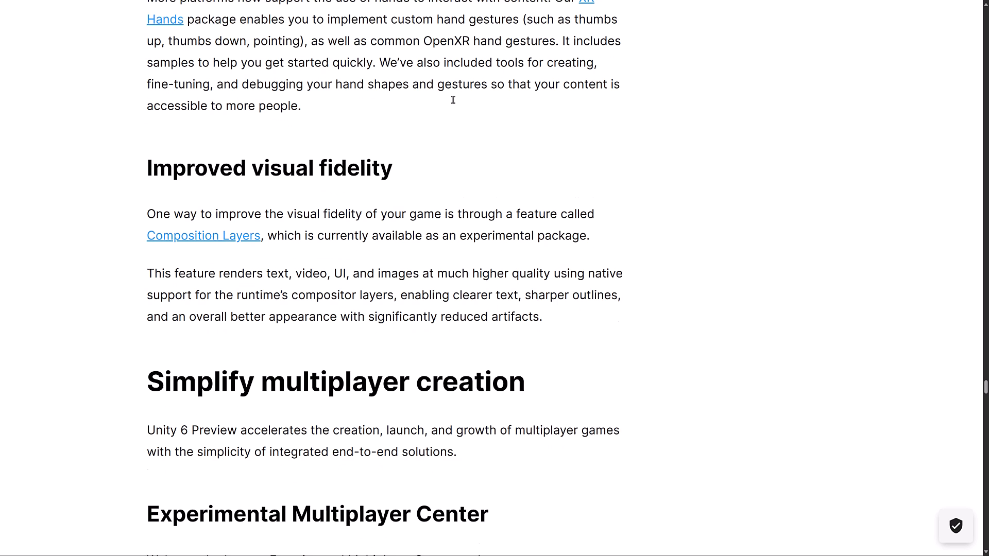
{"action": "scroll", "scroll_direction": "down", "scroll_amount": 3}
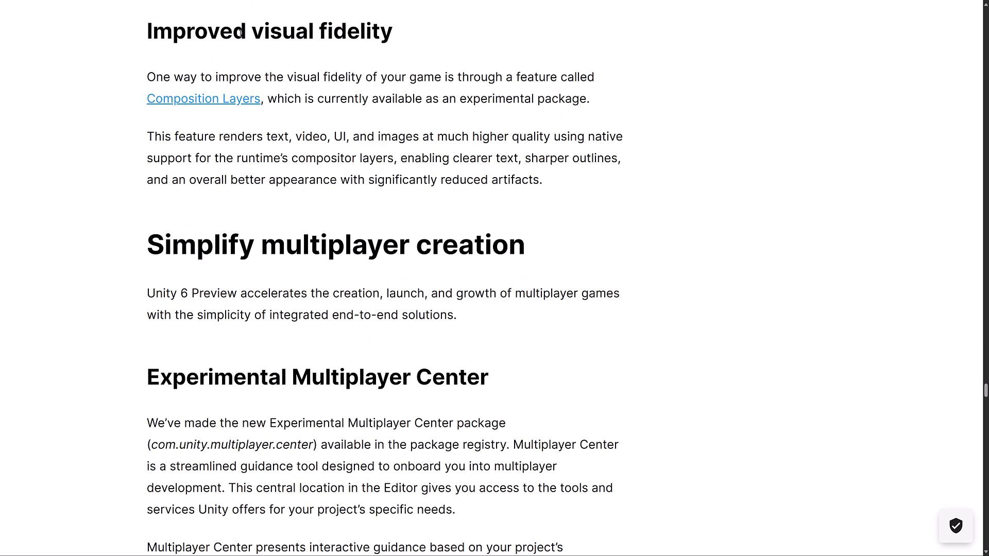
{"action": "mouse_move", "coordinate": [252, 138]}
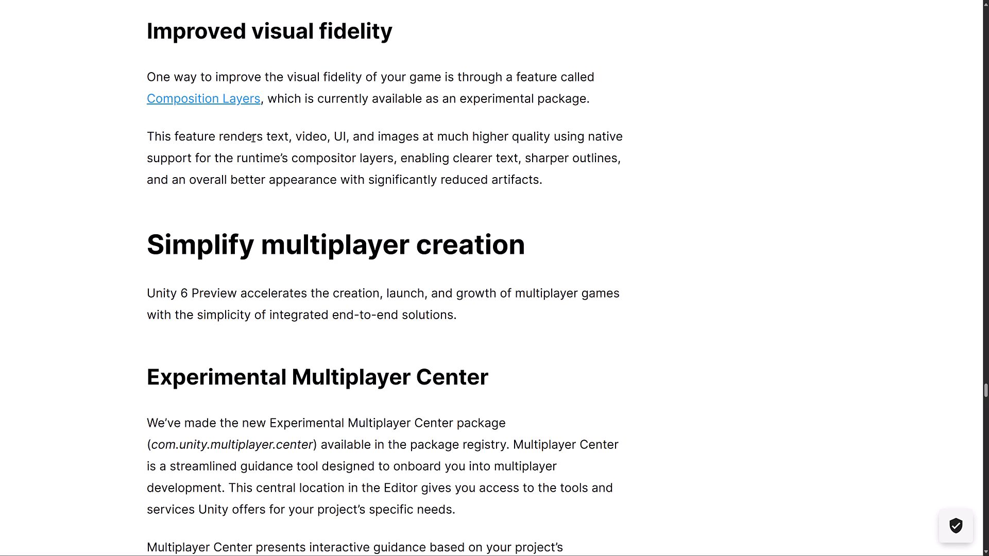
{"action": "mouse_move", "coordinate": [399, 135]}
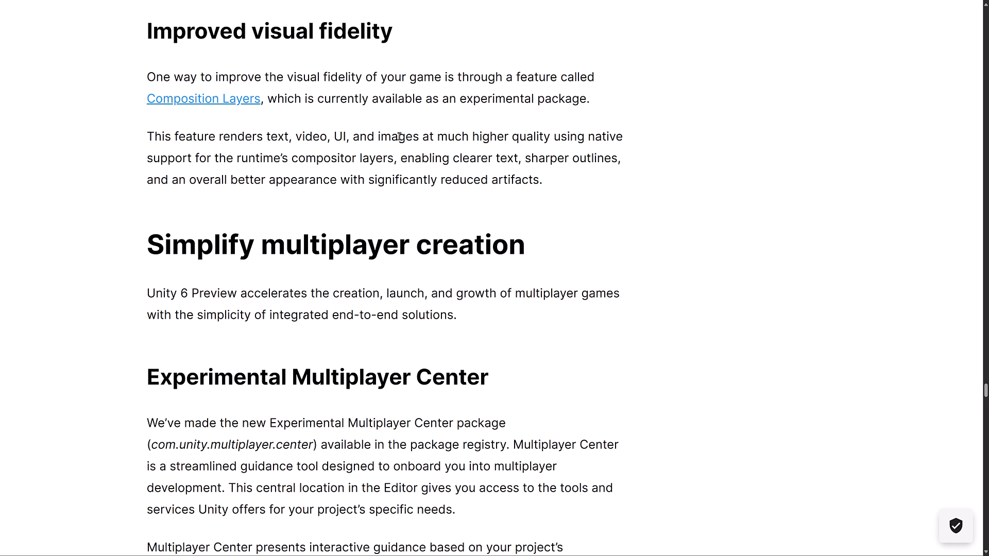
{"action": "mouse_move", "coordinate": [460, 143]}
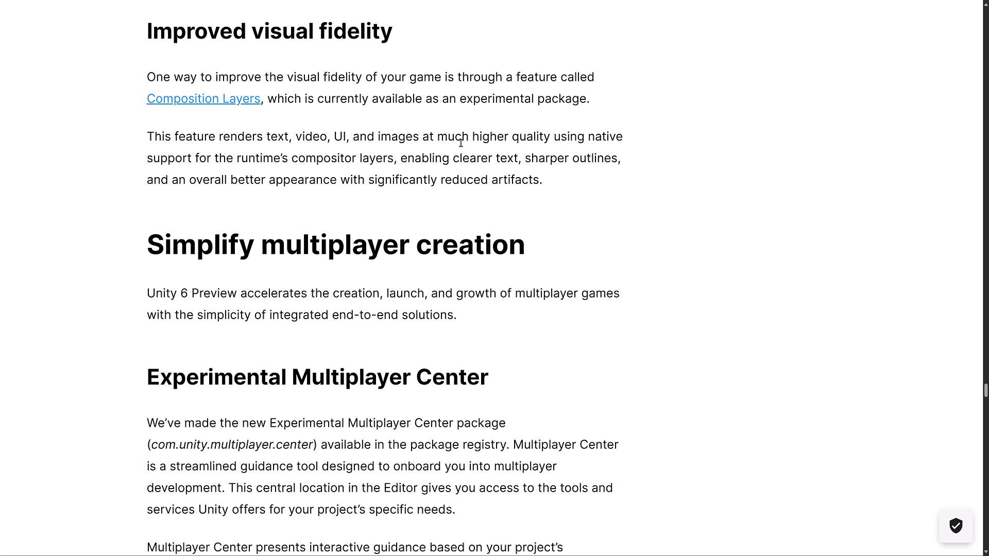
{"action": "mouse_move", "coordinate": [387, 156]}
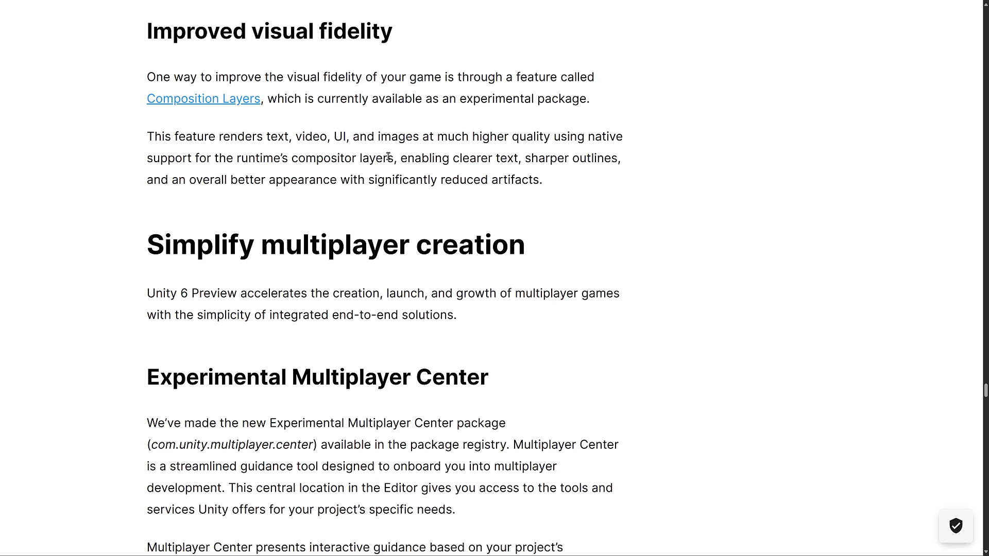
{"action": "mouse_move", "coordinate": [231, 176]}
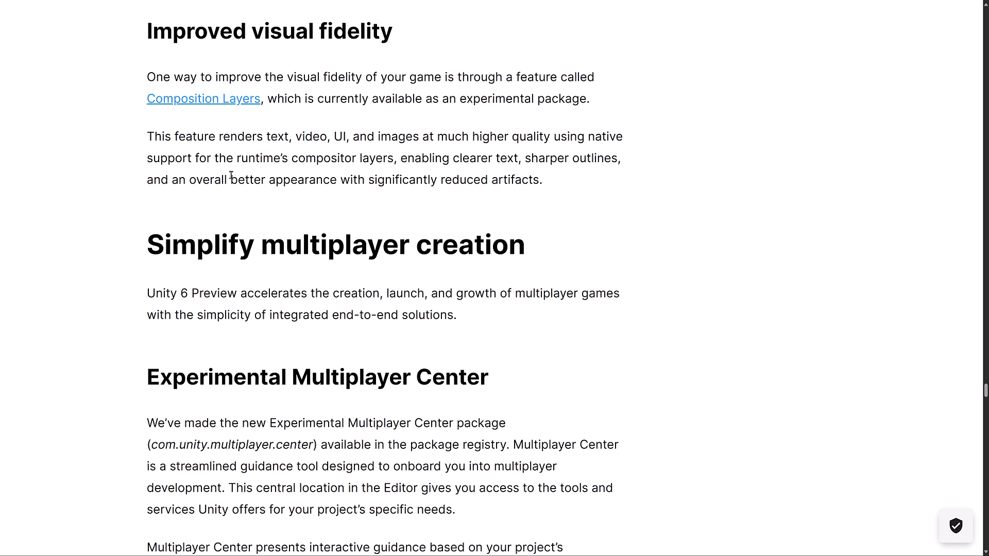
{"action": "scroll", "scroll_direction": "down", "scroll_amount": 3}
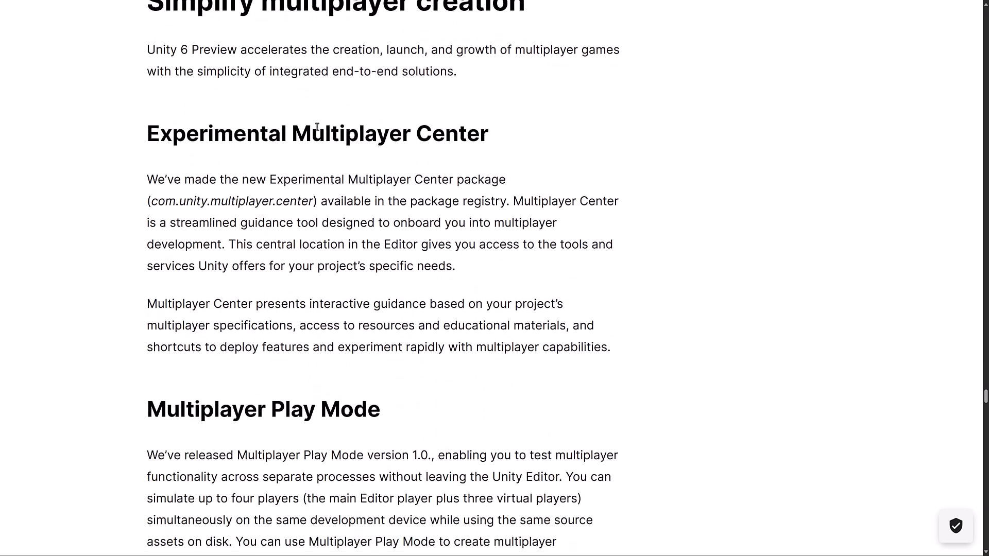
Scroll past Distributed Authority, Netcode, Dedicated Server and Multiplayer Services SDK to Entities workflows
{"action": "scroll", "scroll_direction": "down", "scroll_amount": 3}
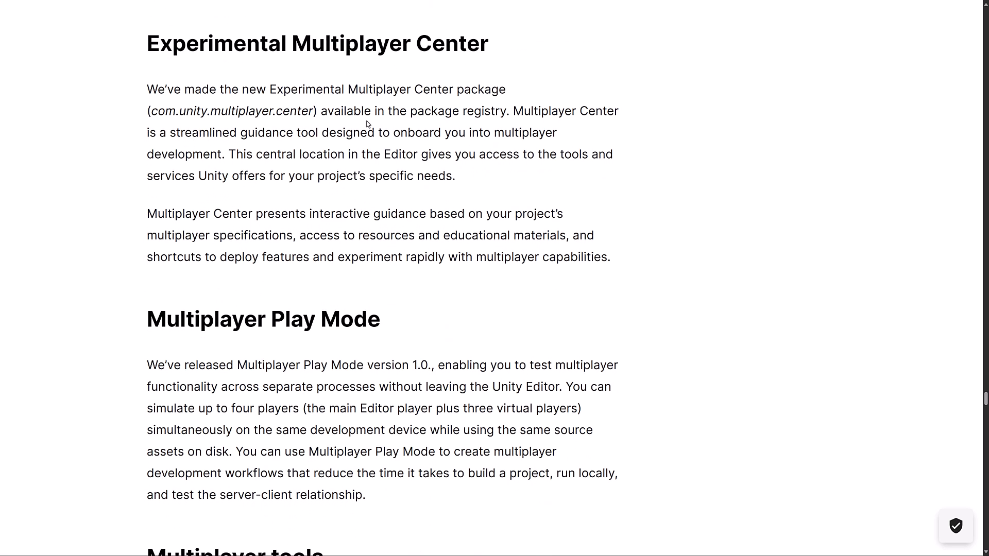
{"action": "scroll", "scroll_direction": "down", "scroll_amount": 3}
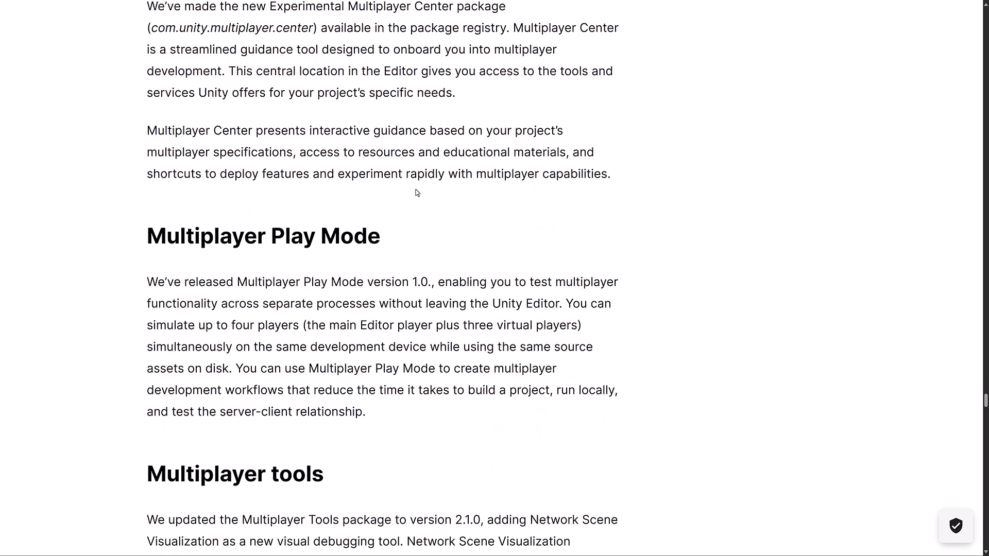
{"action": "scroll", "scroll_direction": "down", "scroll_amount": 3}
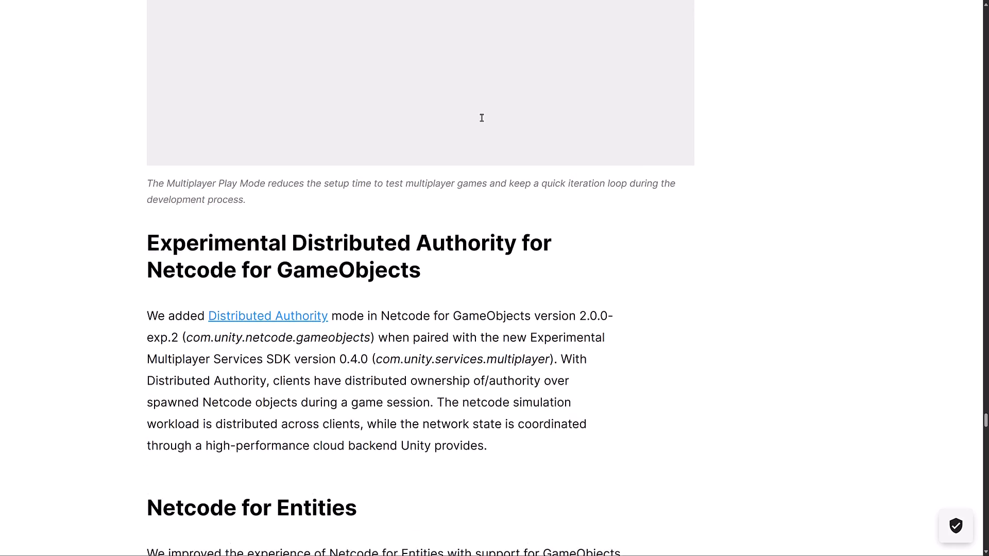
{"action": "scroll", "scroll_direction": "down", "scroll_amount": 3}
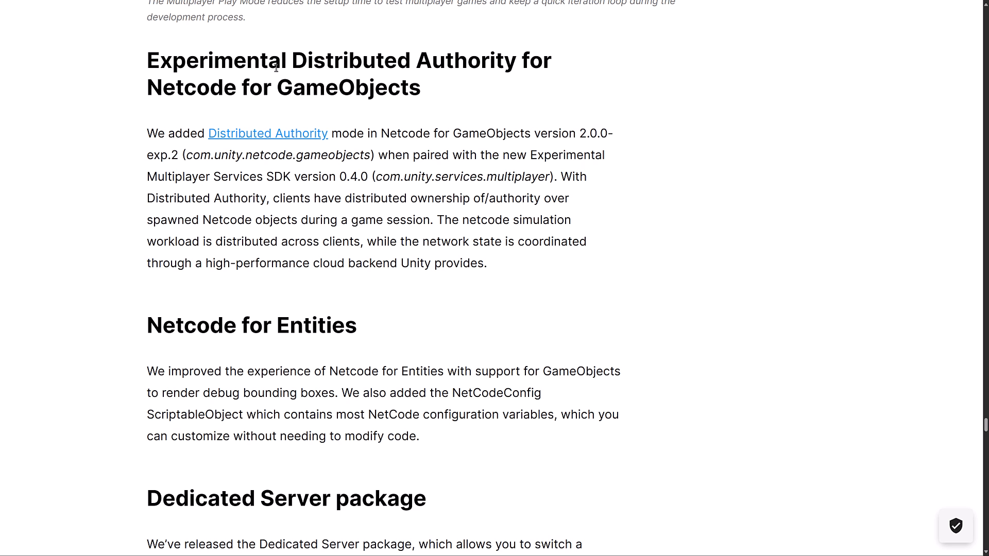
{"action": "mouse_move", "coordinate": [435, 144]}
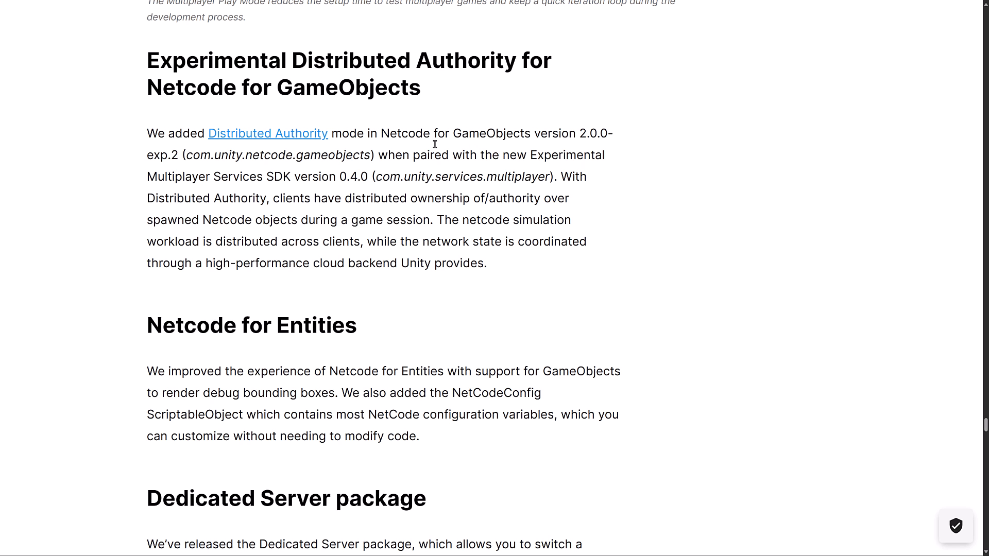
{"action": "scroll", "scroll_direction": "down", "scroll_amount": 3}
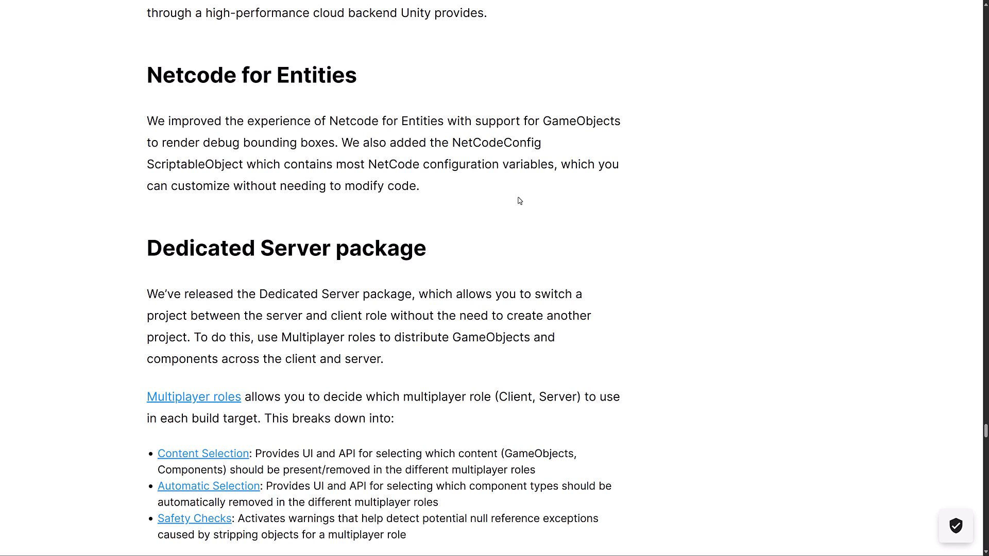
{"action": "scroll", "scroll_direction": "down", "scroll_amount": 3}
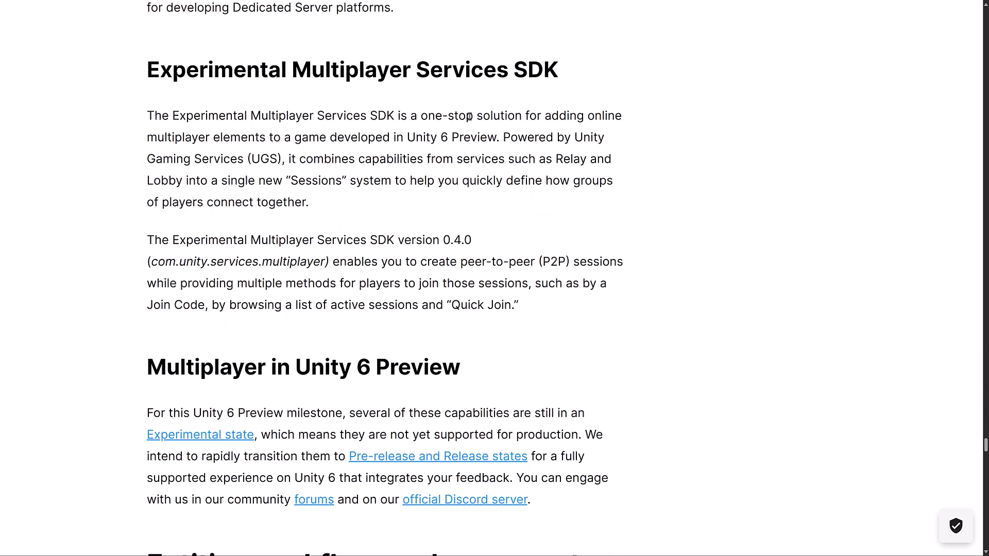
{"action": "scroll", "scroll_direction": "down", "scroll_amount": 3}
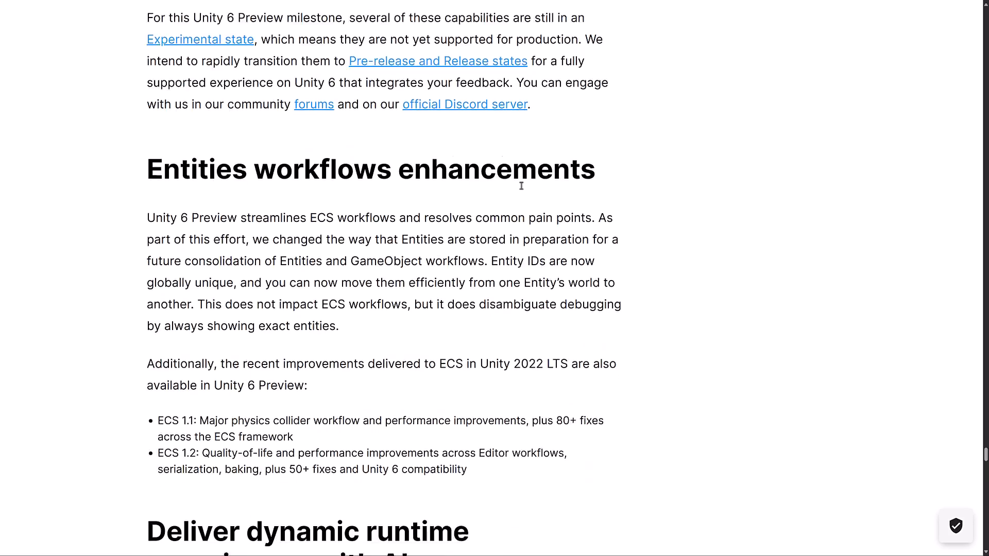
Clear the Entities paragraph selection and scroll to the Sentis-based AI runtime experiences section
{"action": "scroll", "scroll_direction": "down", "scroll_amount": 3}
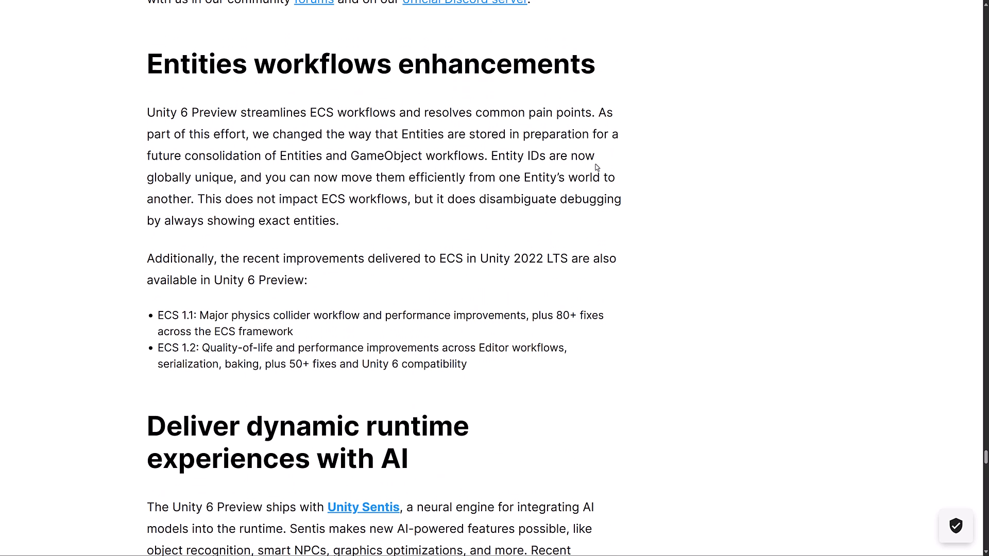
{"action": "mouse_move", "coordinate": [387, 138]}
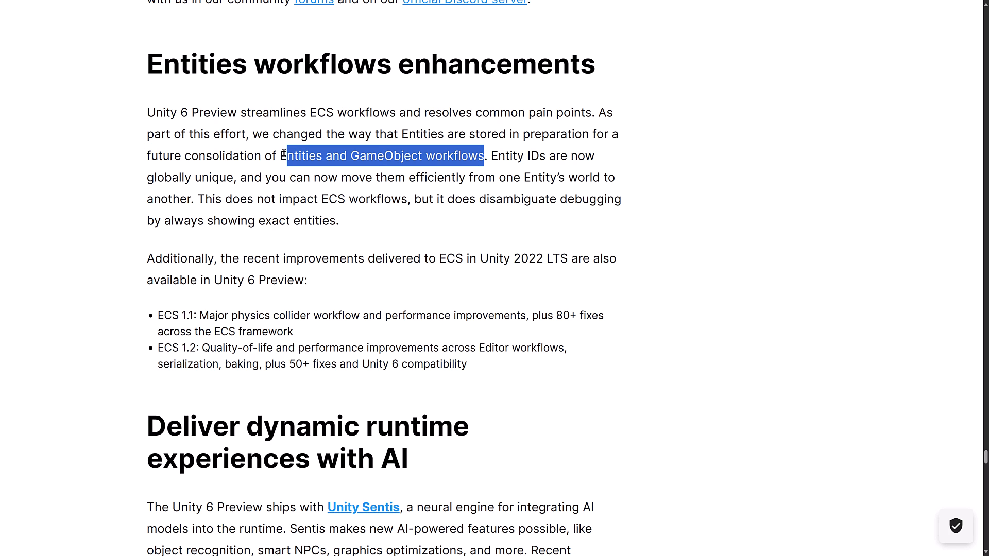
{"action": "left_click", "coordinate": [368, 167]}
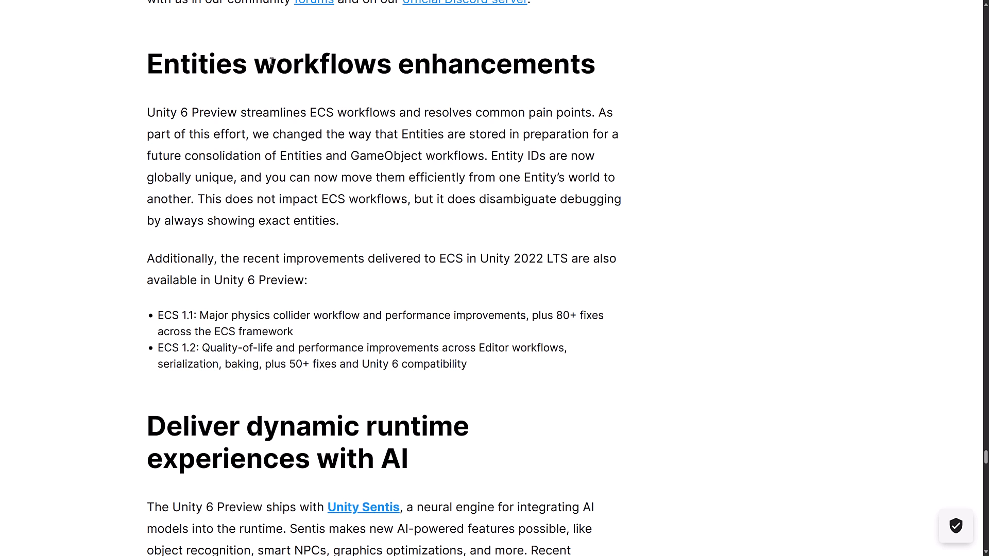
{"action": "mouse_move", "coordinate": [141, 99]}
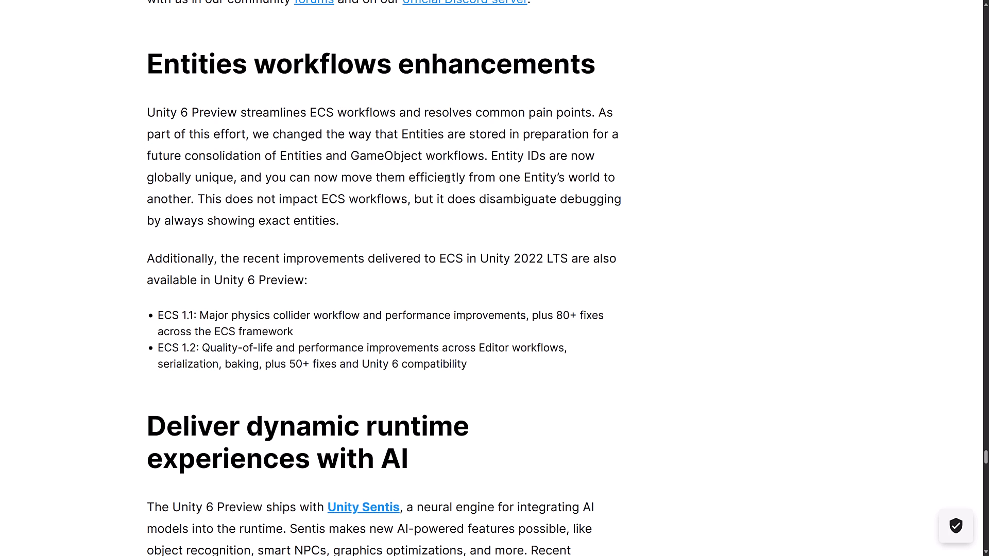
{"action": "mouse_move", "coordinate": [222, 205]}
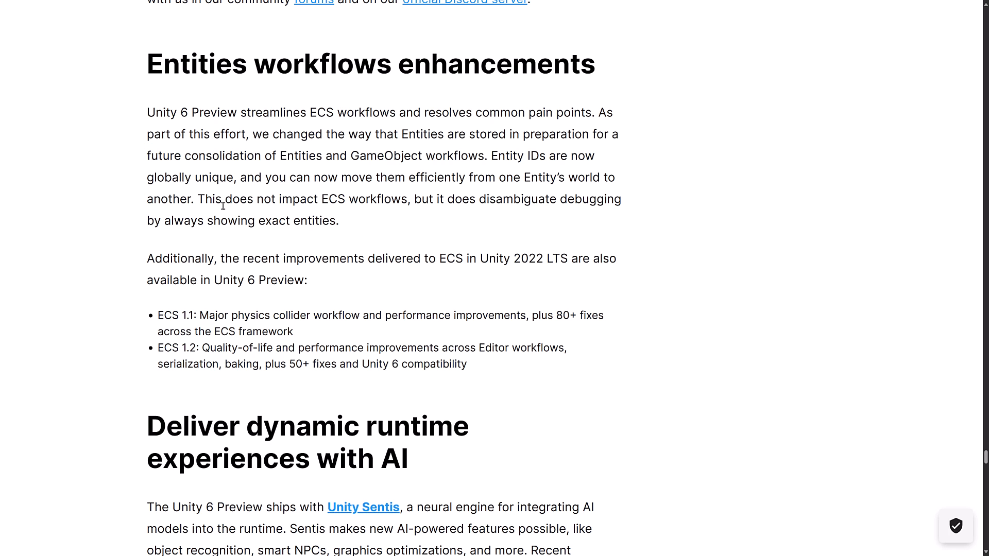
{"action": "mouse_move", "coordinate": [425, 222]}
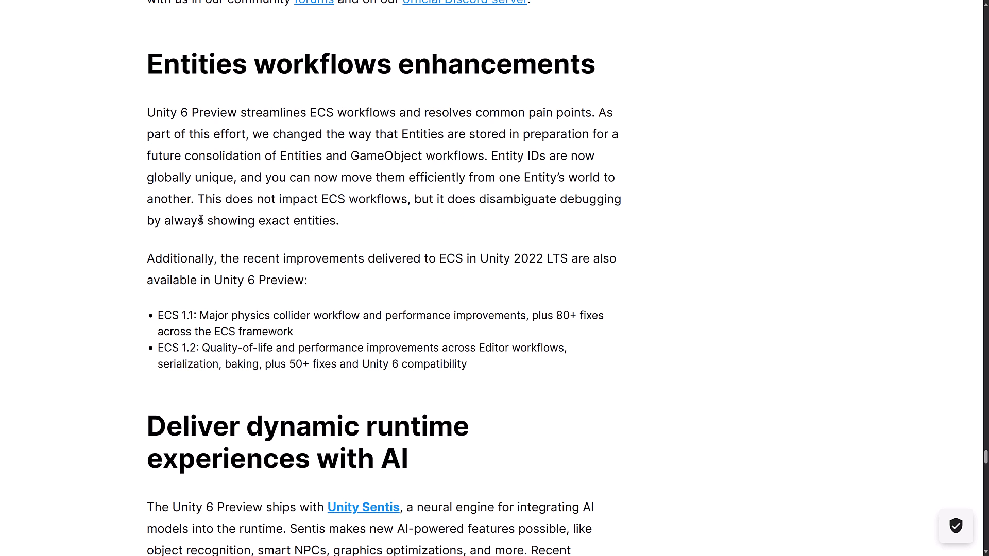
{"action": "scroll", "scroll_direction": "down", "scroll_amount": 3}
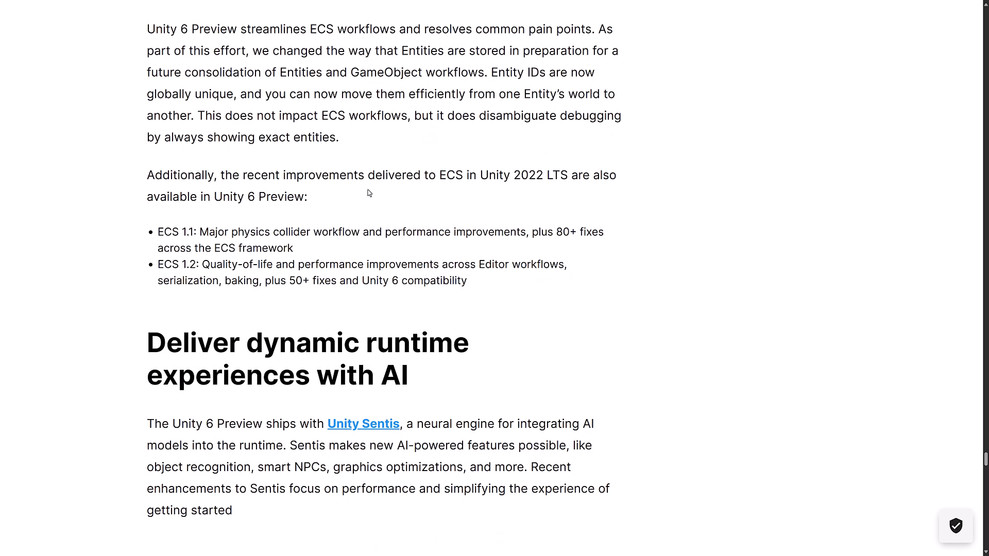
{"action": "scroll", "scroll_direction": "down", "scroll_amount": 3}
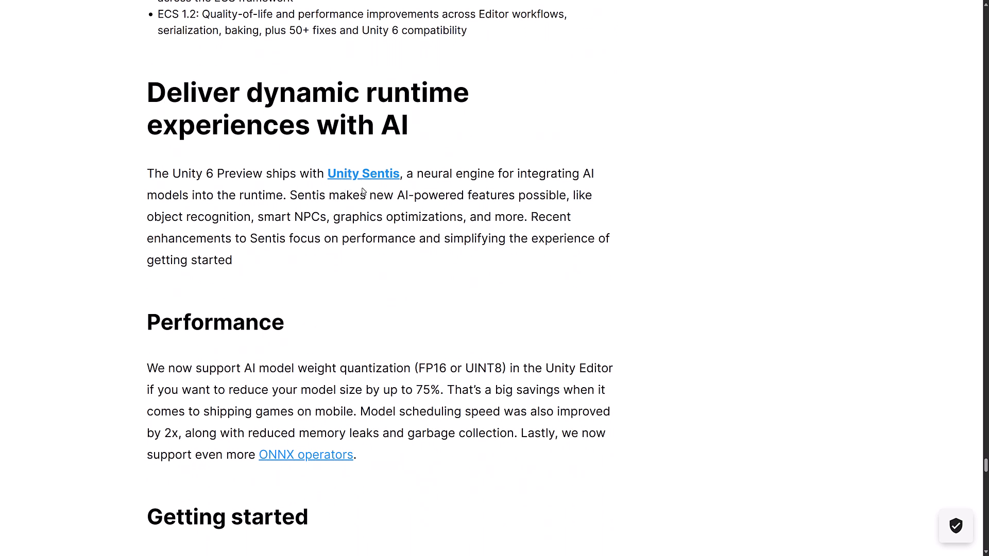
Scroll through the Memory Profiler section and screenshot to the 'Want to know more?' heading
{"action": "scroll", "scroll_direction": "down", "scroll_amount": 3}
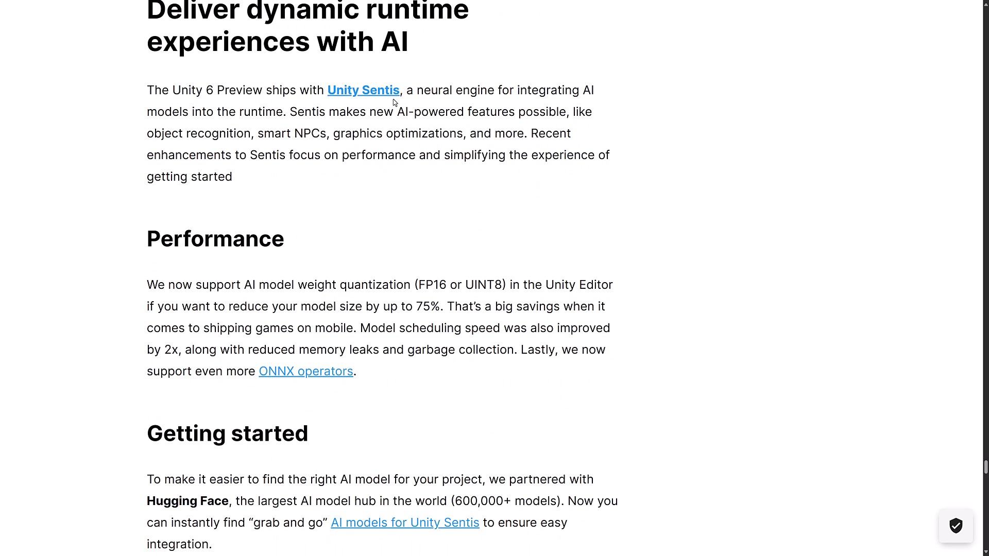
{"action": "mouse_move", "coordinate": [407, 113]}
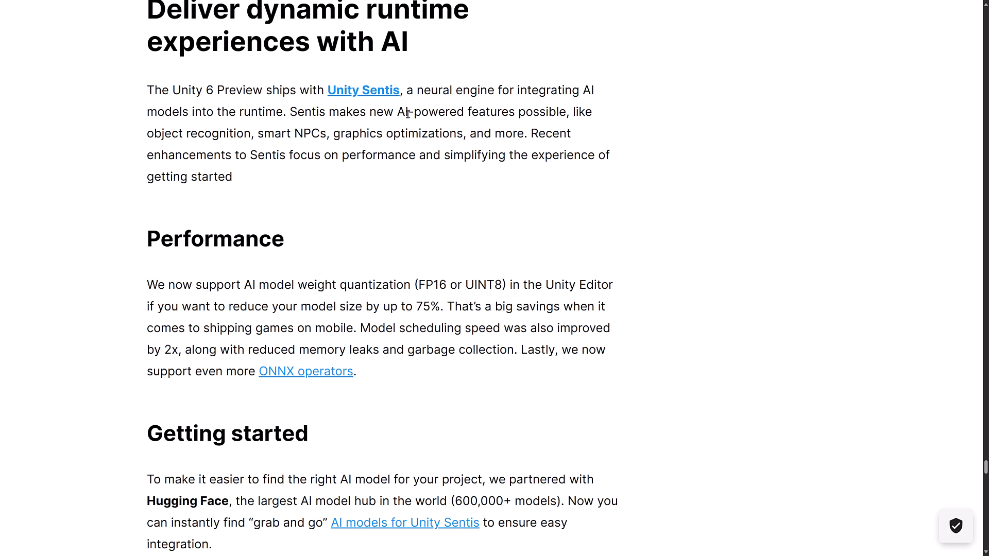
{"action": "scroll", "scroll_direction": "down", "scroll_amount": 3}
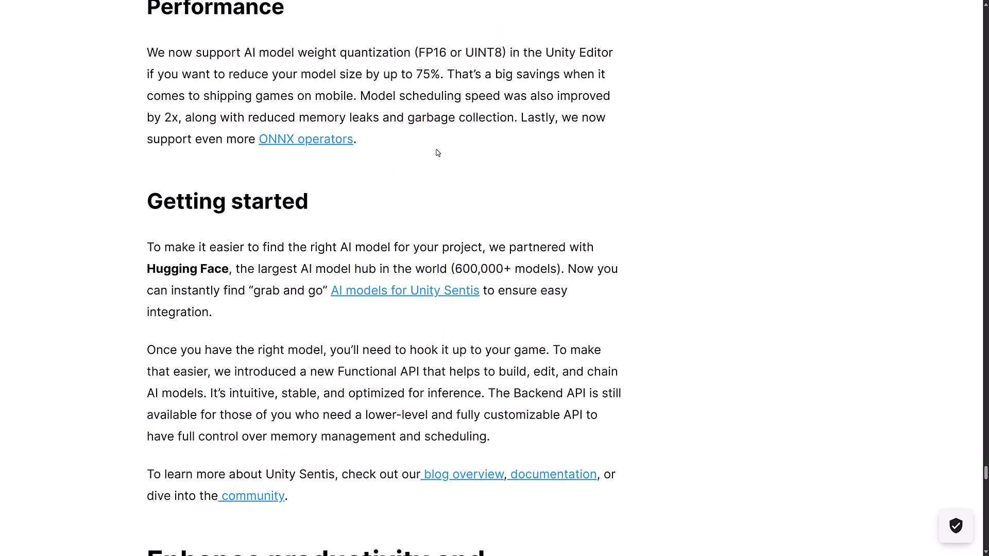
{"action": "scroll", "scroll_direction": "down", "scroll_amount": 3}
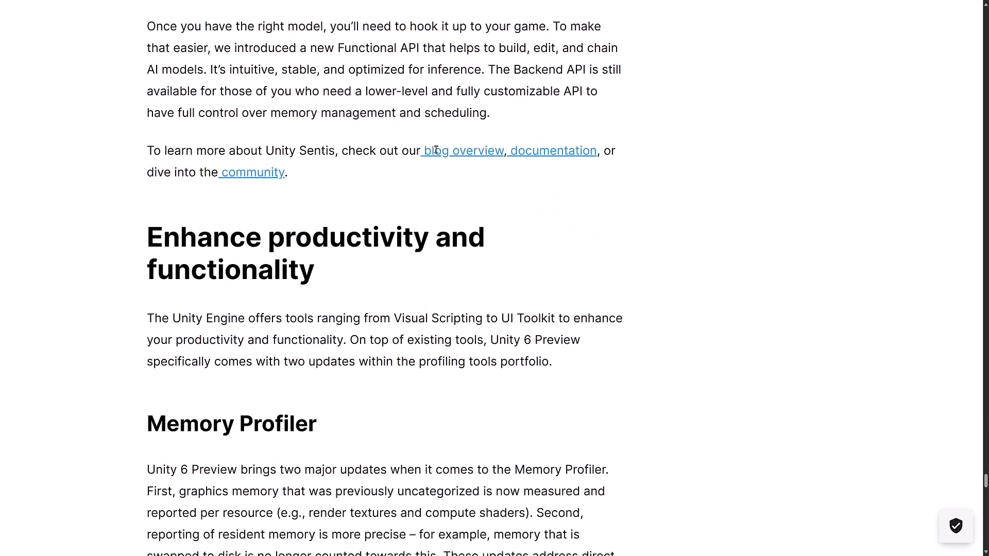
{"action": "scroll", "scroll_direction": "down", "scroll_amount": 3}
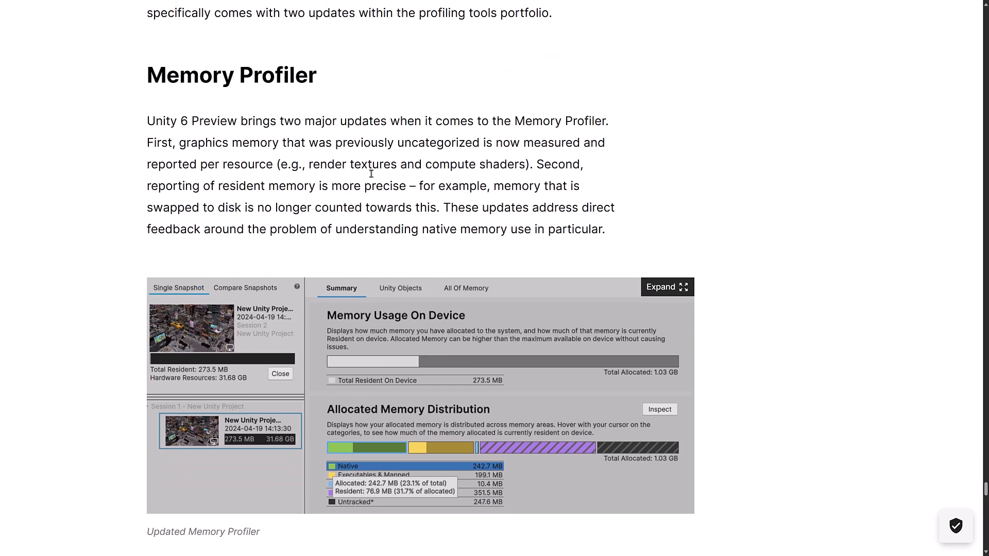
{"action": "scroll", "scroll_direction": "down", "scroll_amount": 3}
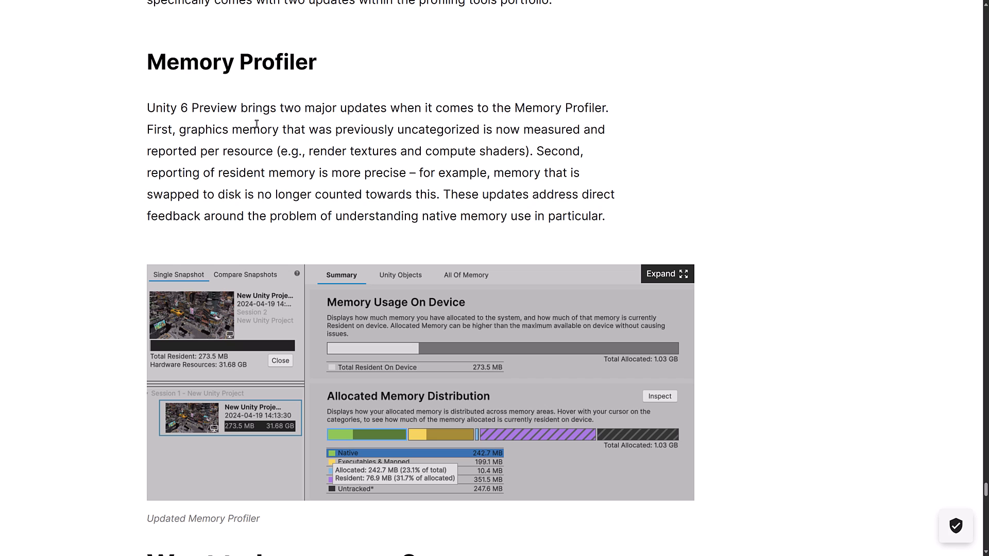
{"action": "mouse_move", "coordinate": [352, 123]}
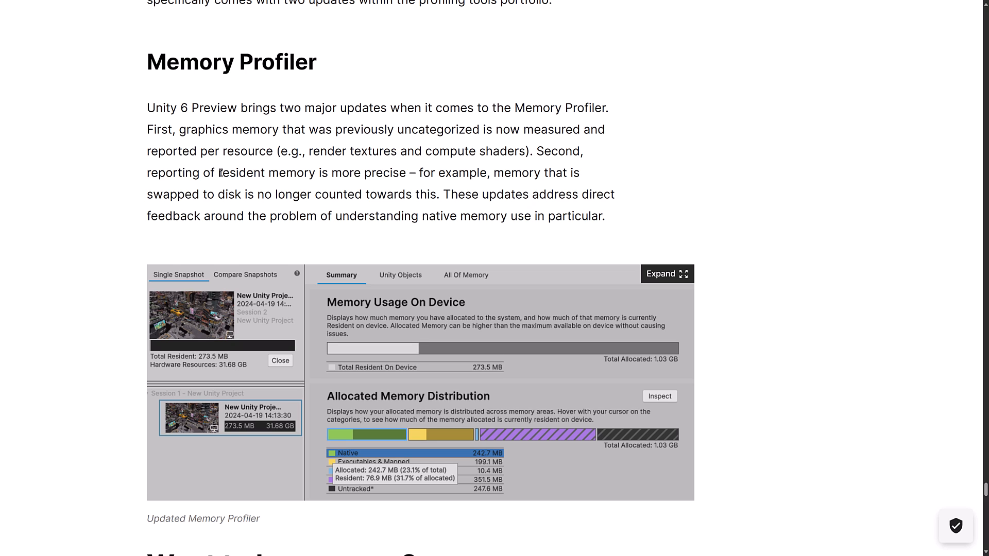
{"action": "mouse_move", "coordinate": [266, 222]}
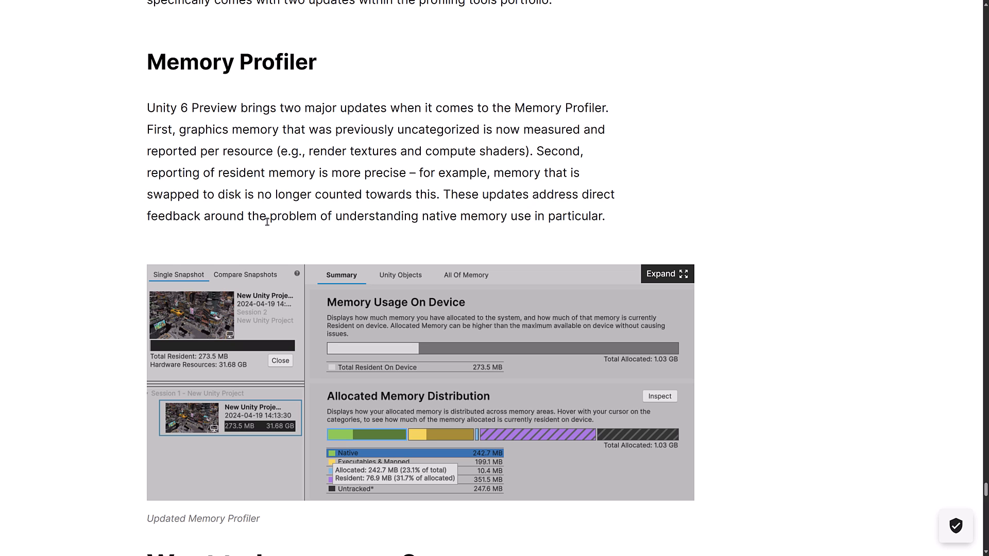
{"action": "scroll", "scroll_direction": "down", "scroll_amount": 3}
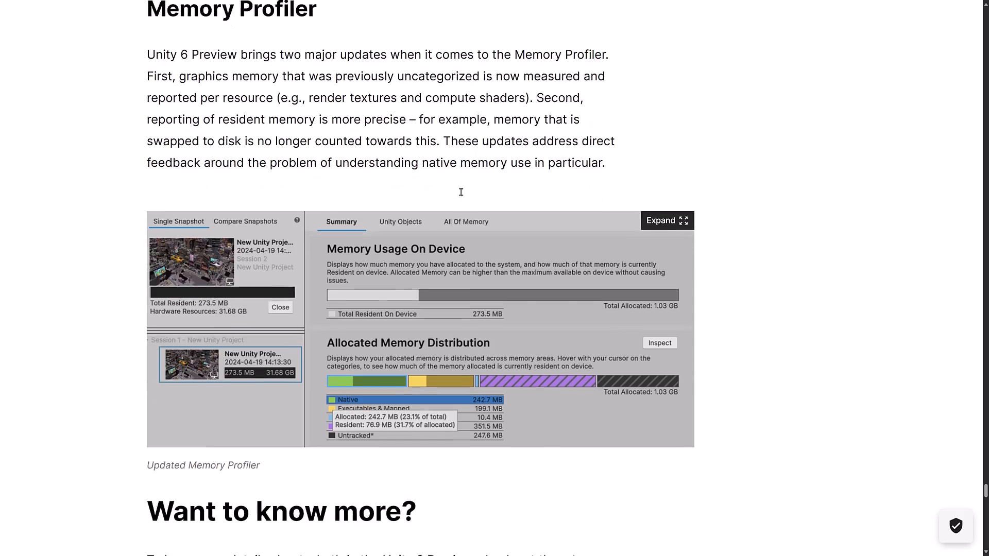
{"action": "scroll", "scroll_direction": "down", "scroll_amount": 3}
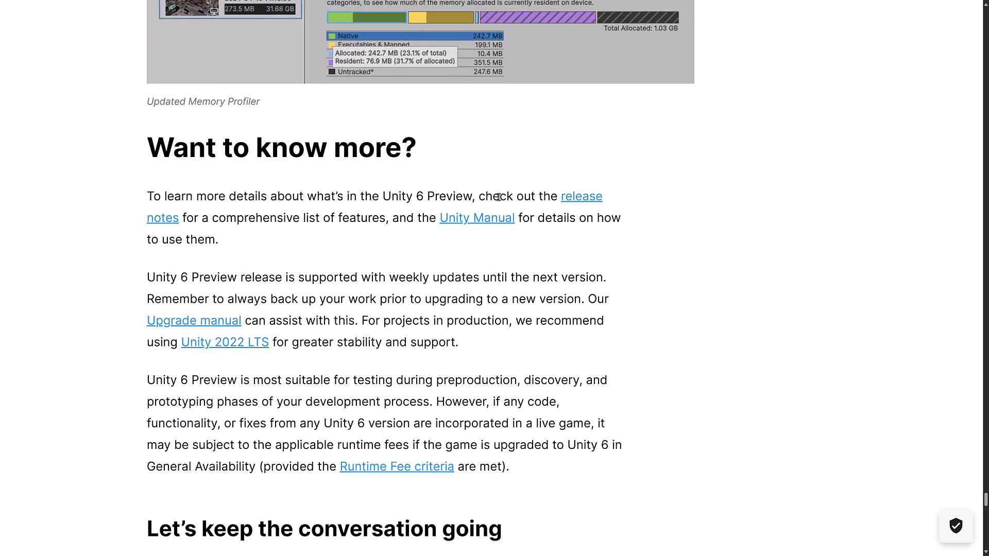
Highlight the Unity 6 runtime fee paragraph, then clear the highlight
{"action": "scroll", "scroll_direction": "down", "scroll_amount": 3}
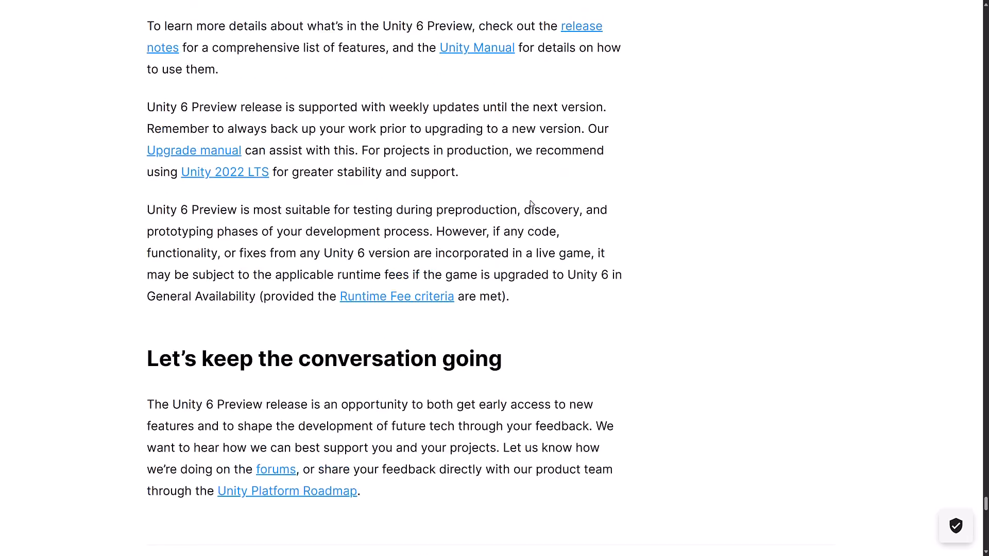
{"action": "scroll", "scroll_direction": "up", "scroll_amount": 3}
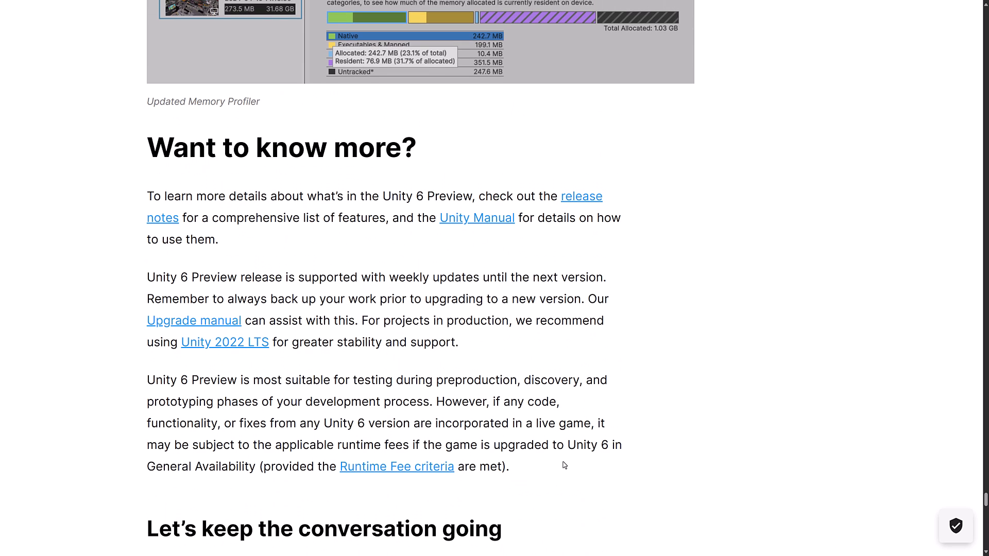
{"action": "left_click_drag", "start_coordinate": [146, 379], "coordinate": [507, 467]}
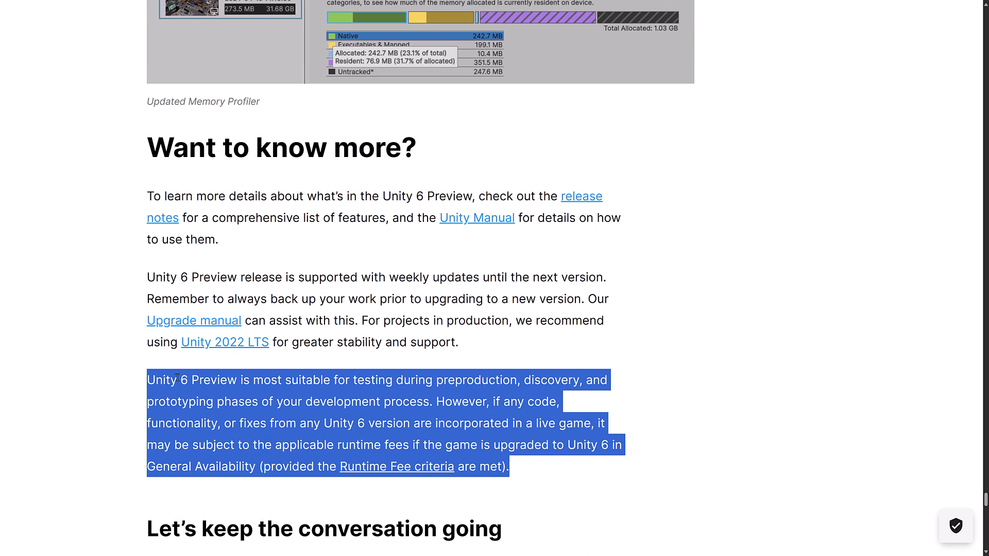
{"action": "left_click", "coordinate": [643, 337]}
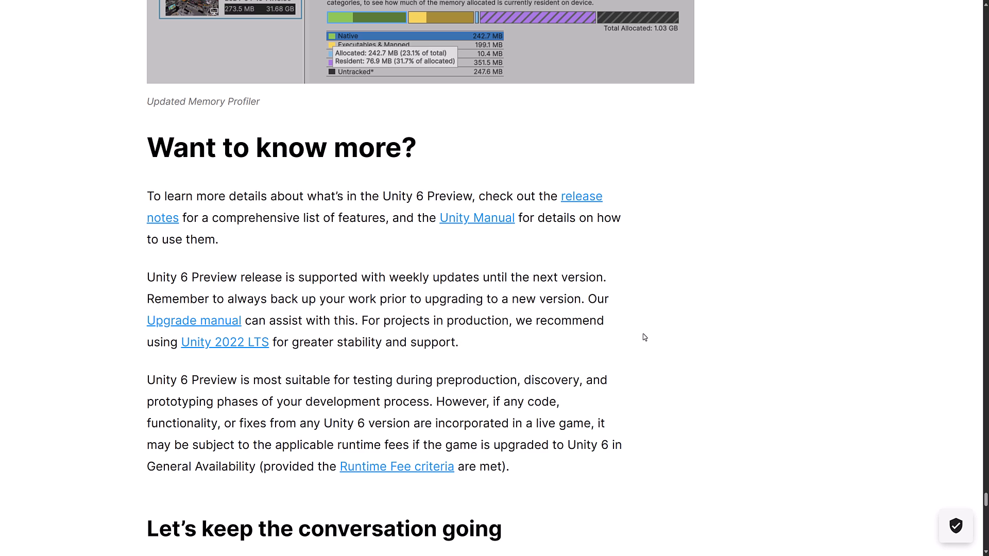
{"action": "mouse_move", "coordinate": [254, 467]}
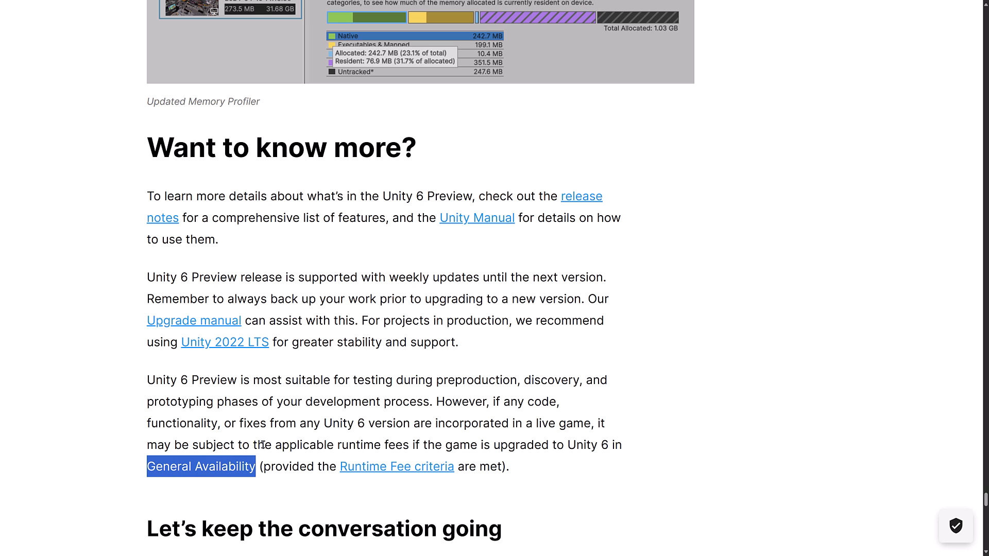
{"action": "mouse_move", "coordinate": [416, 504]}
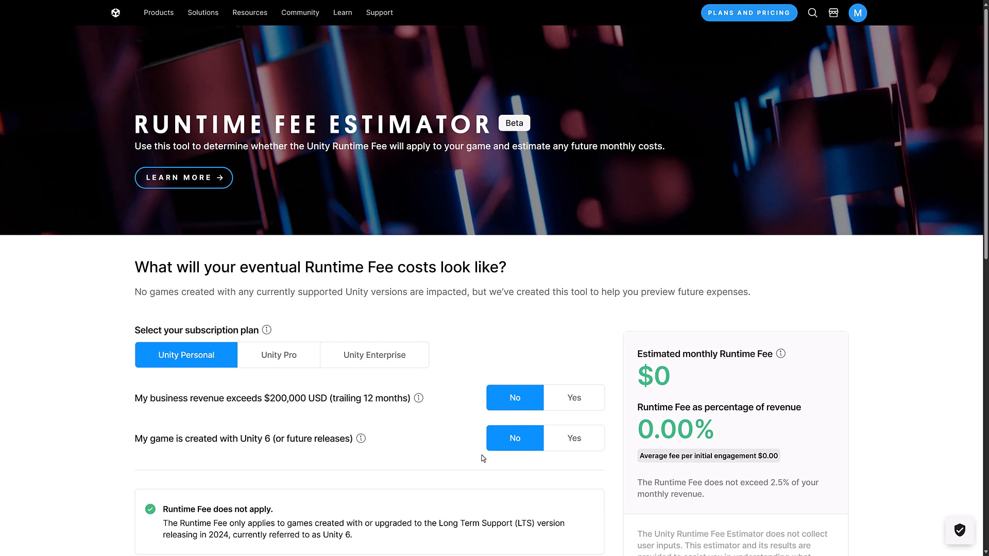
Compare Unity Personal, Pro and Enterprise in the estimator, ending on Pro at $0 monthly
{"action": "scroll", "scroll_direction": "down", "scroll_amount": 3}
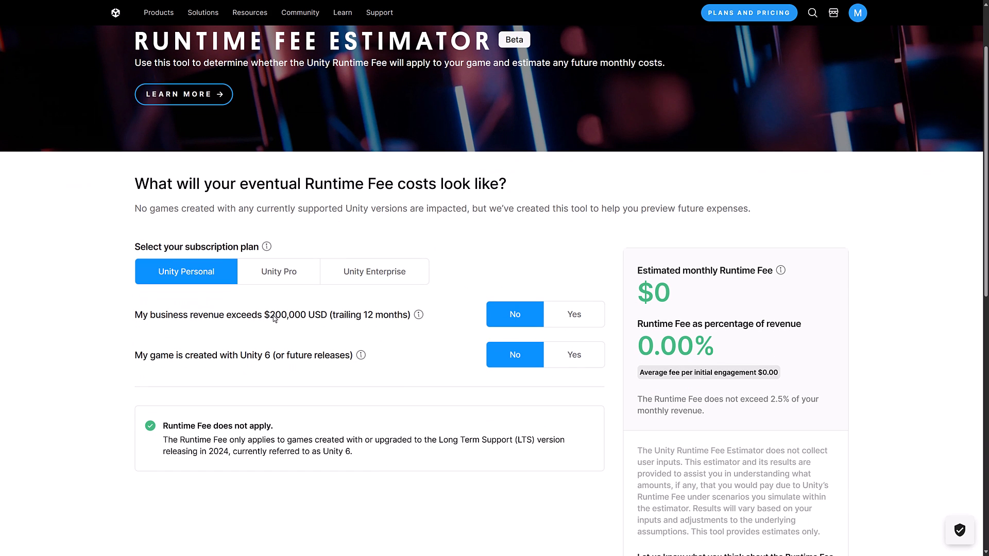
{"action": "mouse_move", "coordinate": [194, 364]}
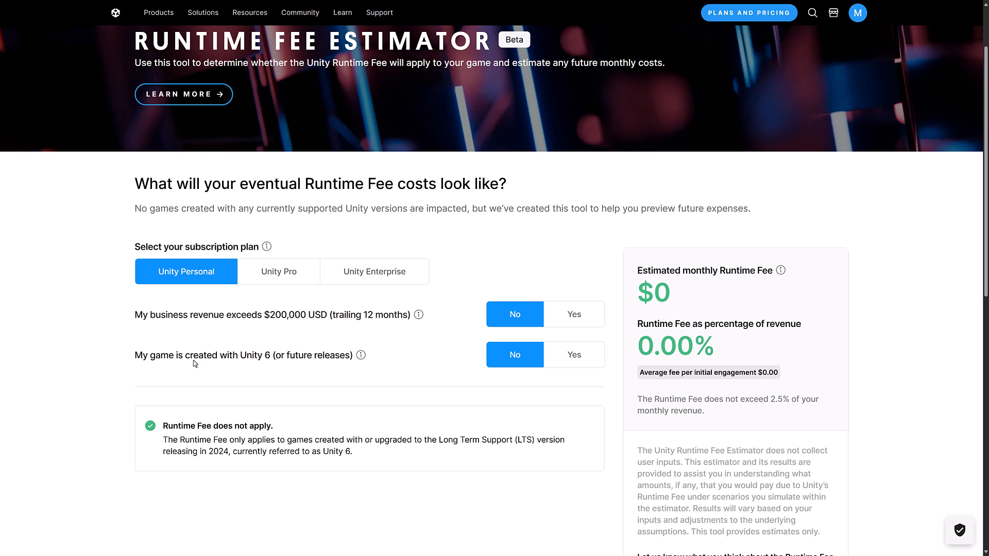
{"action": "left_click", "coordinate": [278, 271]}
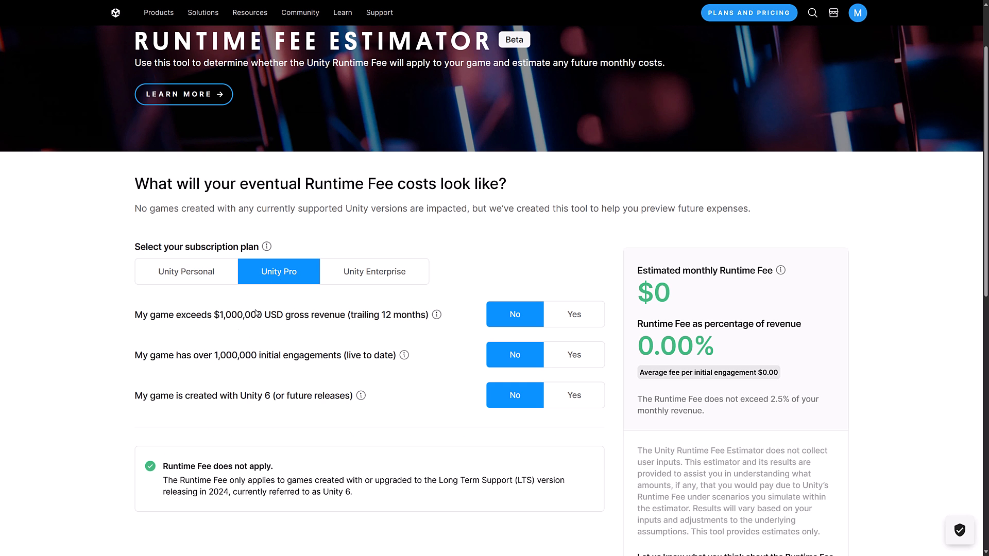
{"action": "left_click", "coordinate": [185, 271]}
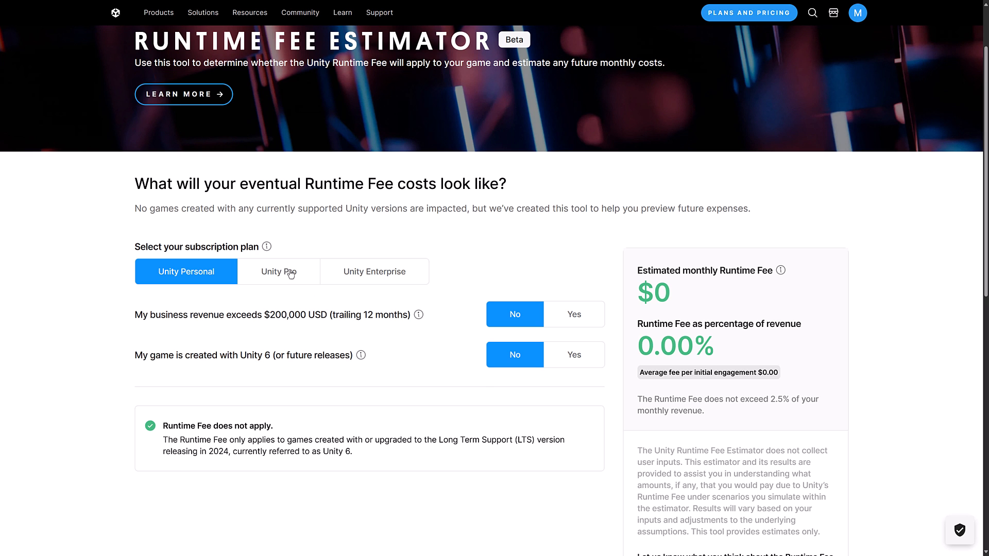
{"action": "left_click", "coordinate": [278, 272]}
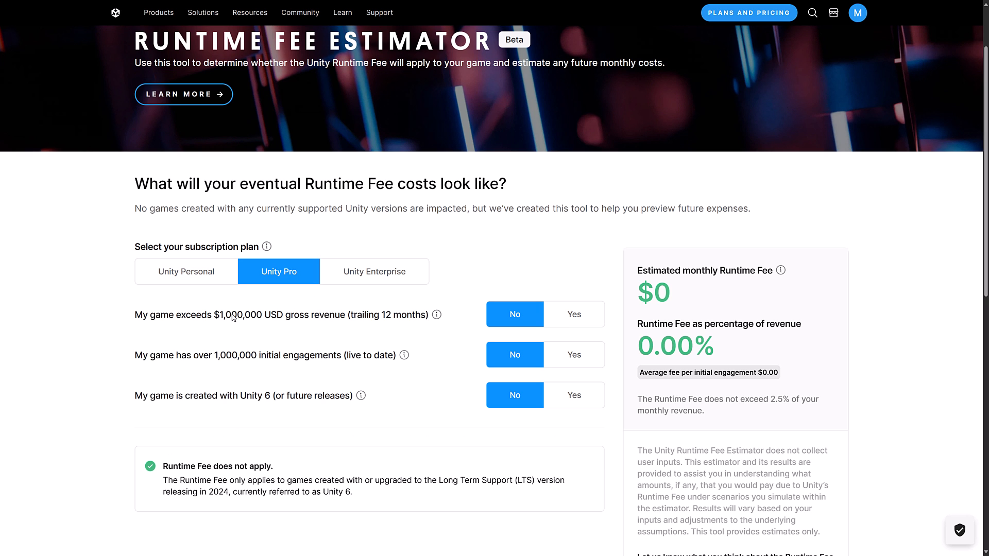
{"action": "left_click", "coordinate": [374, 272]}
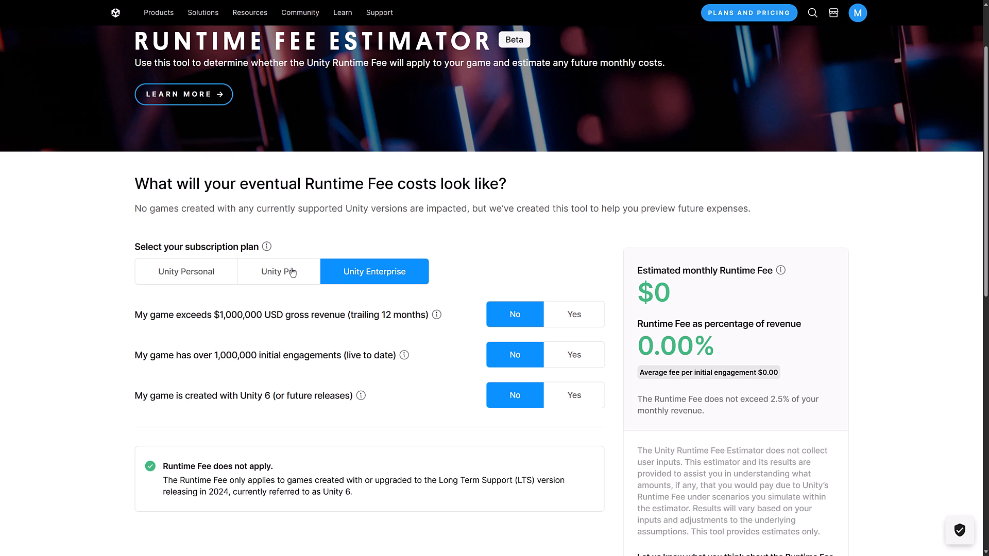
{"action": "left_click", "coordinate": [278, 271]}
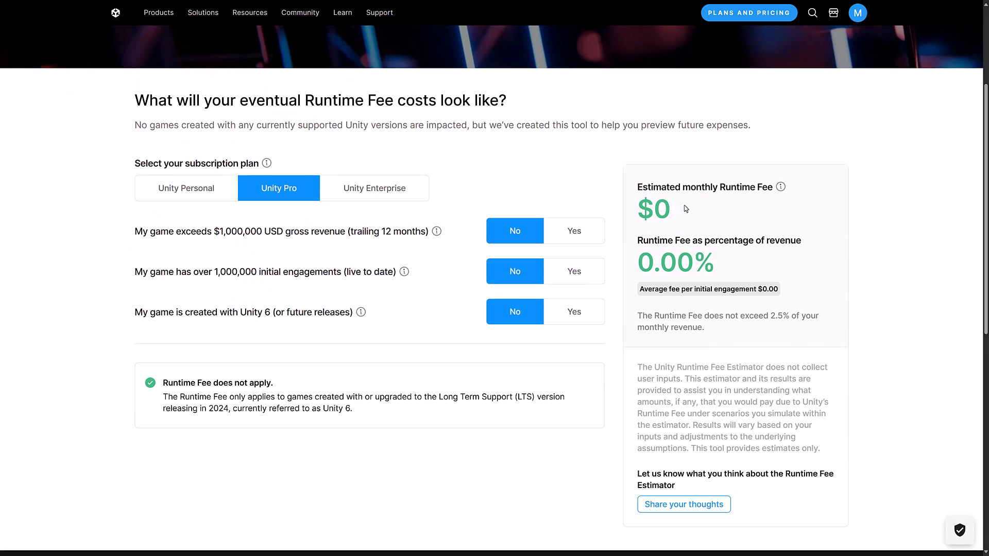
{"action": "mouse_move", "coordinate": [748, 359]}
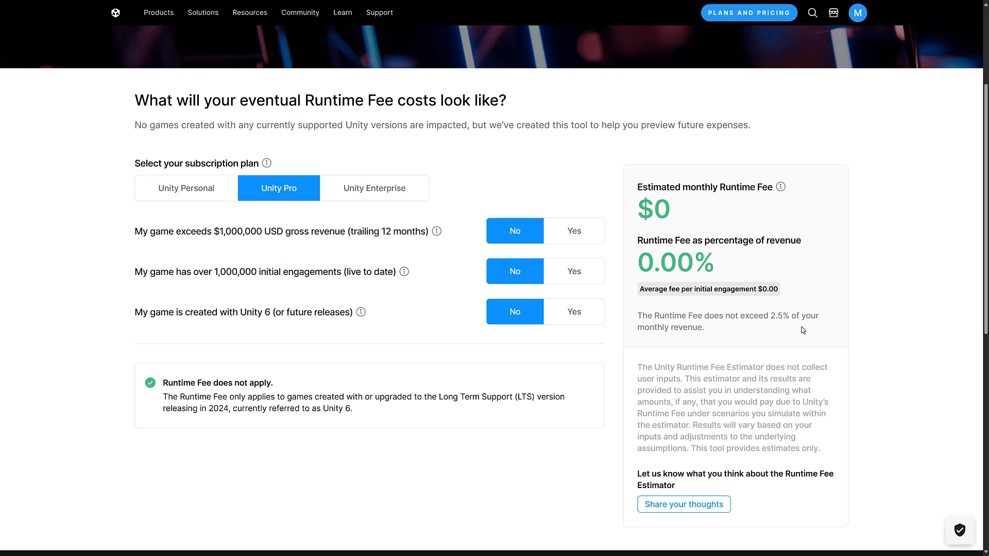
{"action": "mouse_move", "coordinate": [623, 145]}
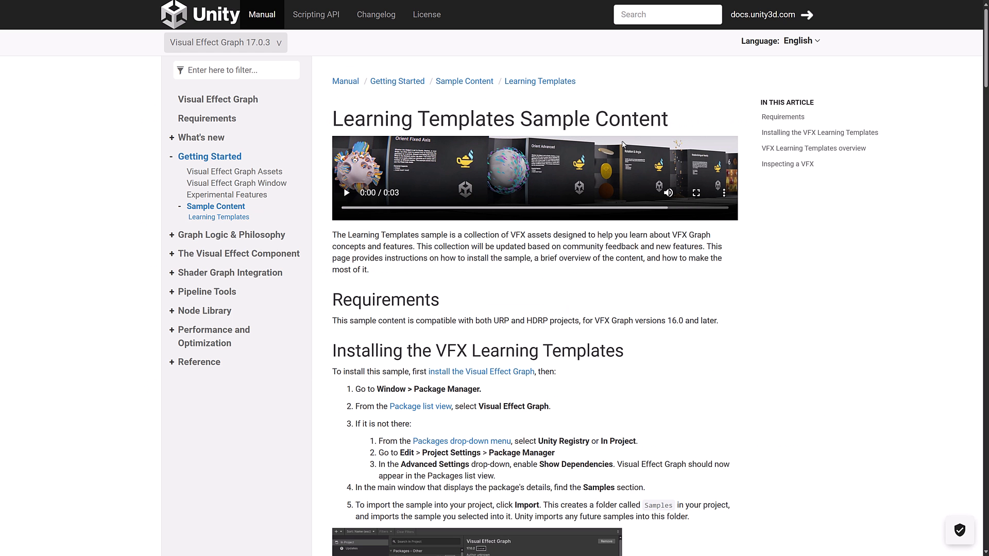
Skim the VFX Learning Templates manual page, then return to the Unity 6 Preview post
{"action": "scroll", "scroll_direction": "down", "scroll_amount": 3}
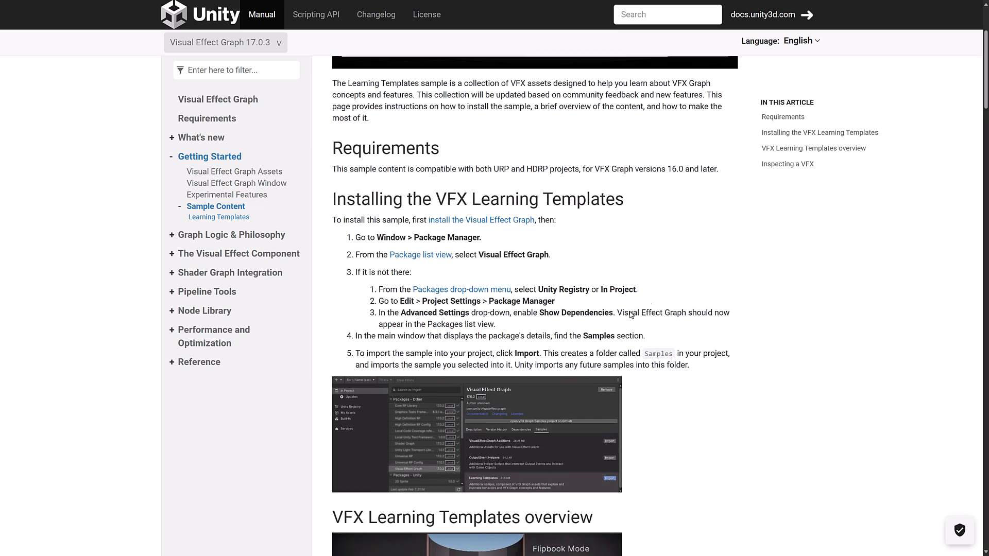
{"action": "scroll", "scroll_direction": "down", "scroll_amount": 3}
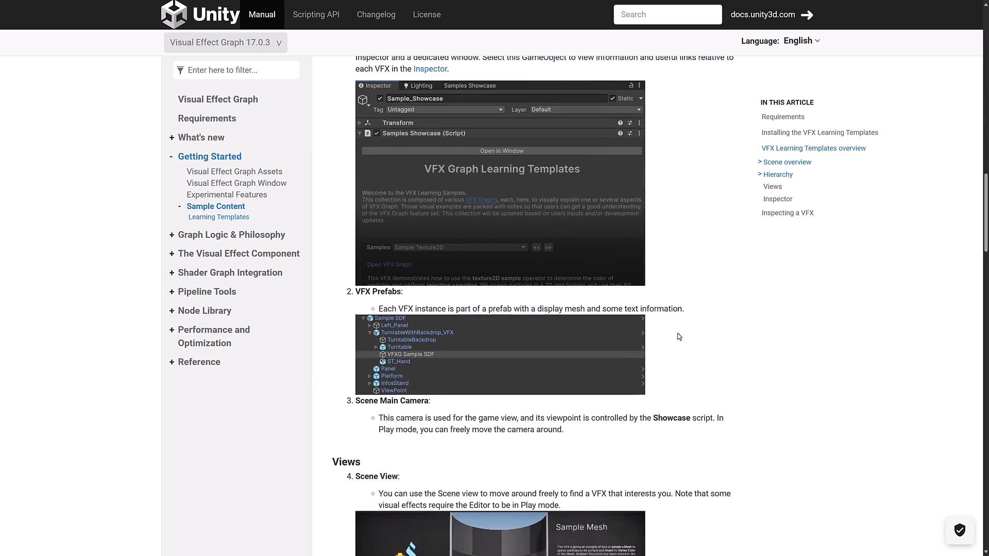
{"action": "left_click", "coordinate": [219, 217]}
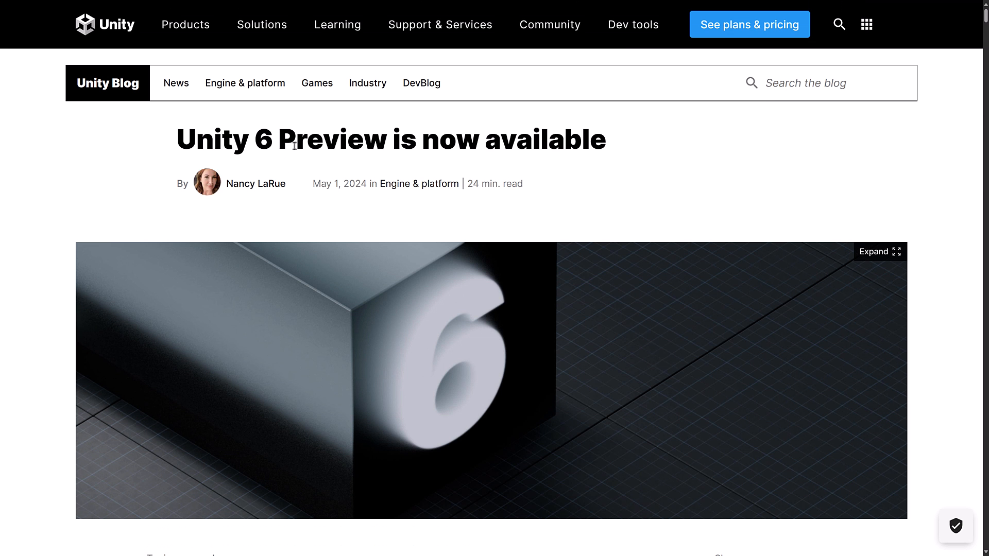
{"action": "mouse_move", "coordinate": [646, 137]}
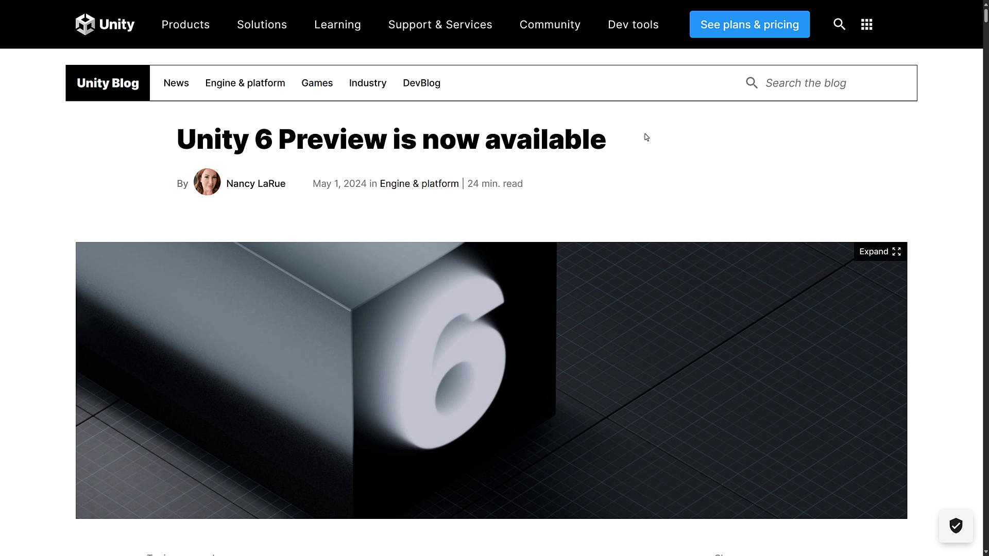